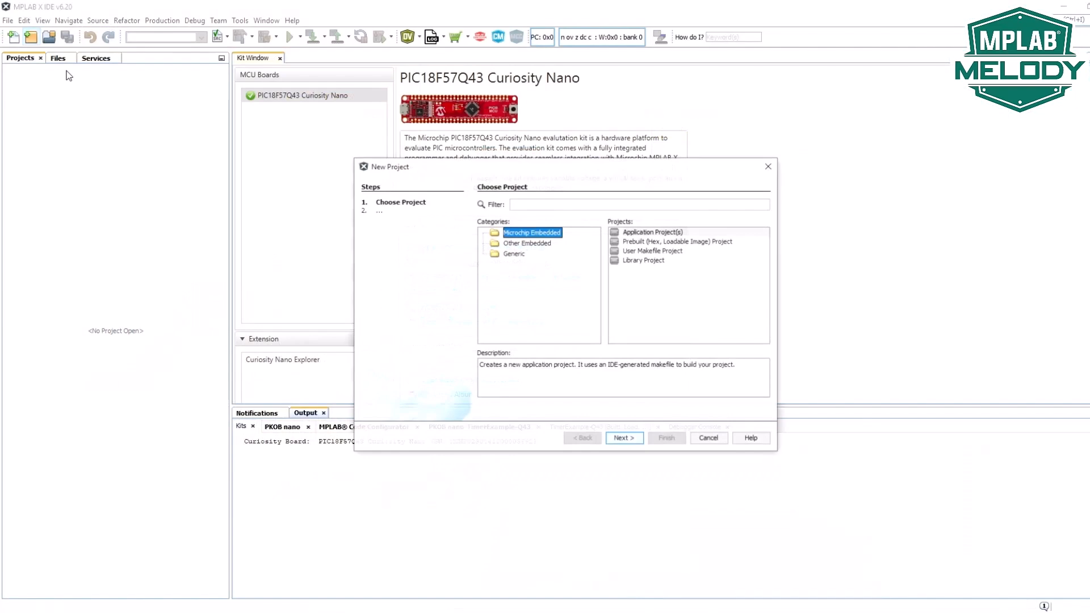
Step: Start an application project for the PIC18F57Q43 Curiosity Nano with the XC8 compiler
click(624, 438)
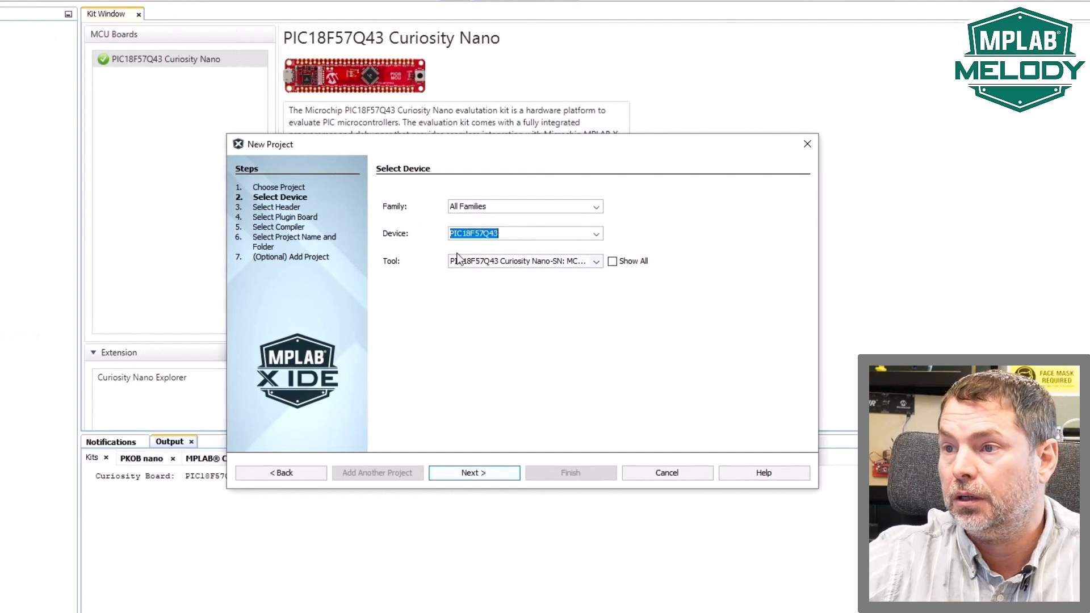
mouse_move(472, 270)
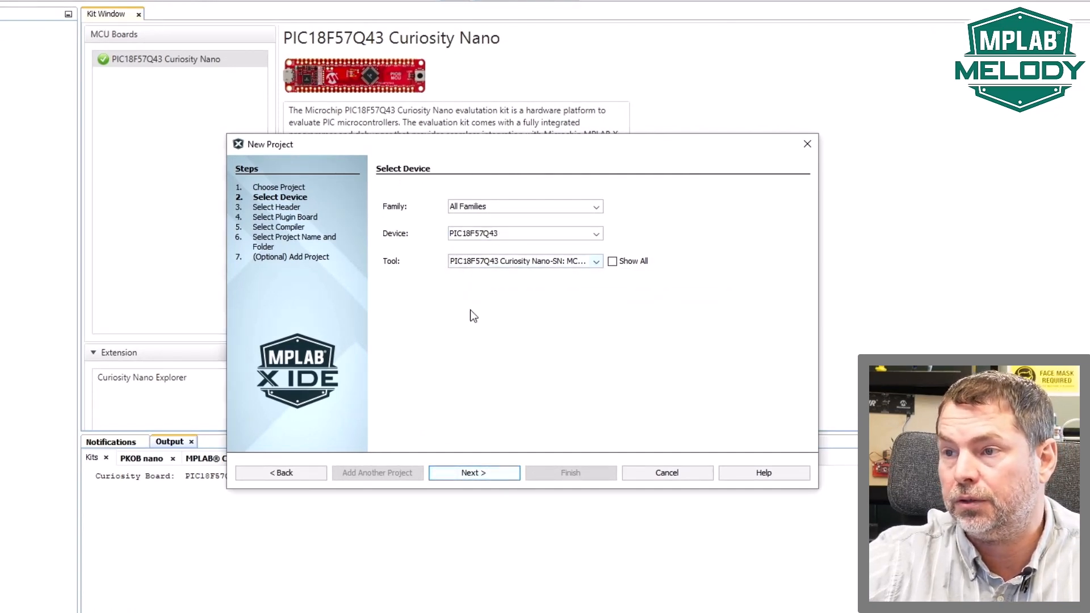
click(475, 472)
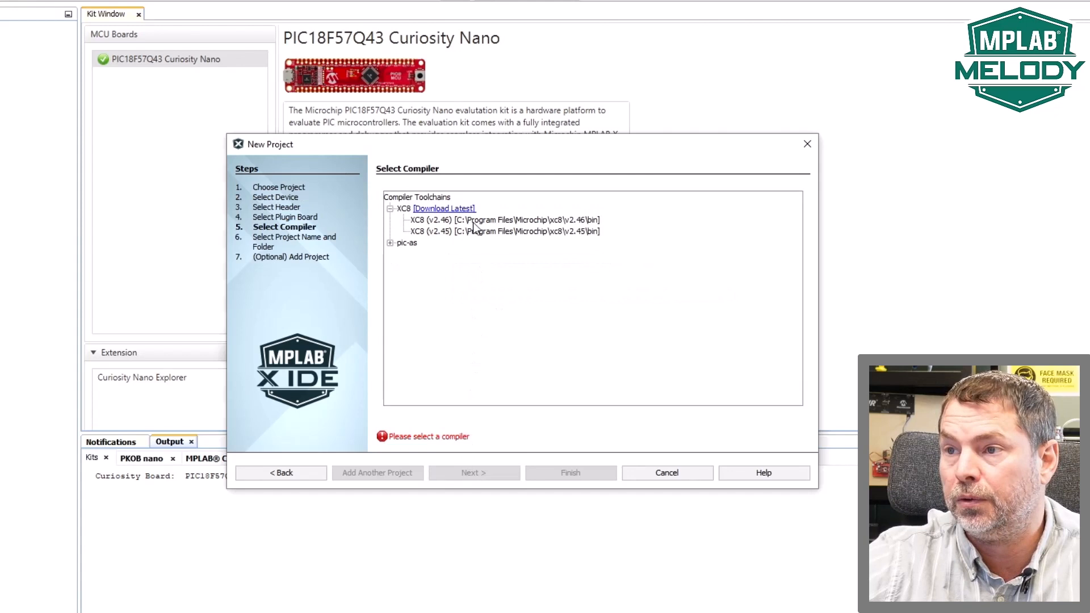
click(474, 473)
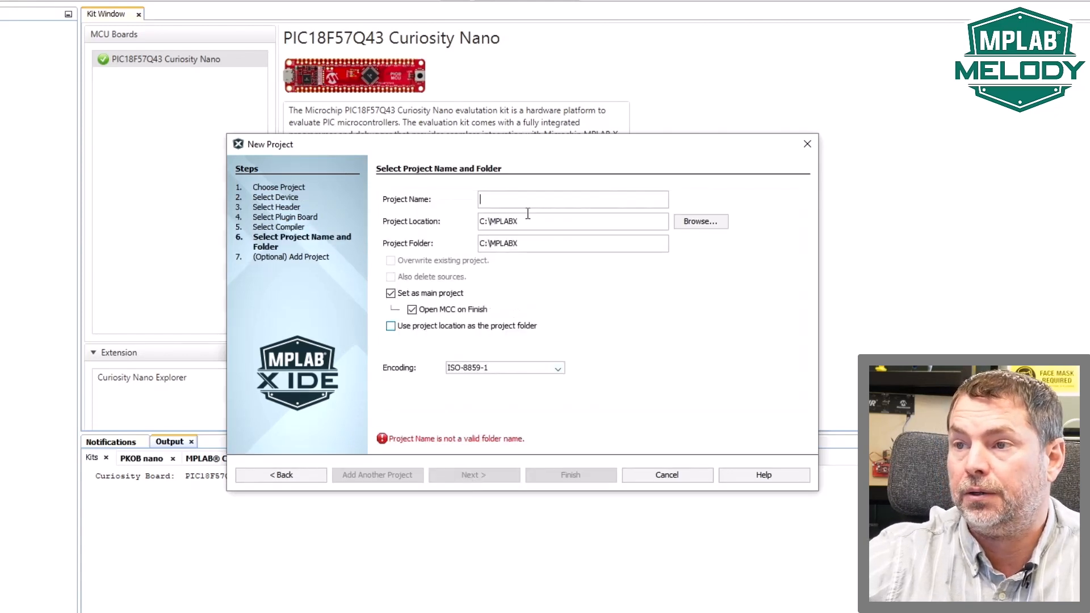
Step: Name the project Timer_Example_Q43 and finish creating it
text(Timer_Example_Q43)
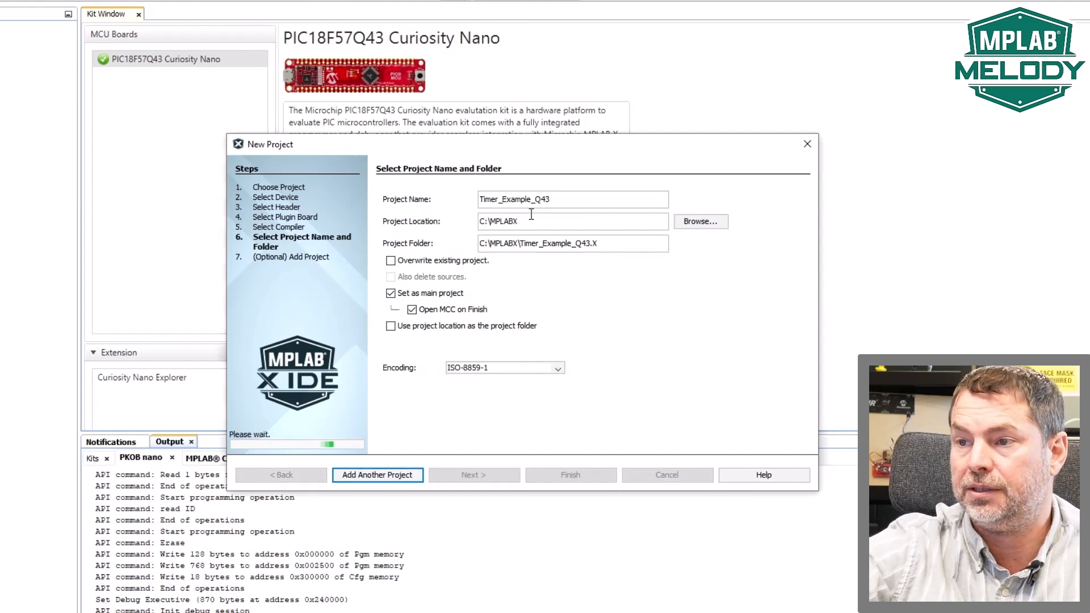
click(569, 475)
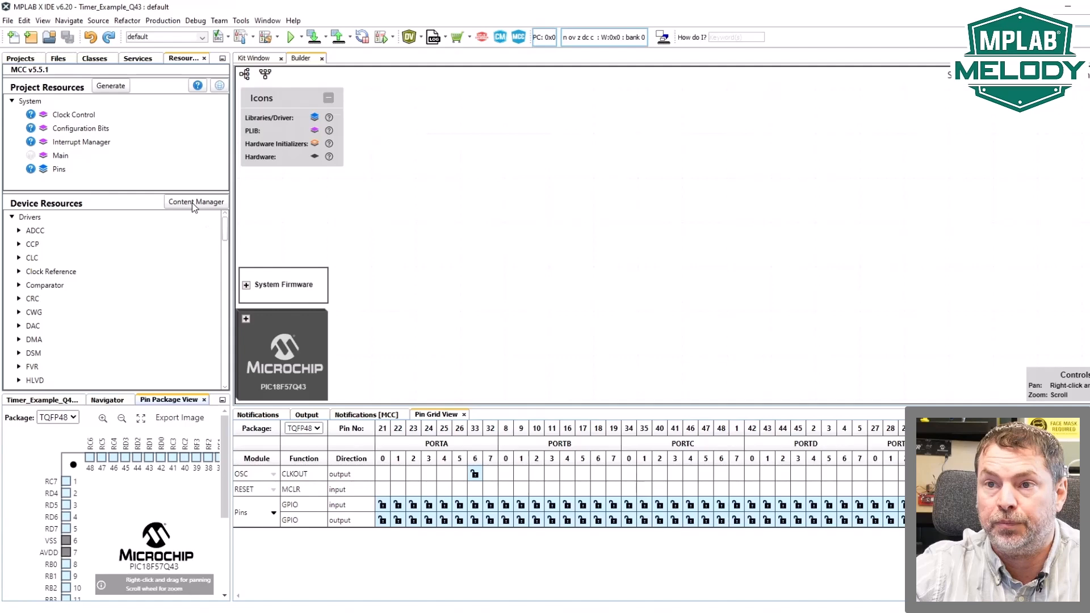
Step: Load the MCC Content Manager and expand the Examples category to the Timer Example for PIC16/PIC18
click(196, 202)
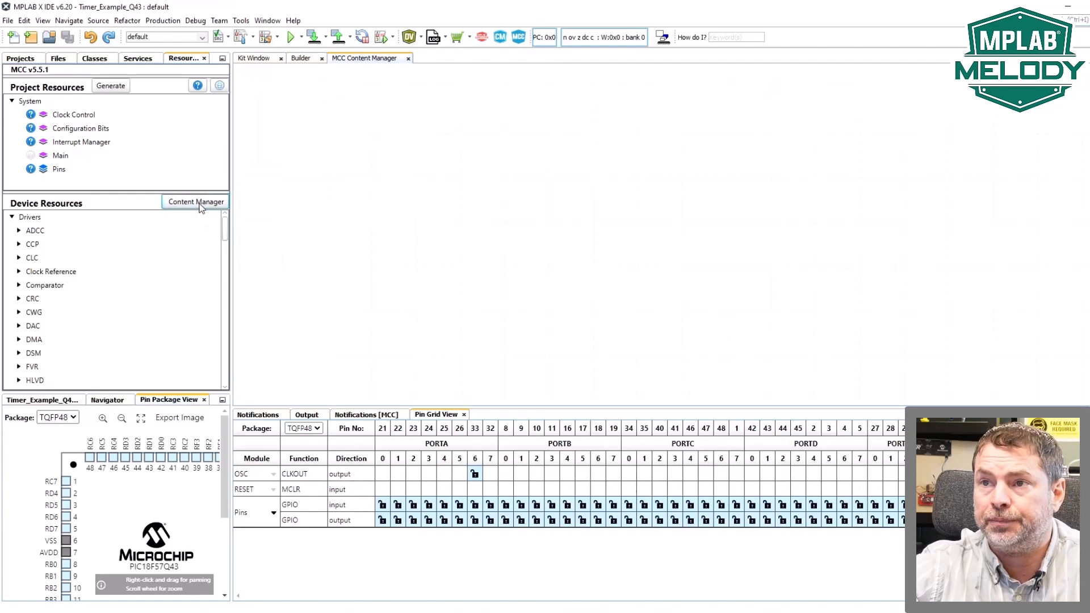
click(197, 202)
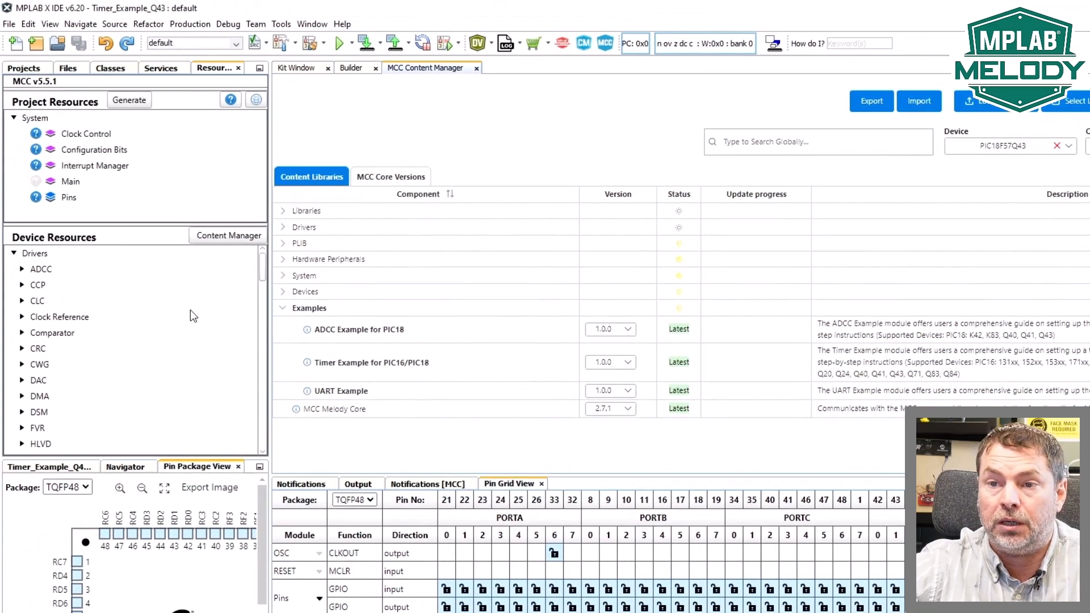
scroll(down, 3)
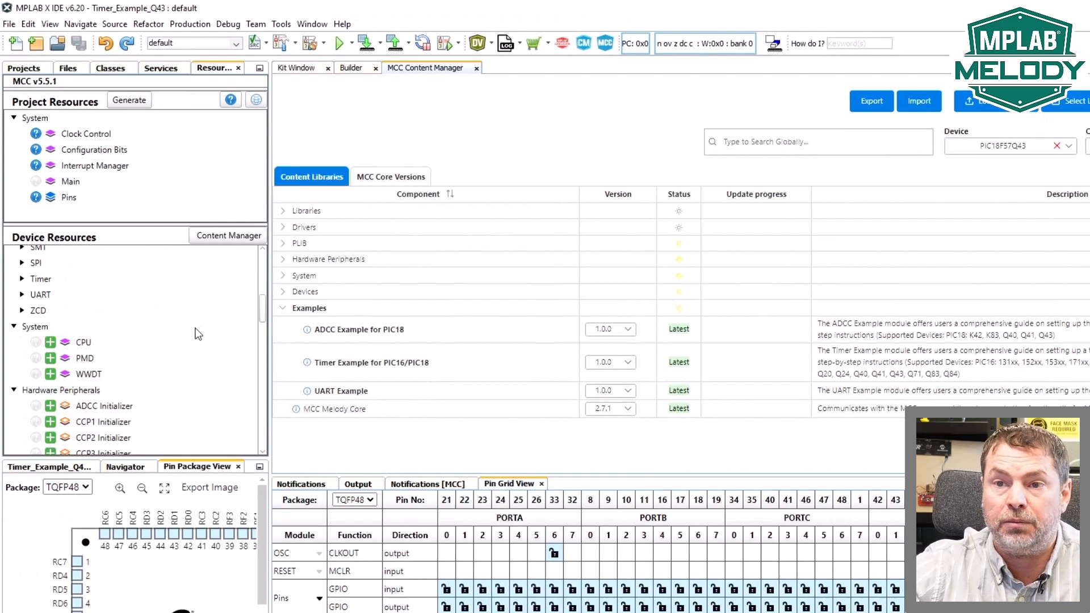
Step: Add the TIMER Example component from Device Resources to the project
click(21, 279)
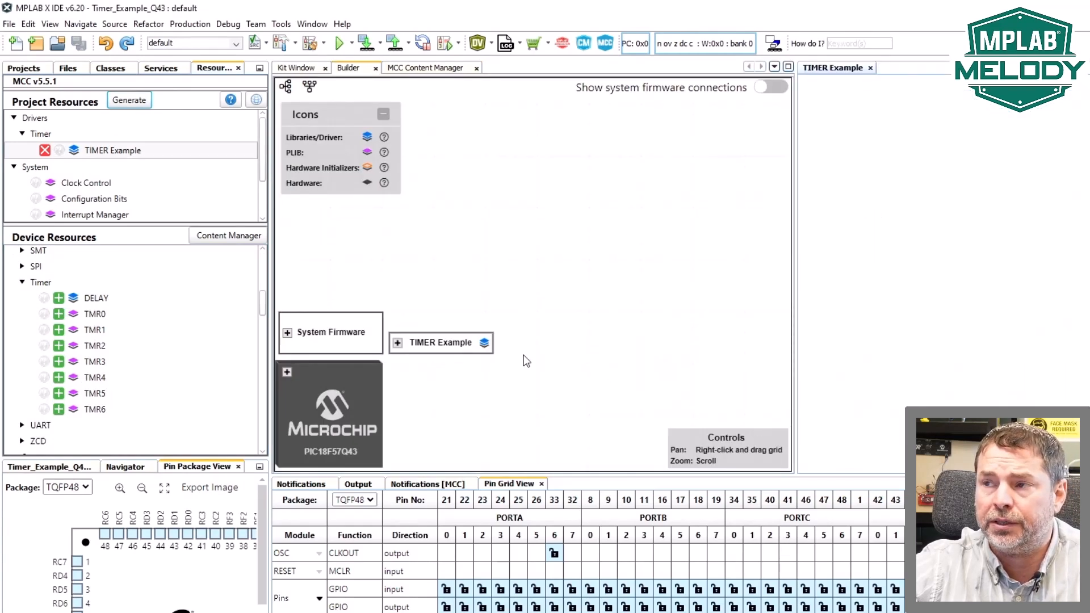
mouse_move(446, 378)
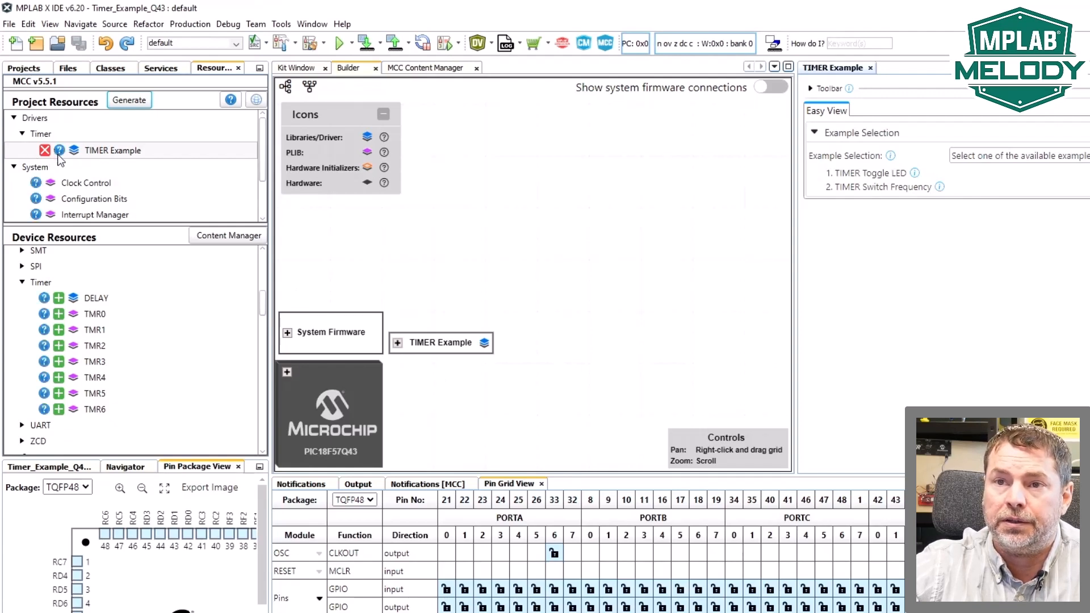
mouse_move(60, 150)
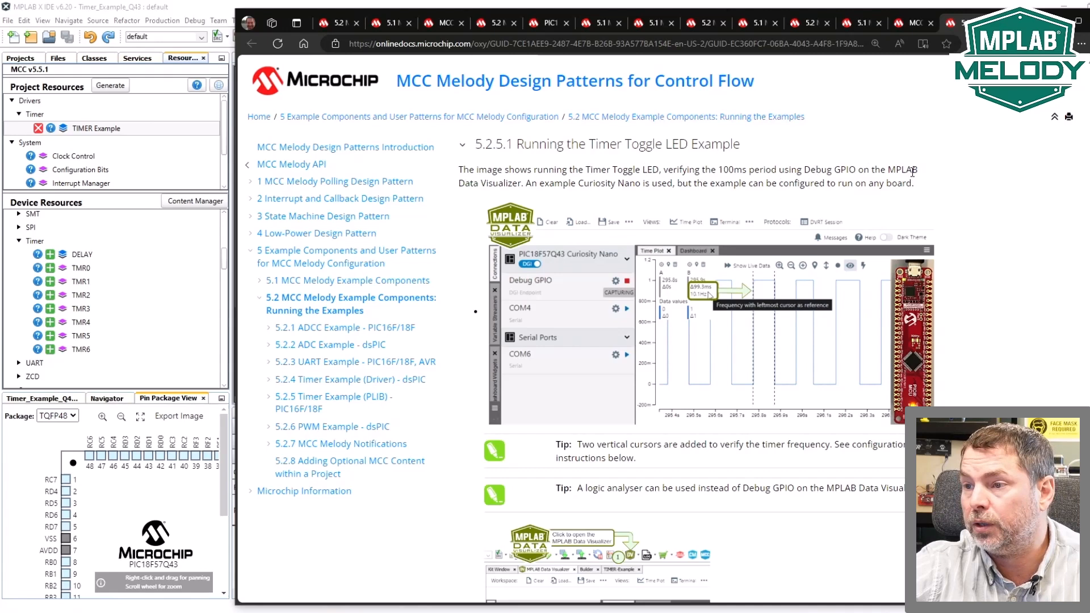
Step: Scroll the Running the Examples page down to the 5.2.5.2 Timer Switch Frequency section
scroll(down, 3)
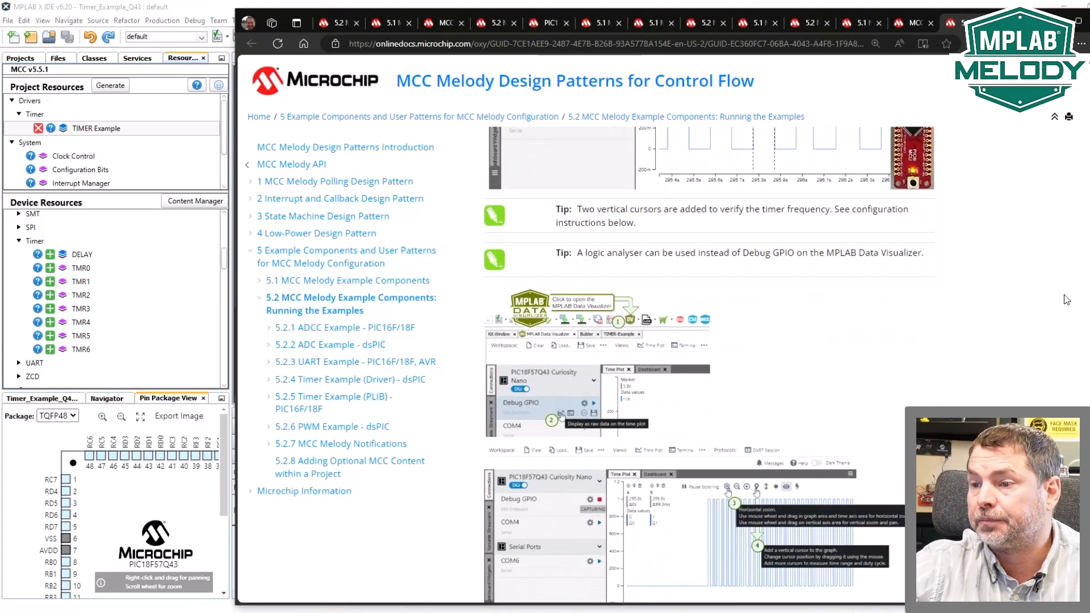
scroll(down, 3)
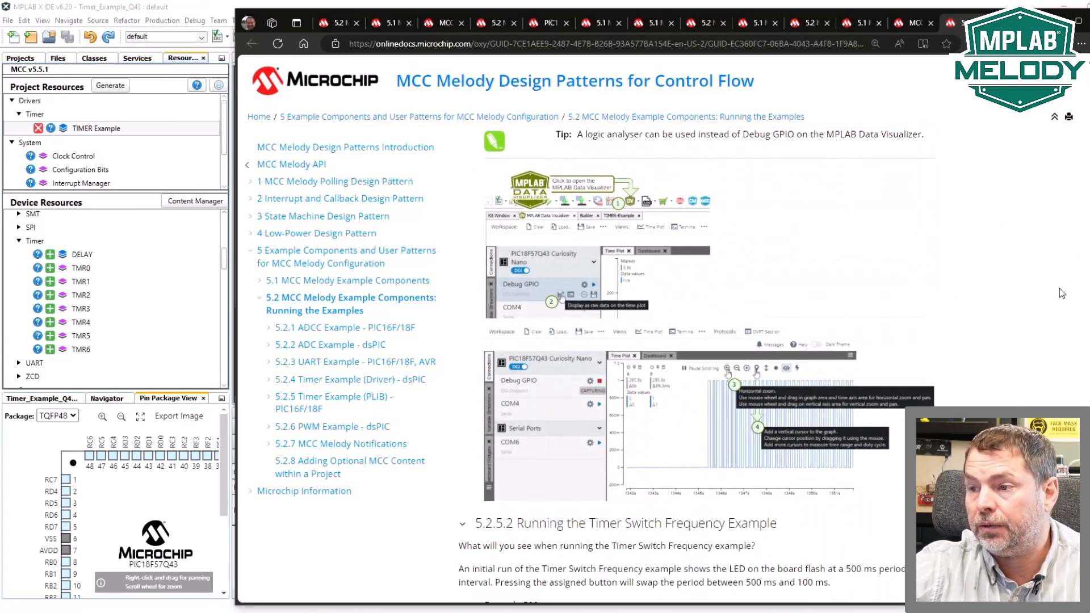
scroll(down, 3)
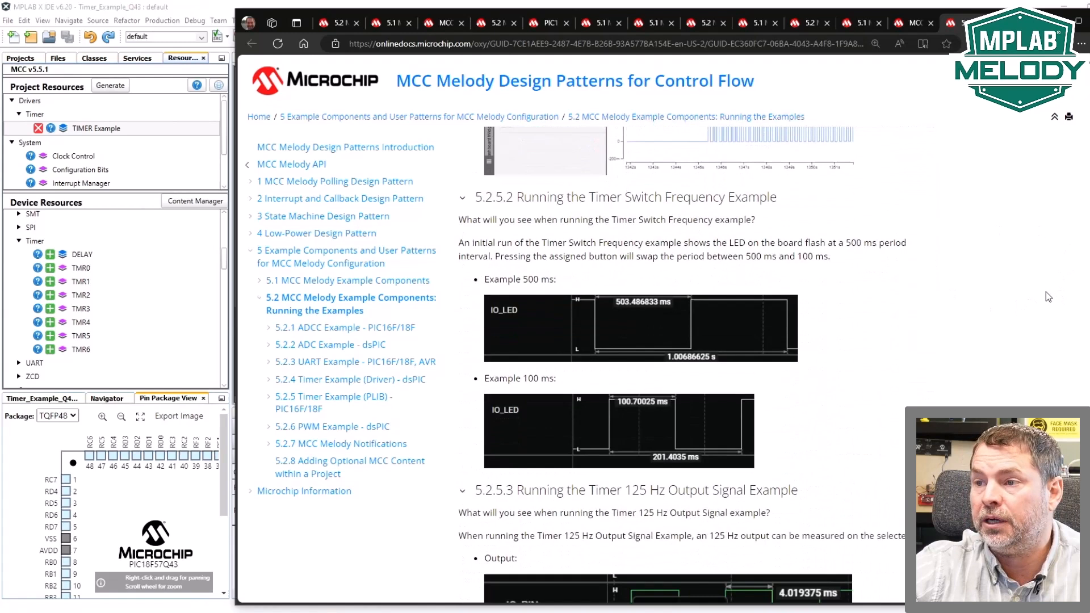
scroll(down, 3)
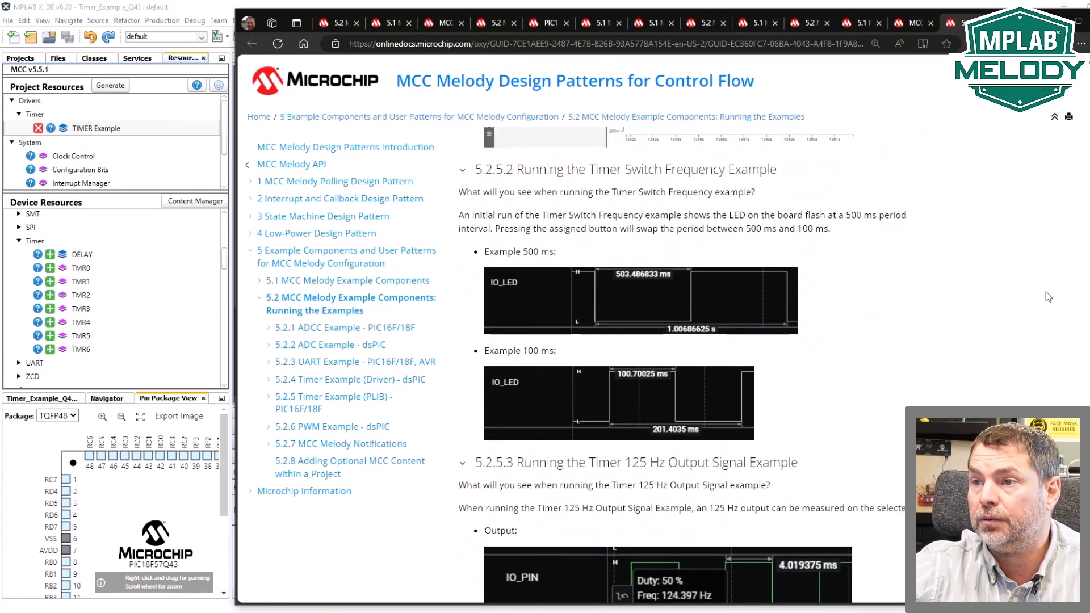
mouse_move(843, 266)
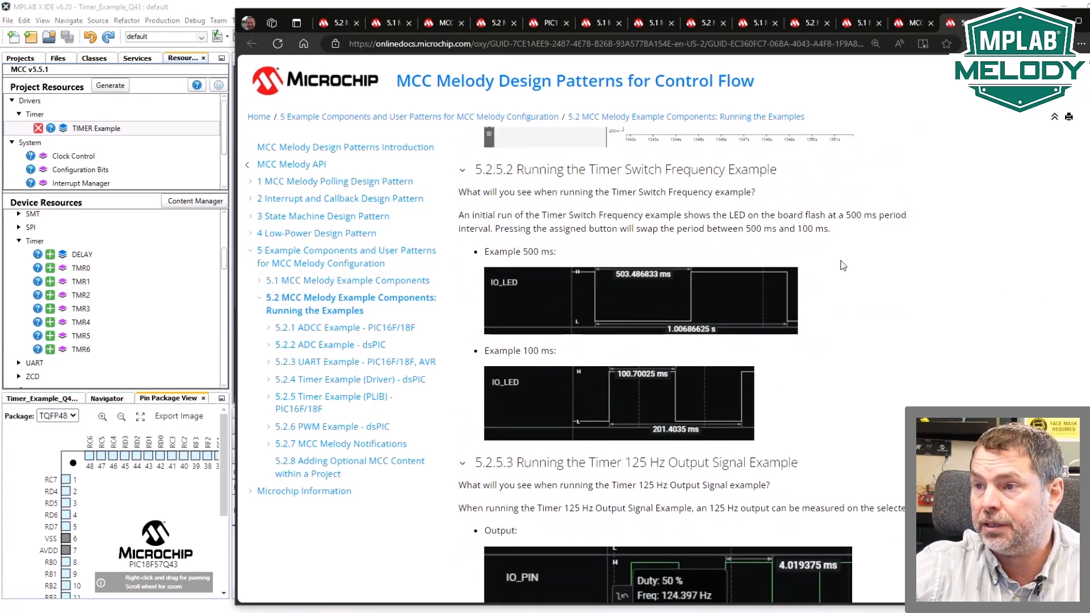
mouse_move(826, 221)
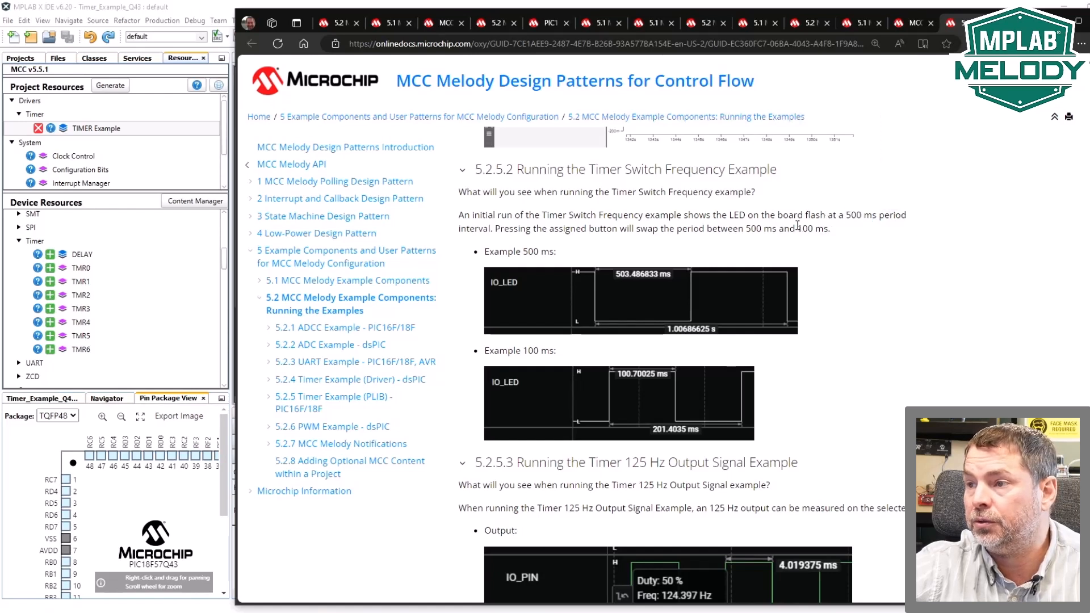
mouse_move(904, 254)
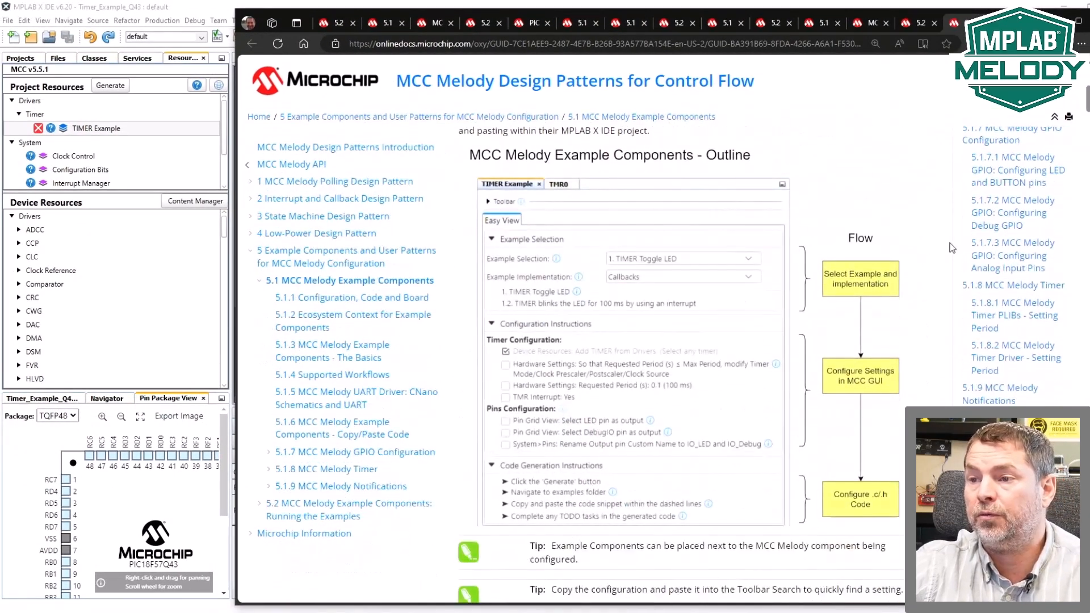
Step: Scroll through the MCC Melody Example Components outline flow diagram
scroll(down, 3)
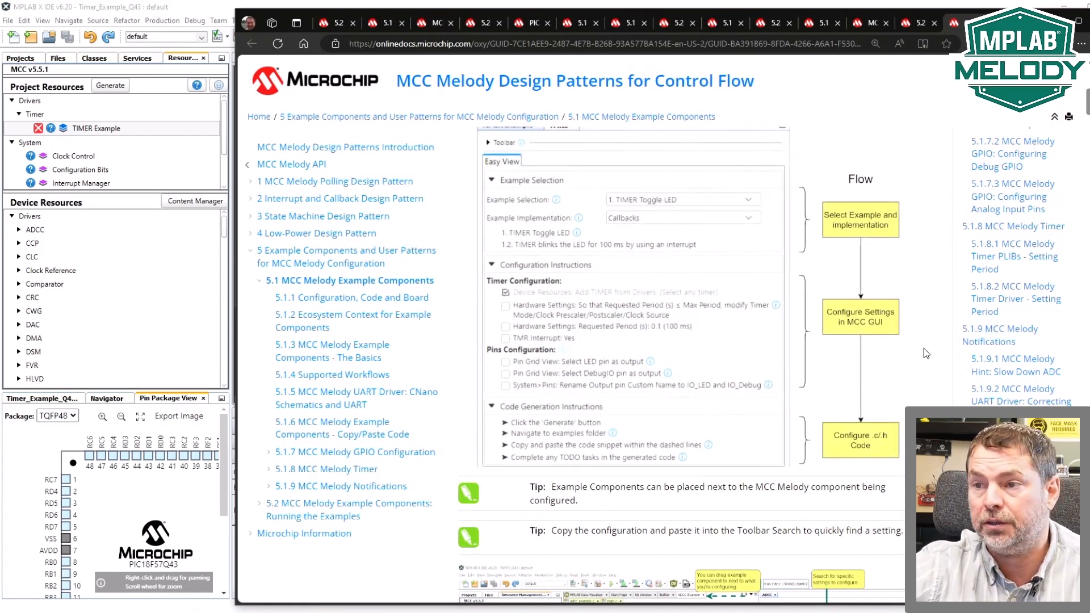
scroll(down, 3)
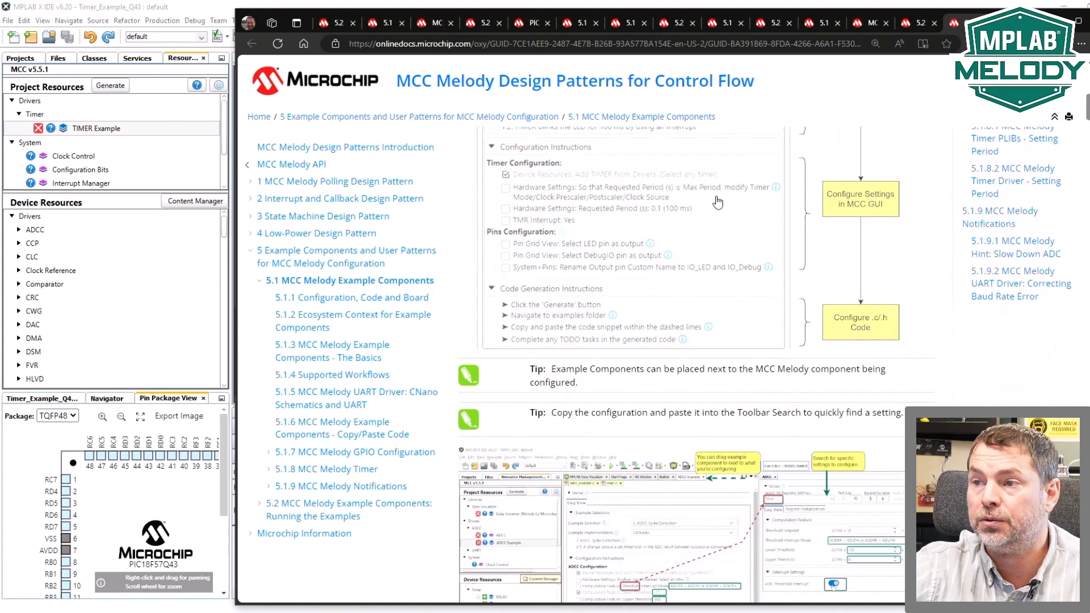
mouse_move(908, 233)
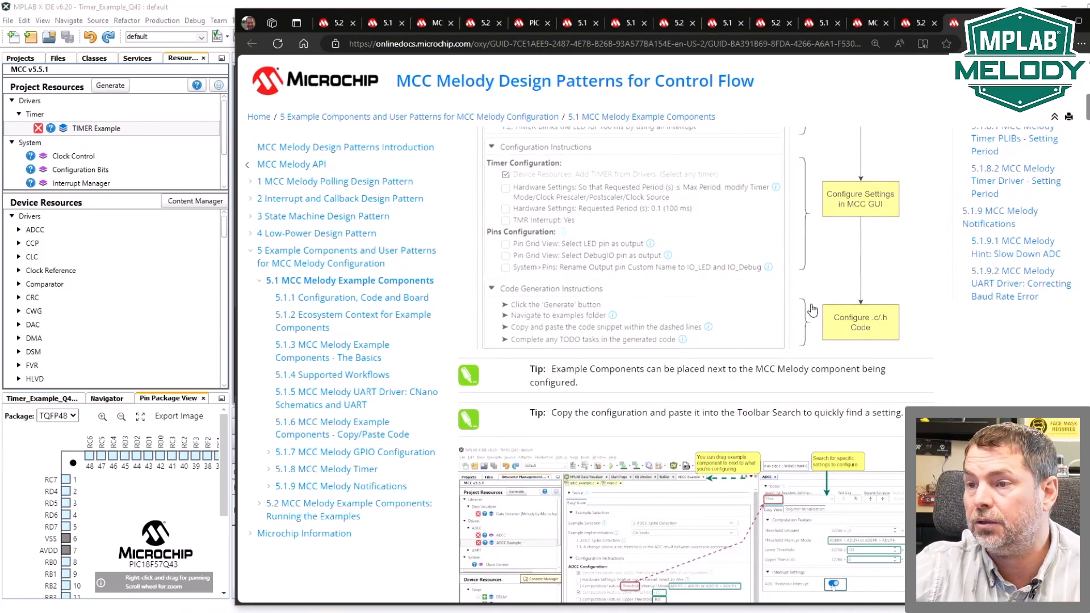
scroll(down, 3)
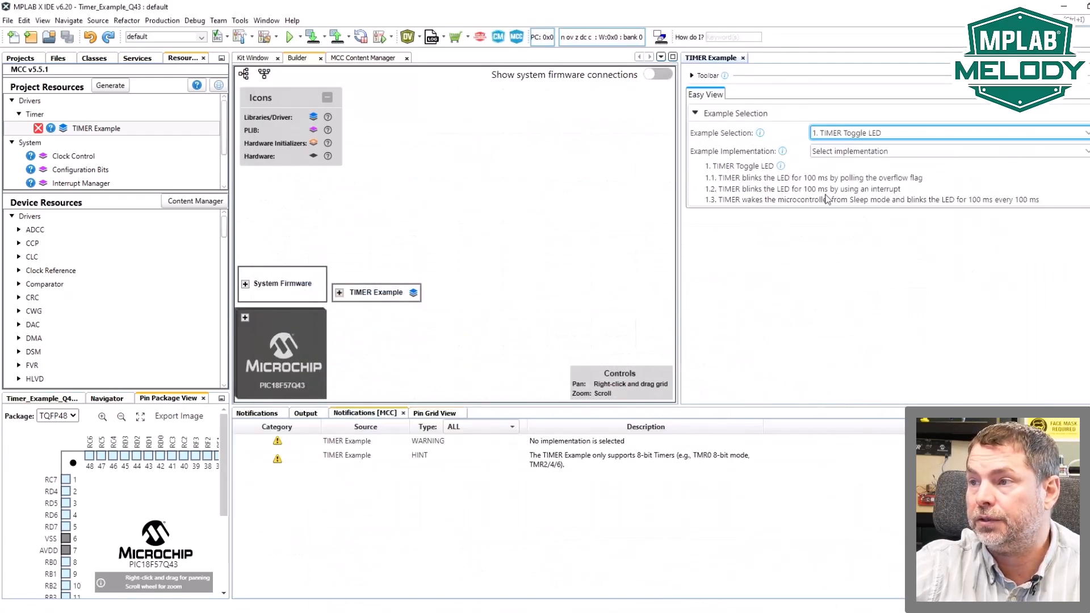
Step: Browse the Polled, Callbacks and Low-Power implementation choices without changing the selection
click(946, 151)
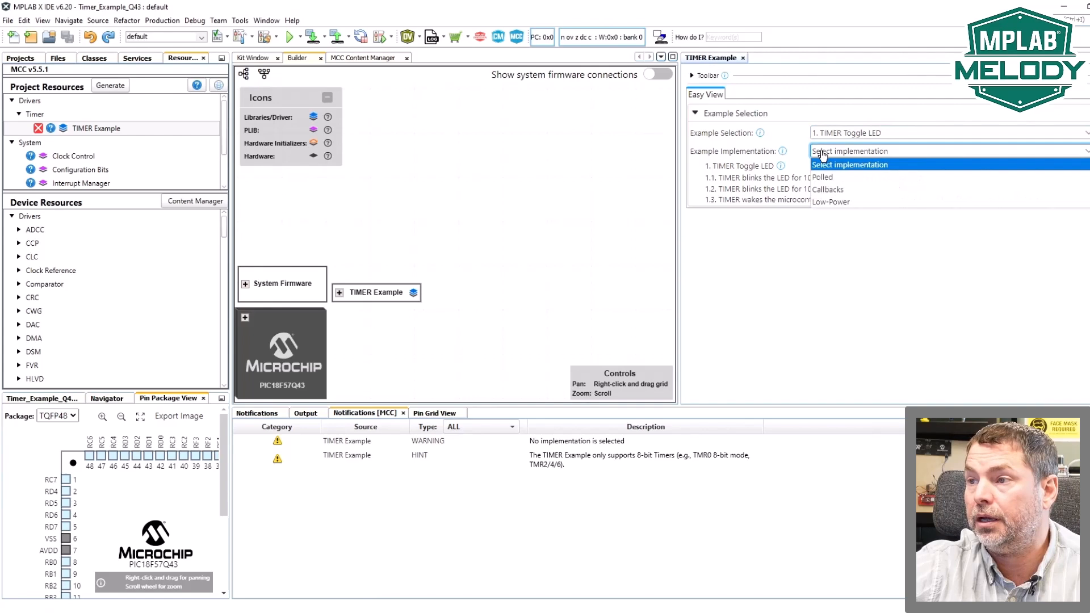
click(948, 151)
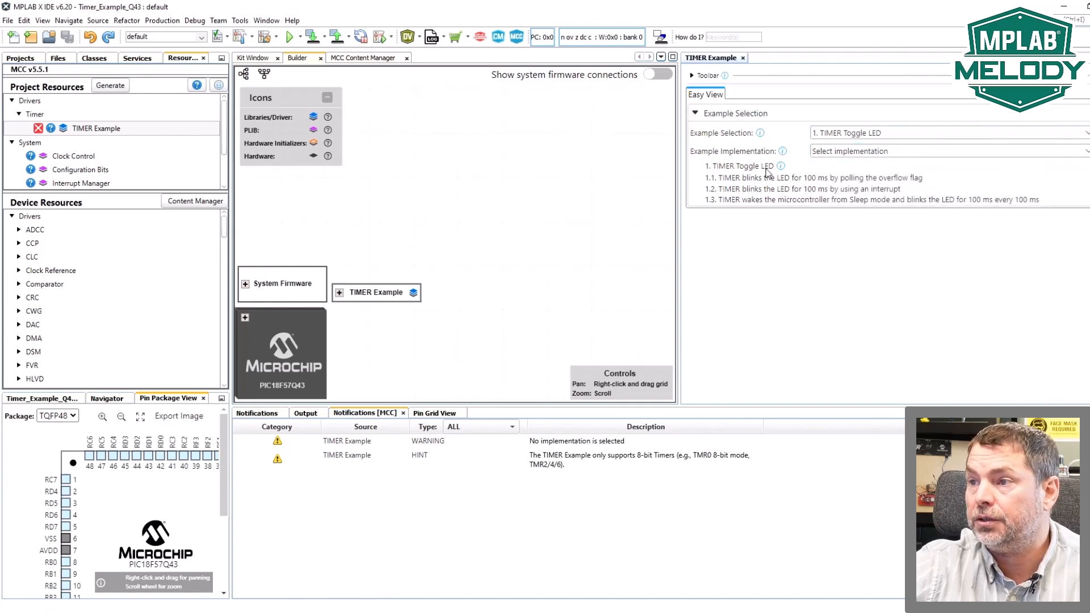
mouse_move(783, 151)
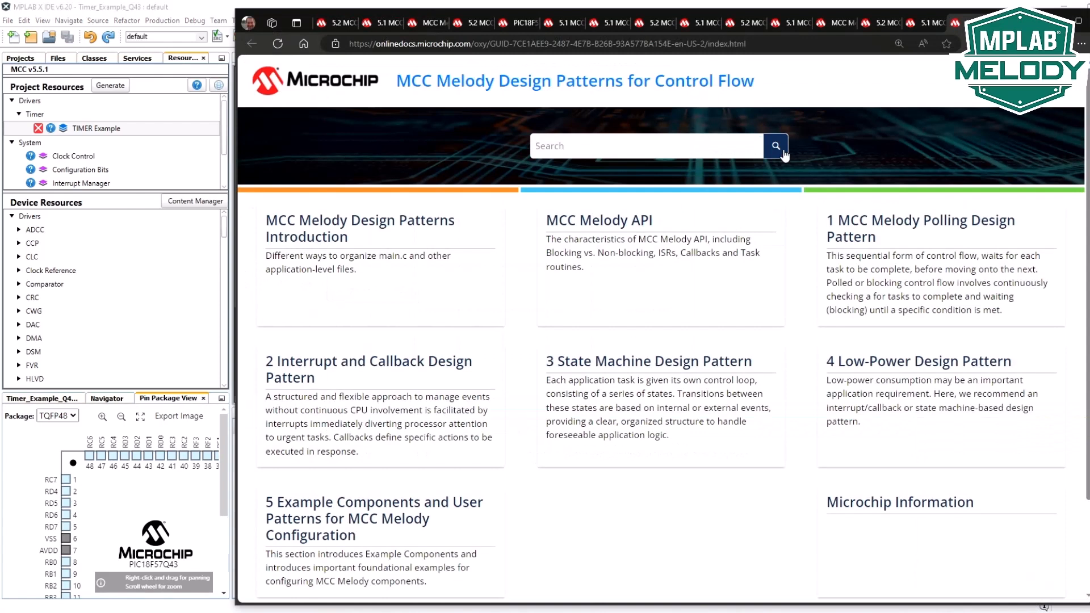
mouse_move(574, 98)
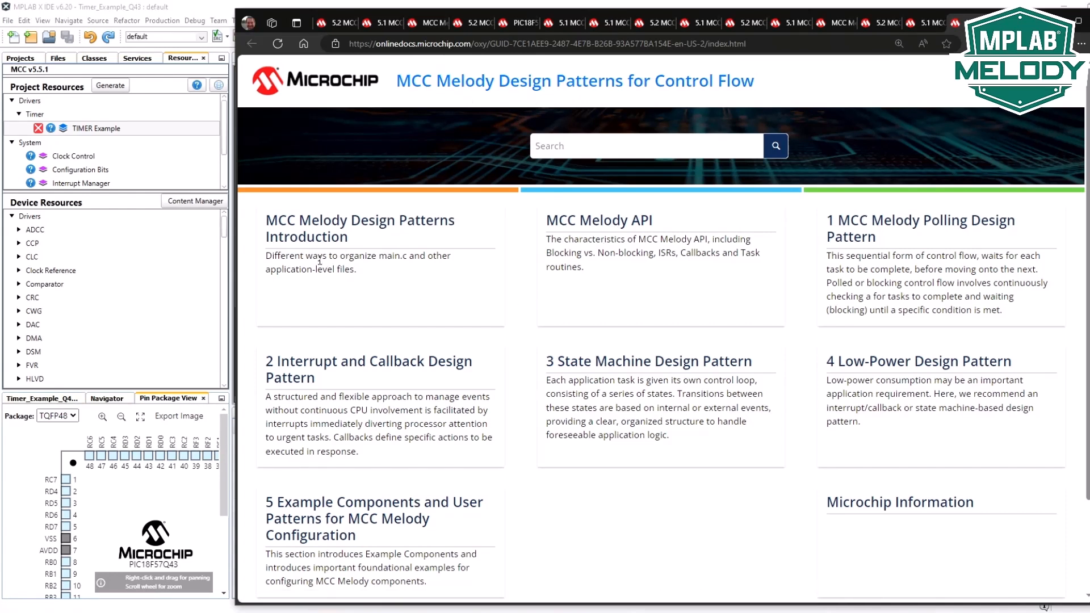
mouse_move(274, 288)
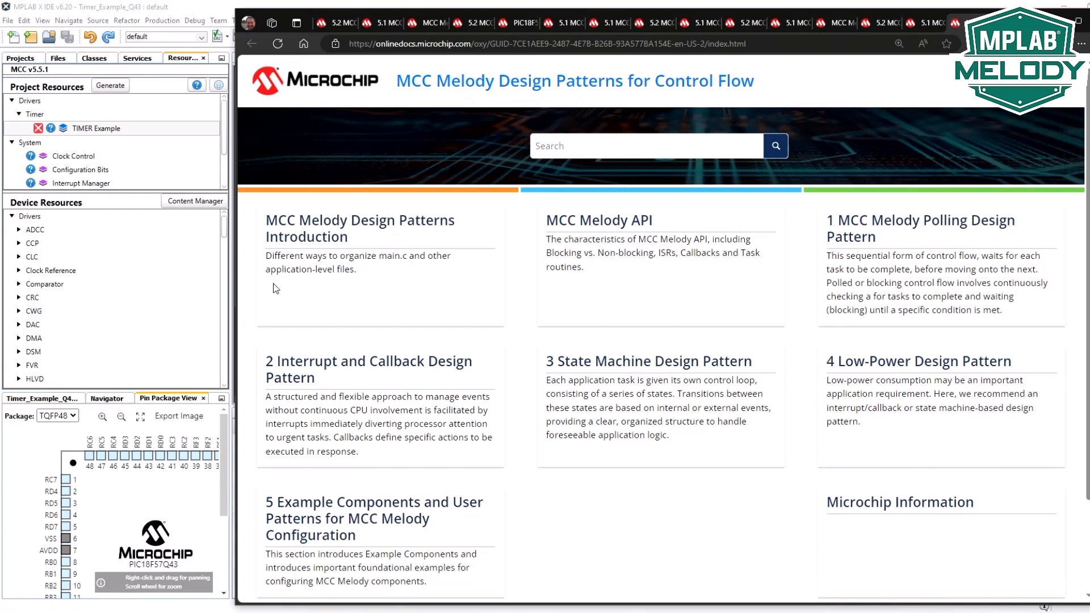
mouse_move(357, 281)
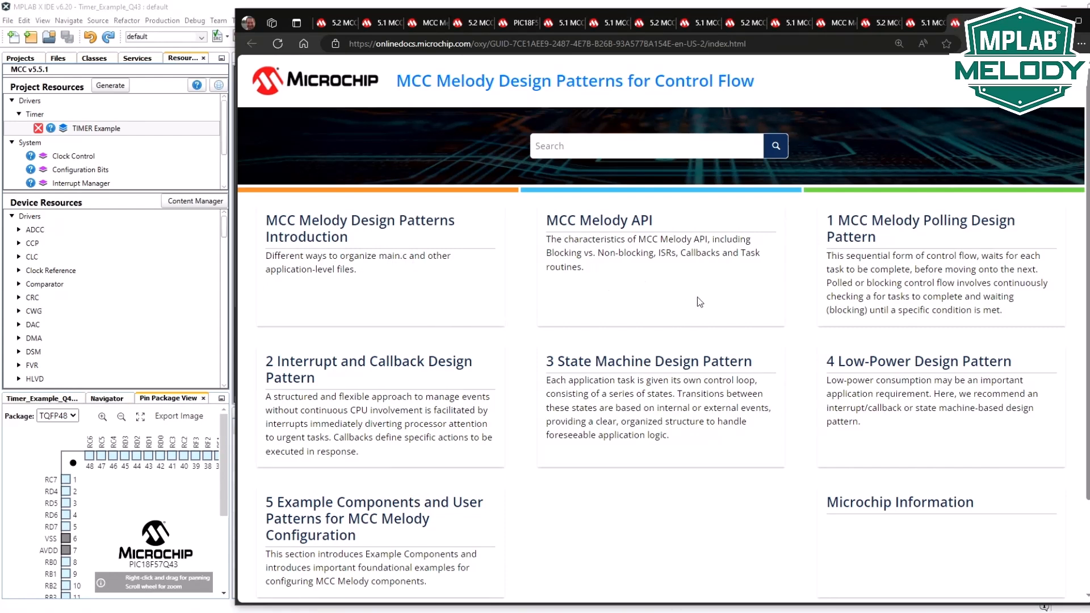
mouse_move(629, 289)
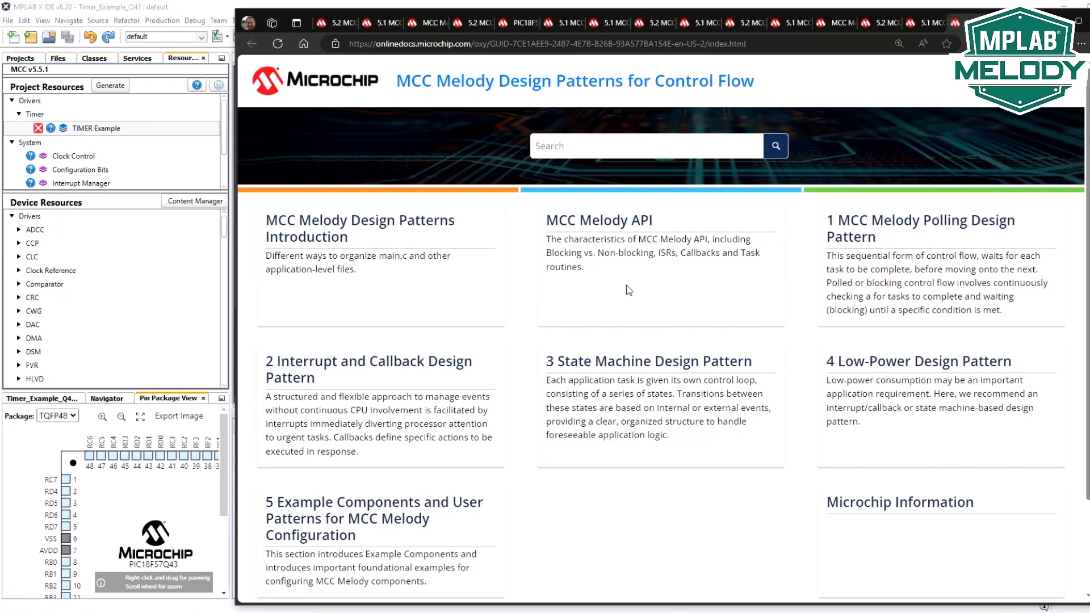
mouse_move(630, 290)
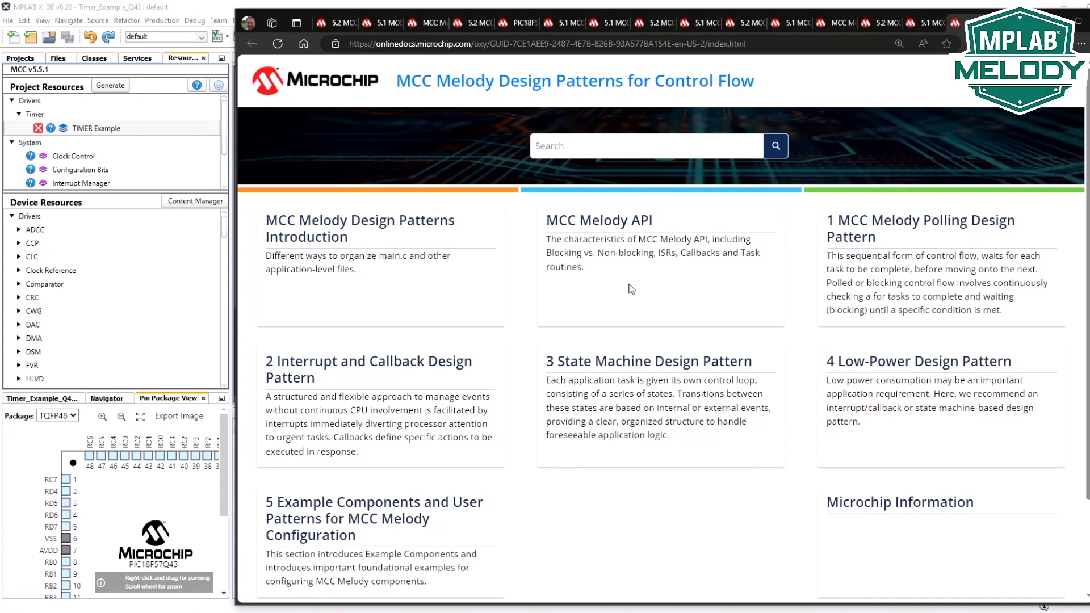
mouse_move(733, 277)
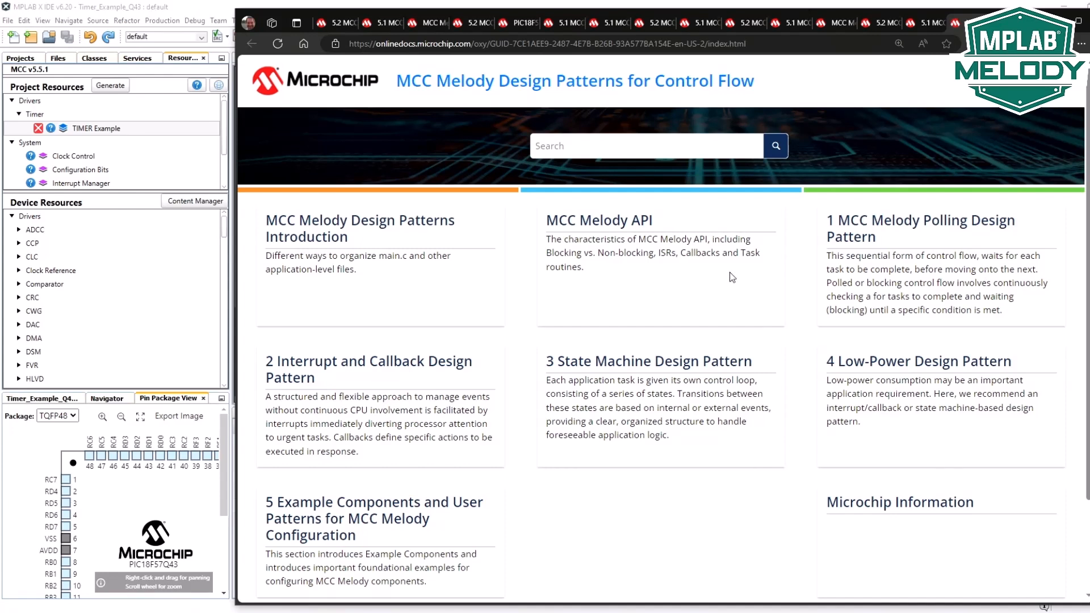
mouse_move(783, 266)
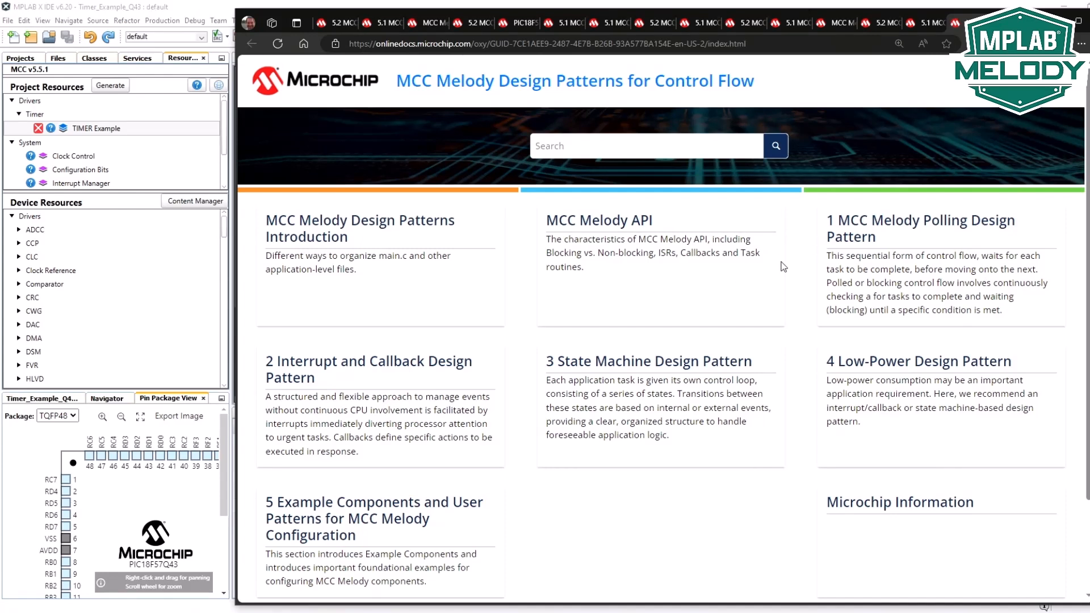
mouse_move(475, 429)
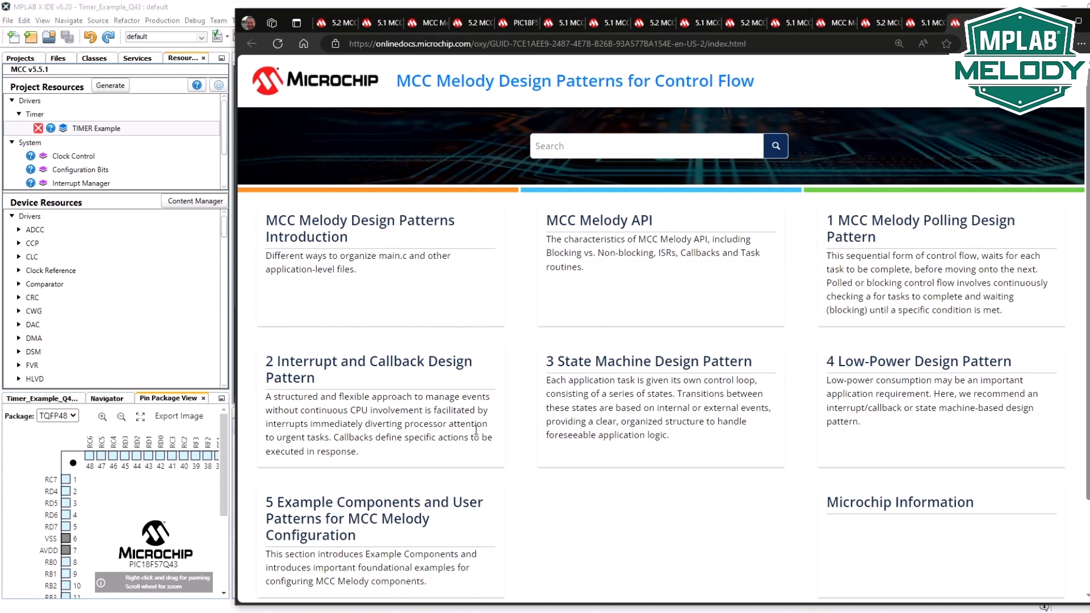
mouse_move(547, 385)
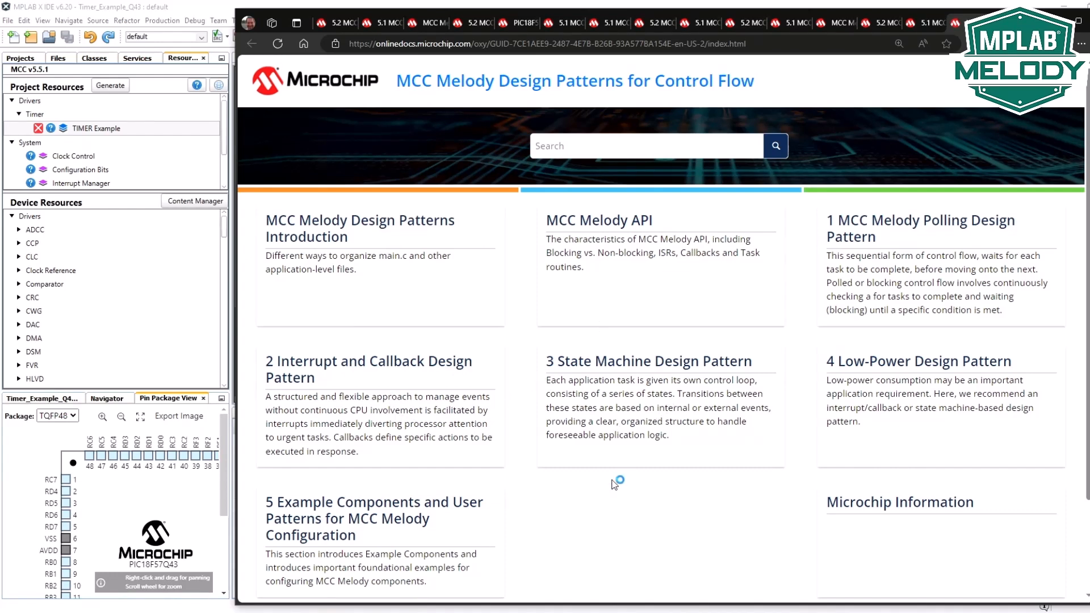
mouse_move(920, 391)
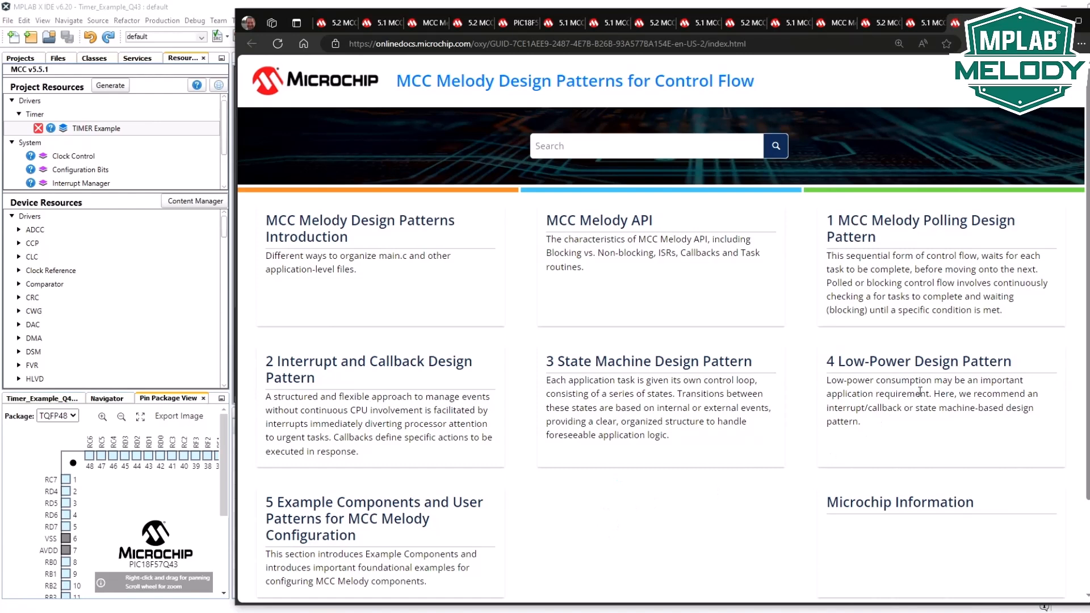
mouse_move(910, 404)
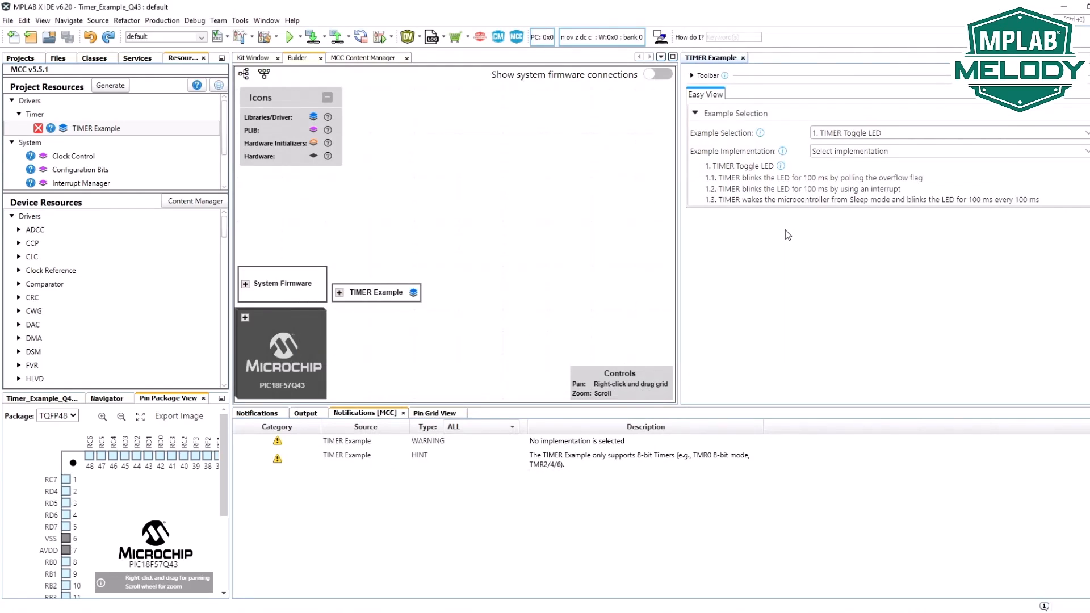
mouse_move(828, 154)
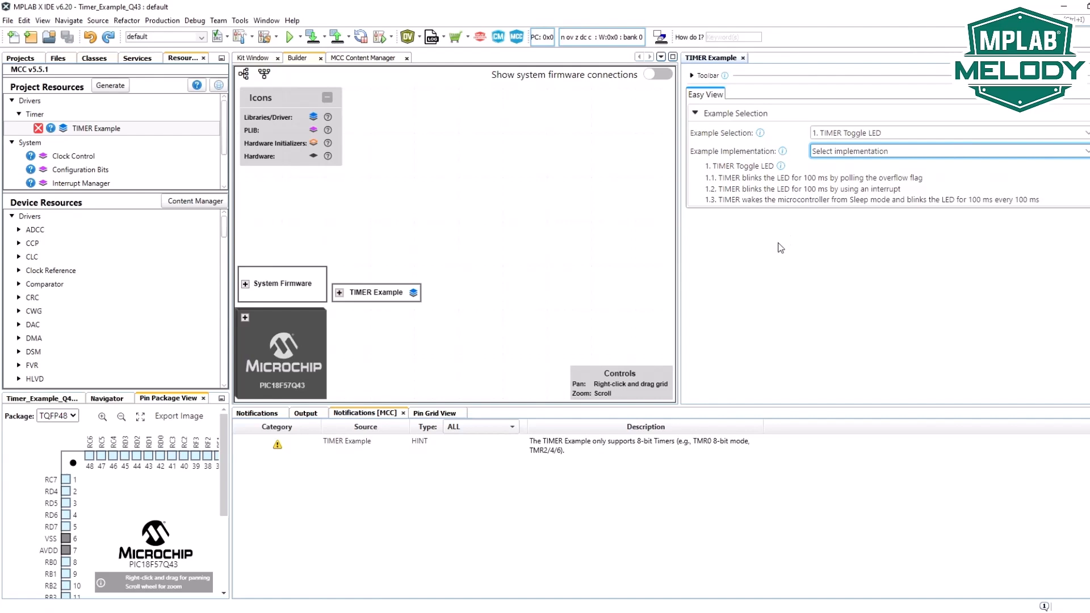
Step: Choose the Polled implementation and expand the Timer drivers in Device Resources
click(946, 151)
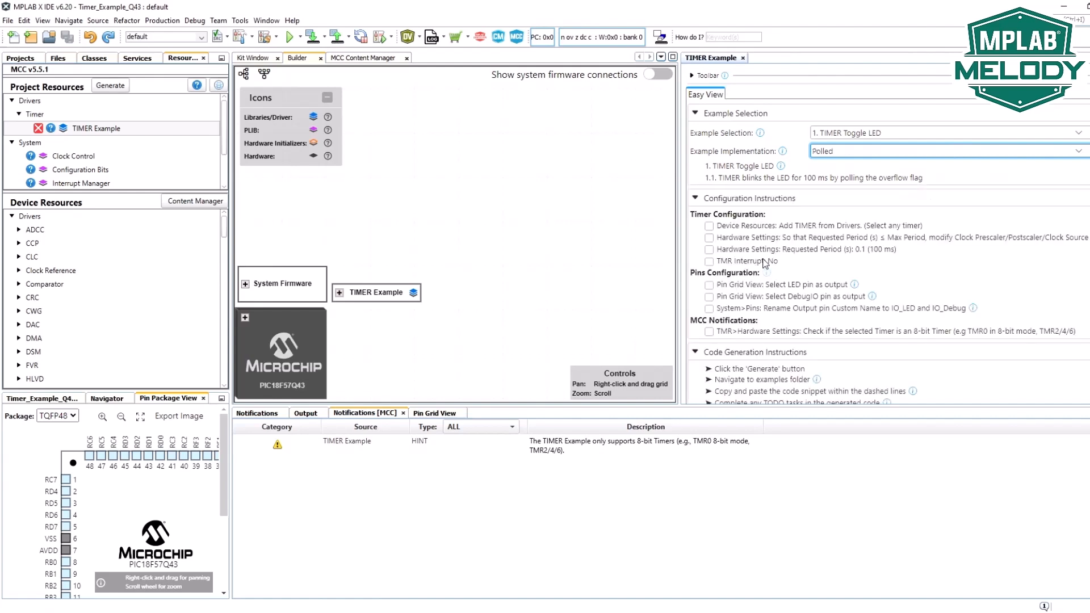
mouse_move(829, 232)
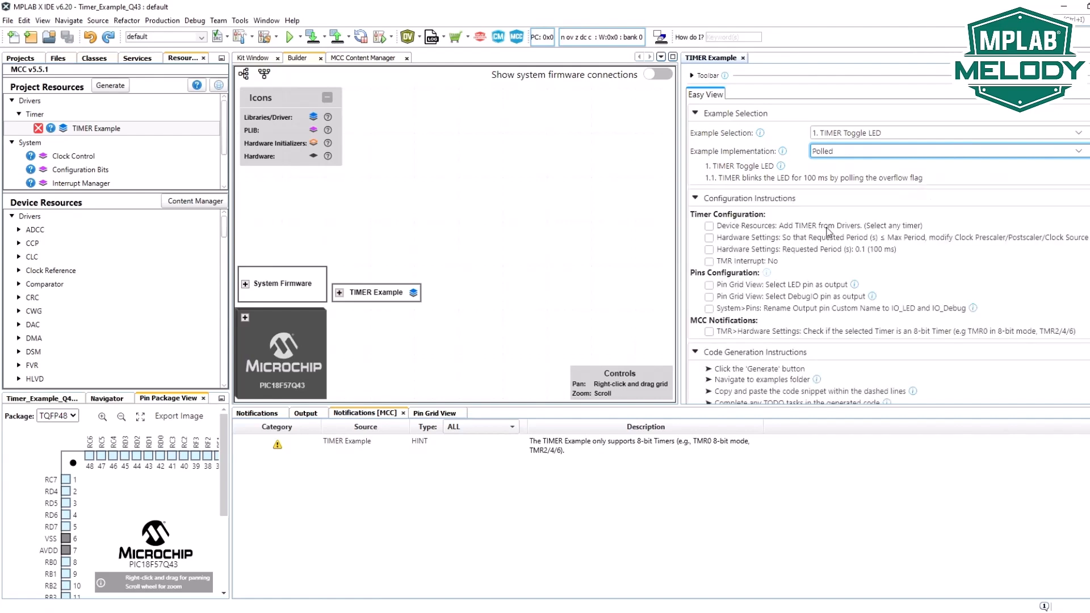
click(20, 261)
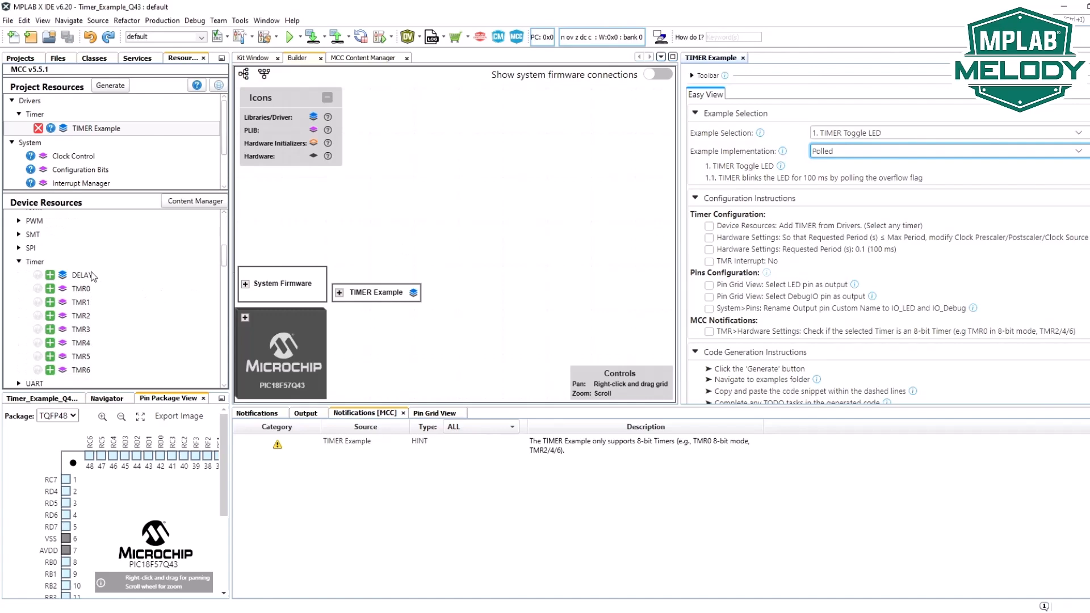
scroll(down, 3)
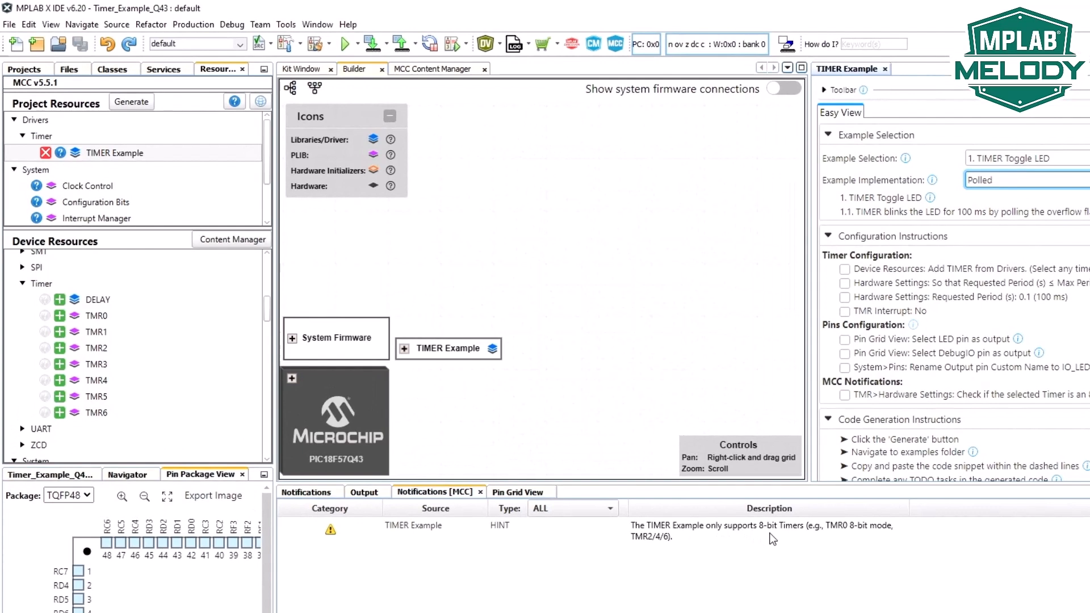
mouse_move(534, 494)
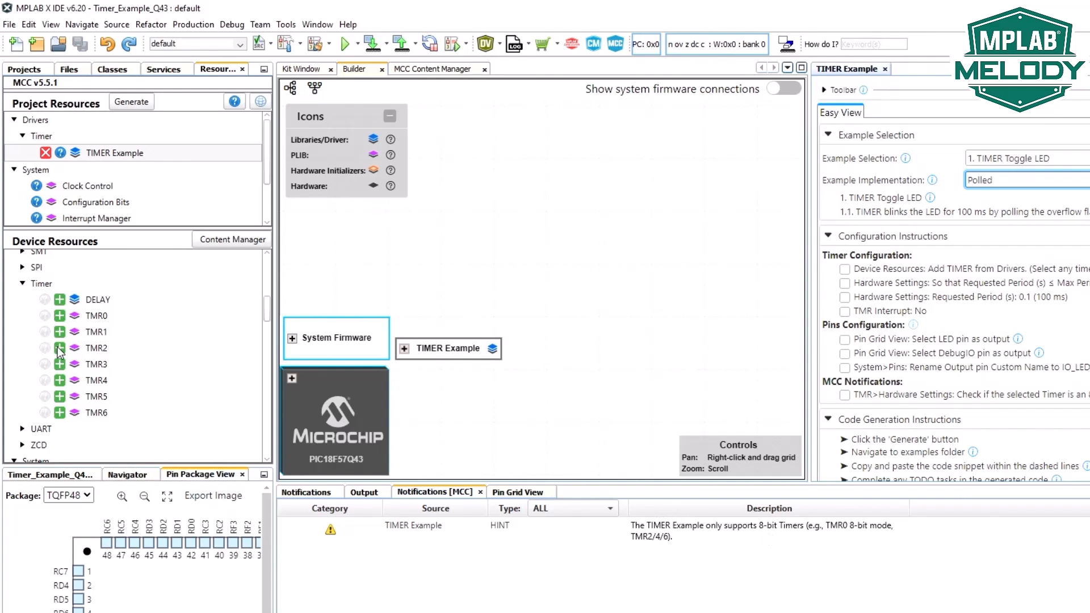
mouse_move(59, 347)
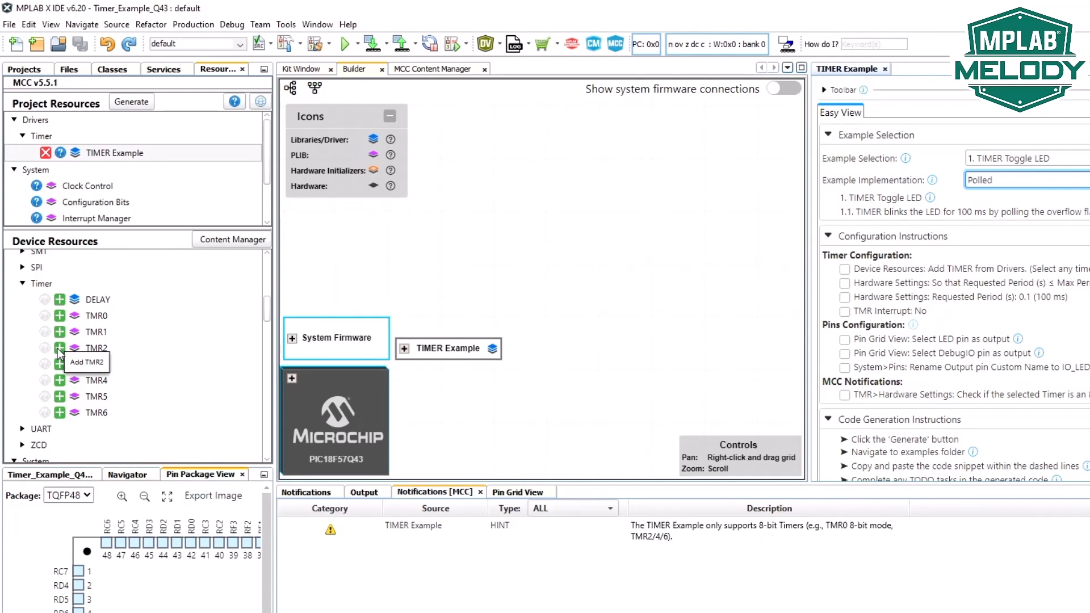
Step: Add the TMR2 driver and show its settings beside the TIMER Example instructions
click(60, 349)
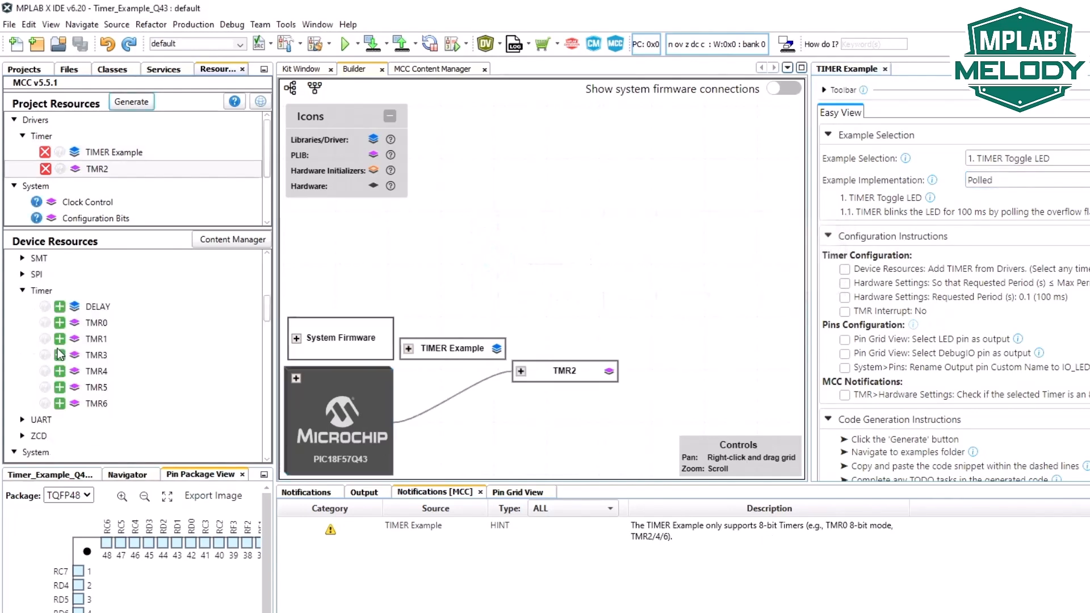
click(565, 370)
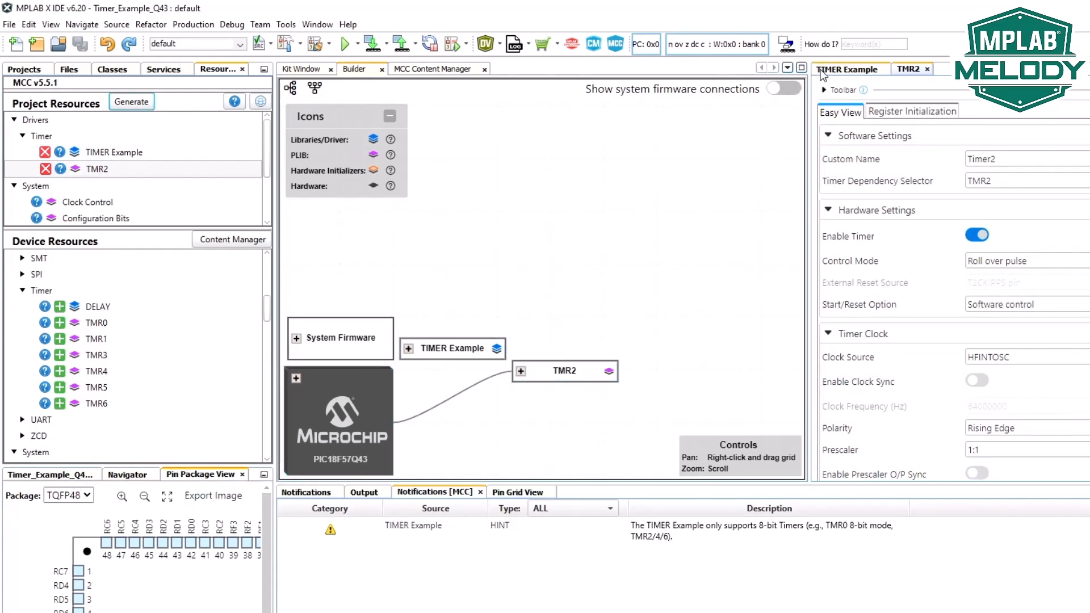
click(849, 68)
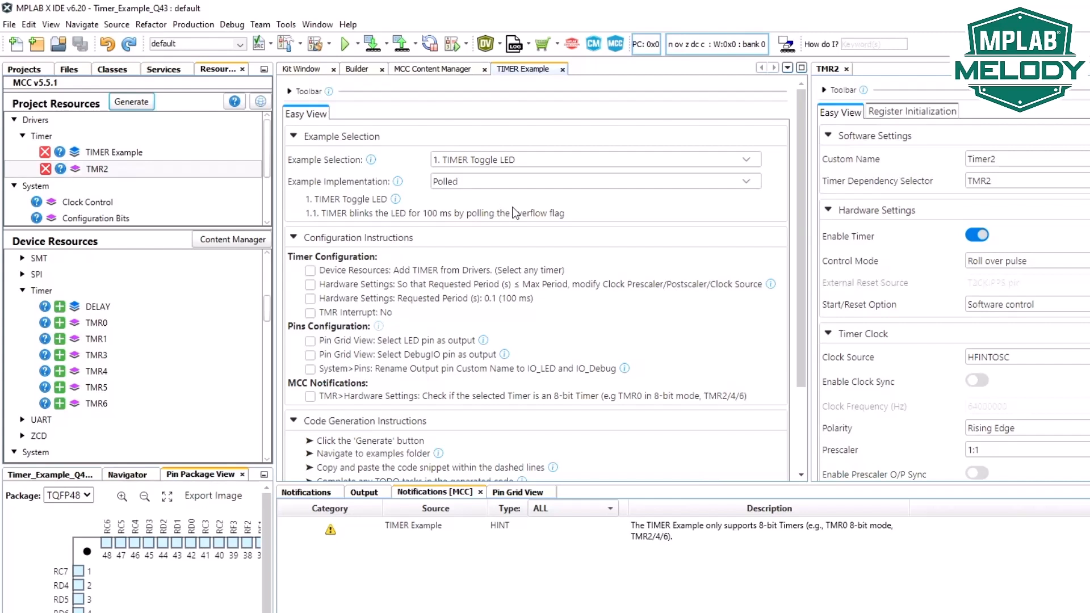
mouse_move(789, 180)
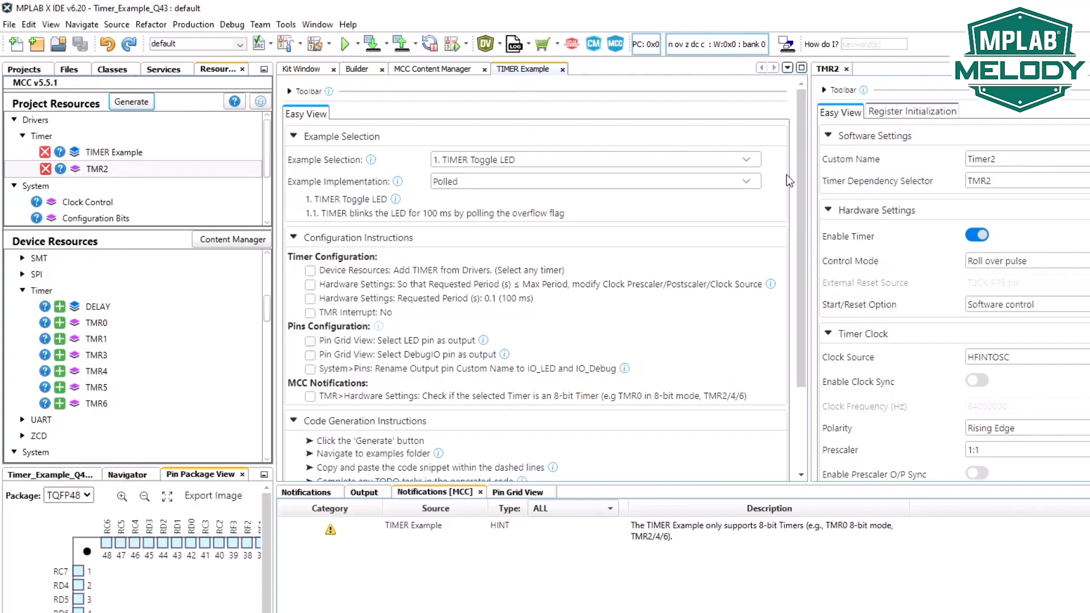
mouse_move(456, 298)
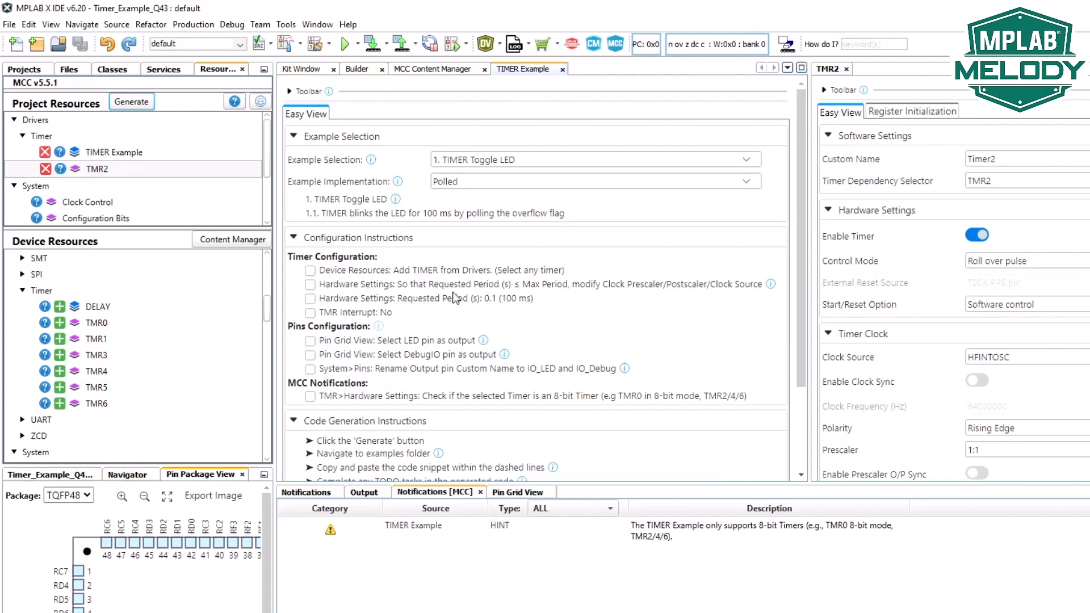
click(311, 271)
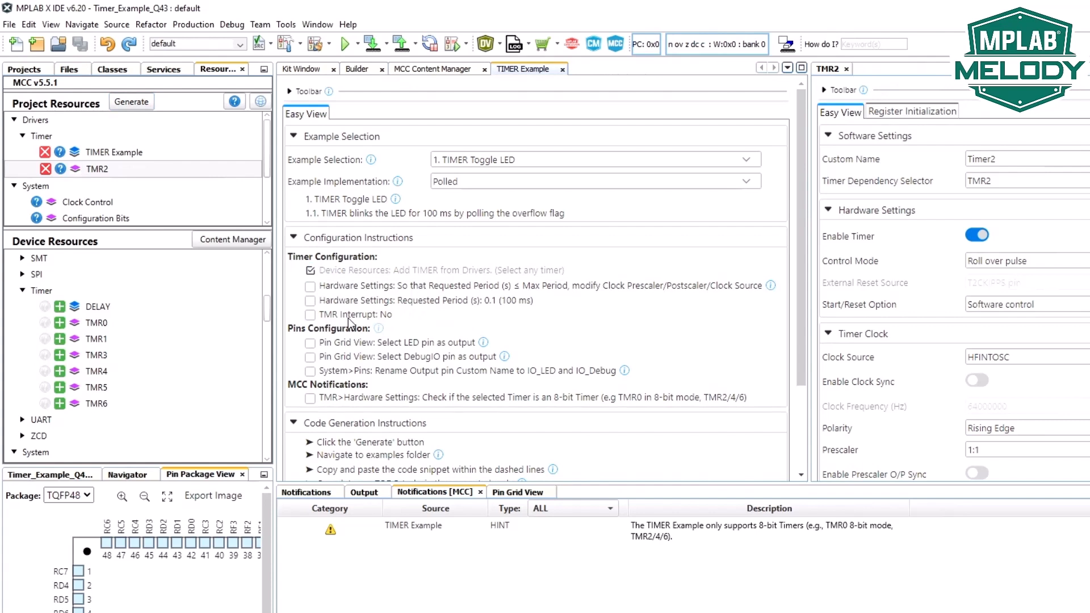
mouse_move(428, 302)
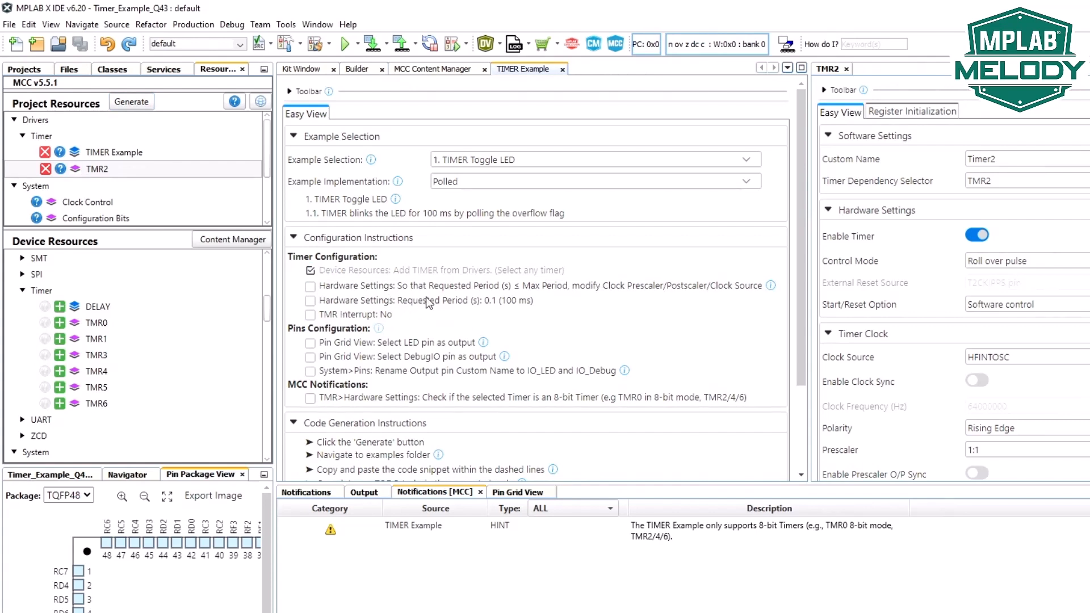
mouse_move(515, 299)
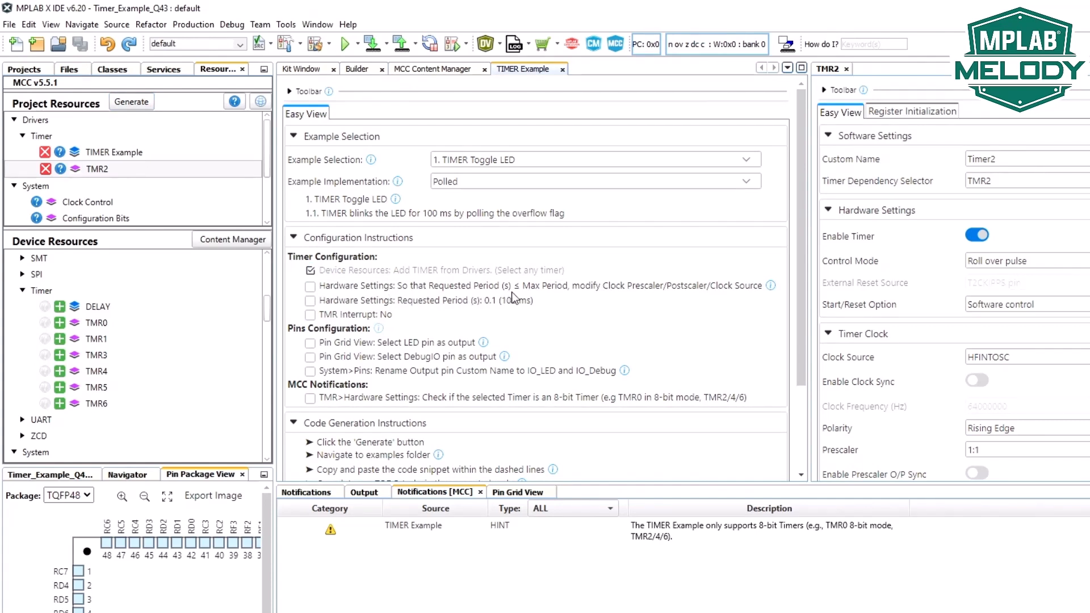
mouse_move(569, 296)
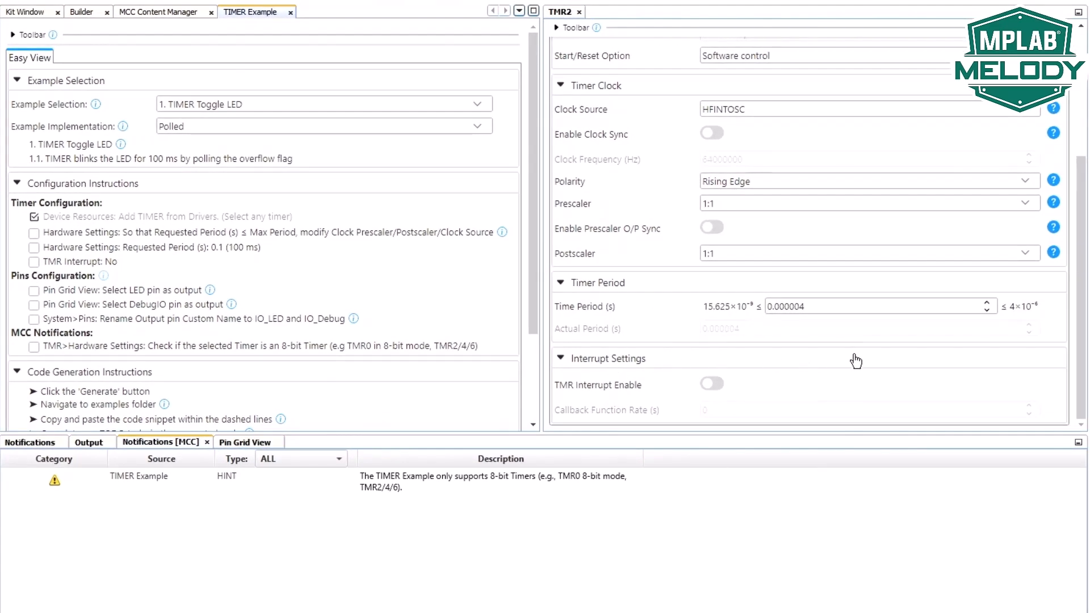
mouse_move(673, 296)
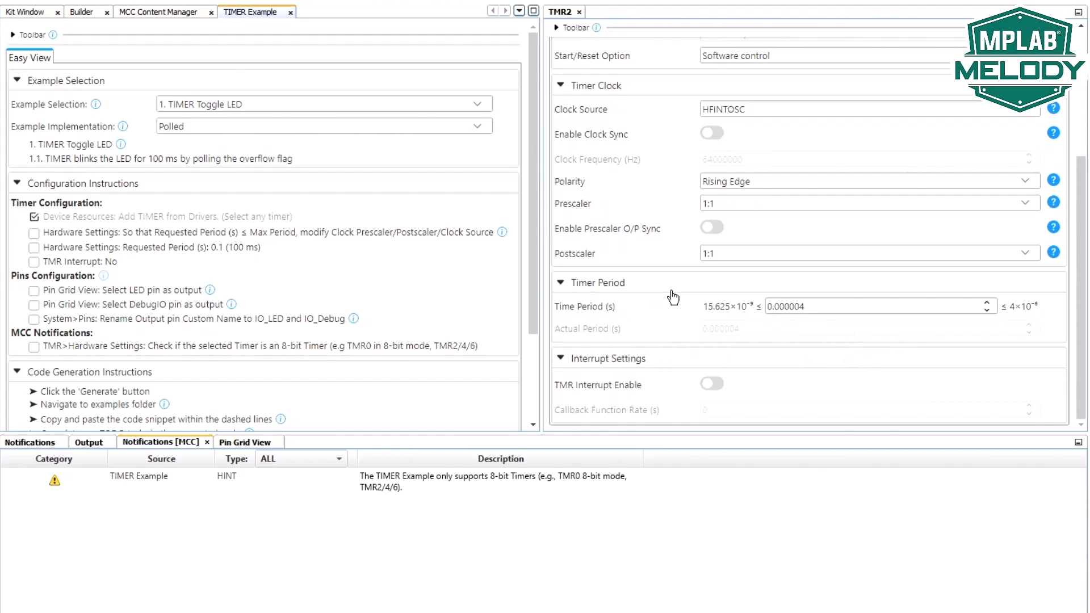
mouse_move(214, 256)
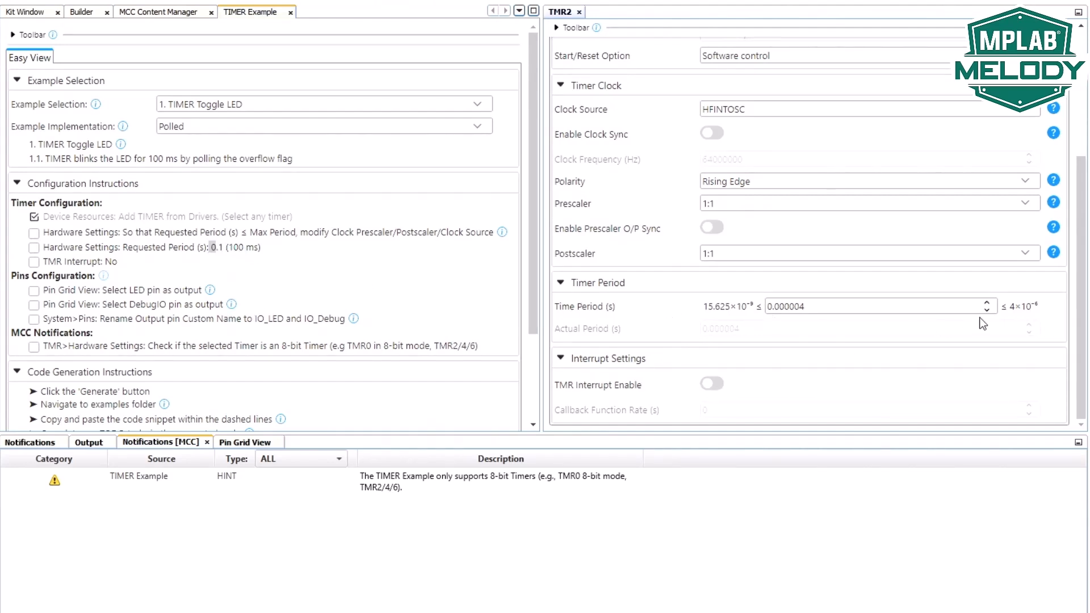
mouse_move(1036, 314)
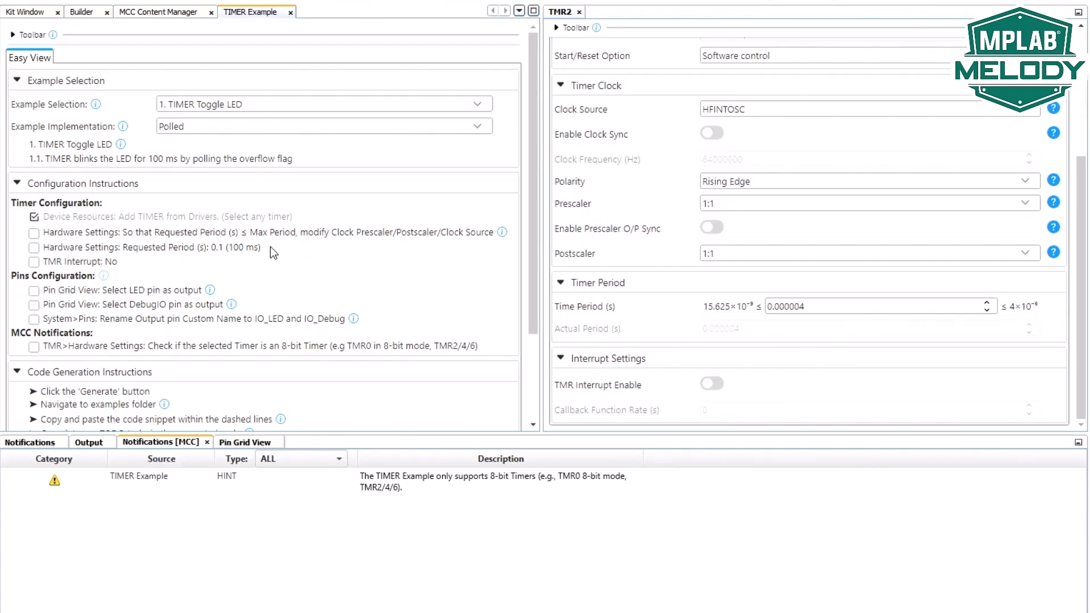
mouse_move(672, 174)
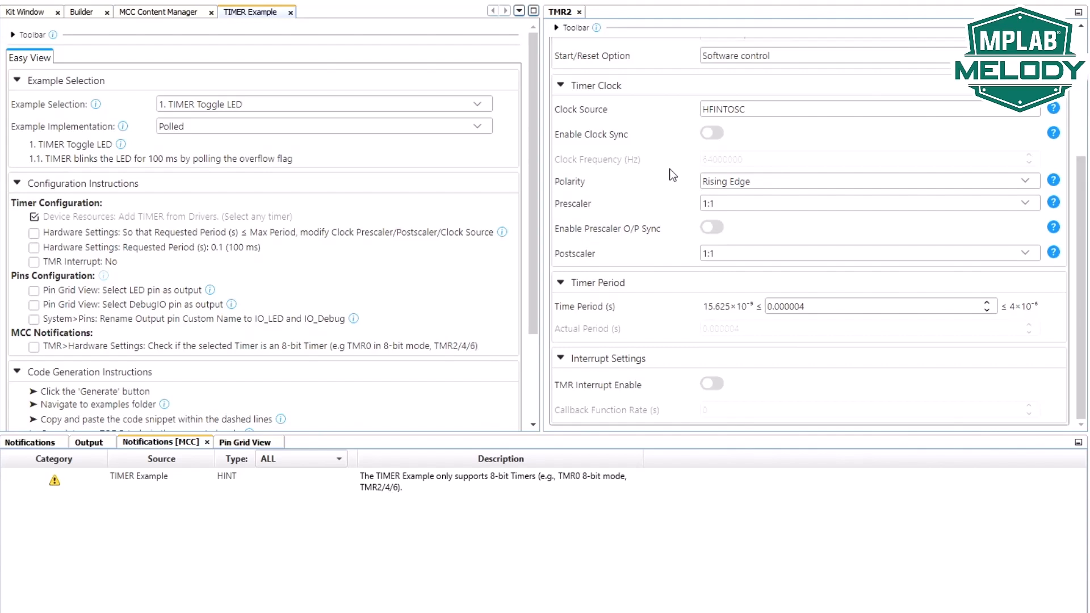
Step: Set the TMR2 clock source to LFINTOSC
click(865, 109)
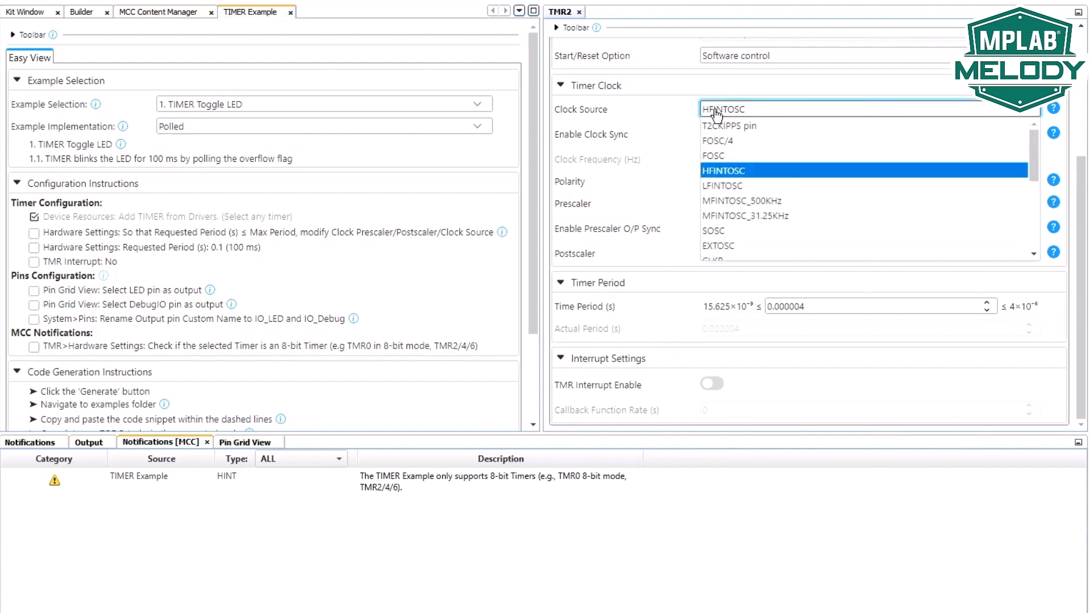
click(723, 185)
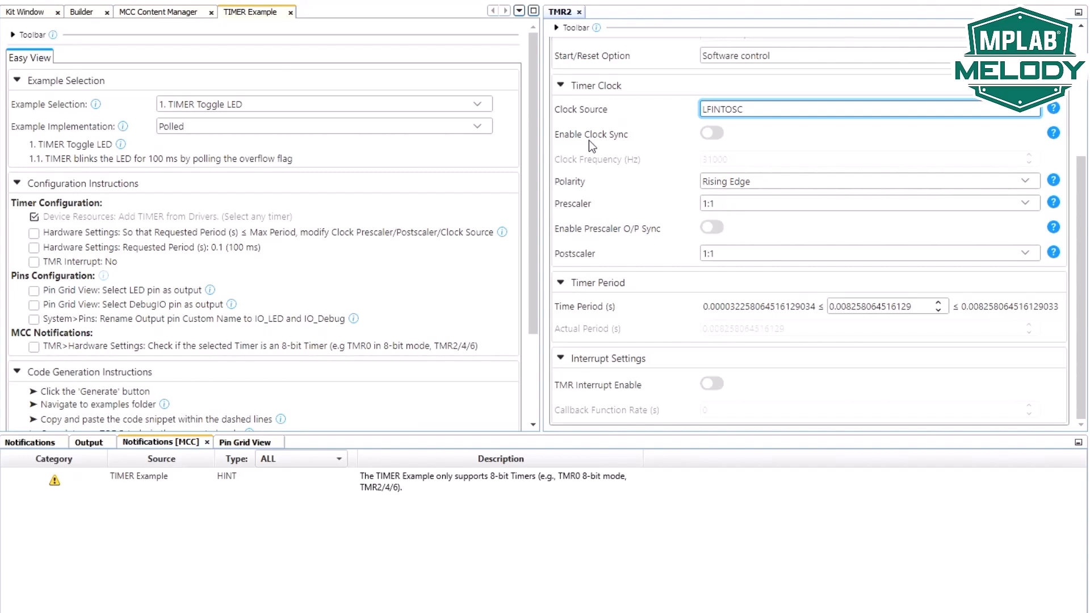
mouse_move(124, 240)
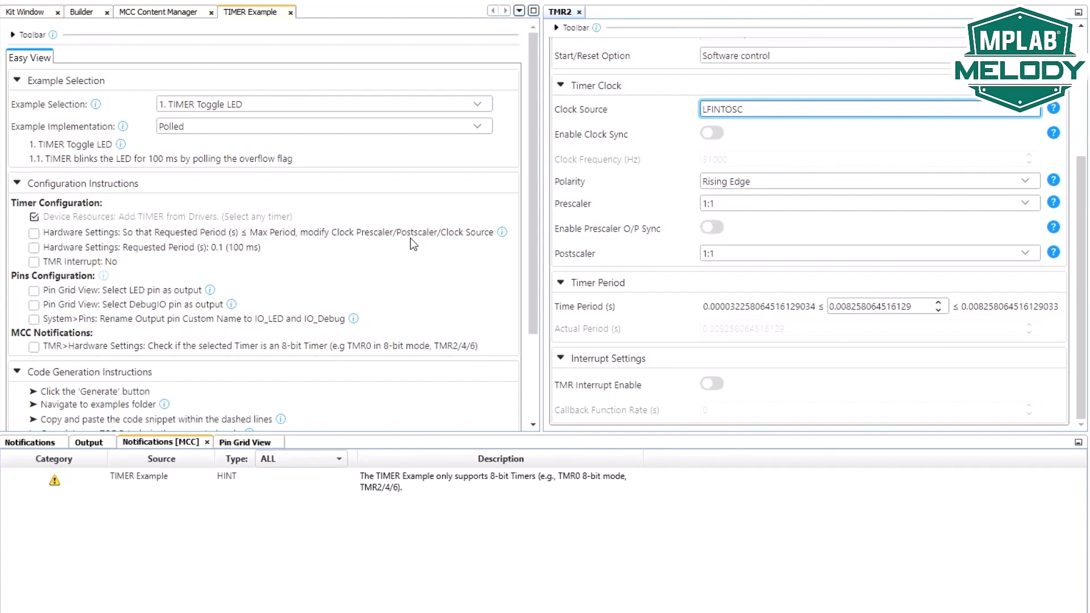
mouse_move(574, 182)
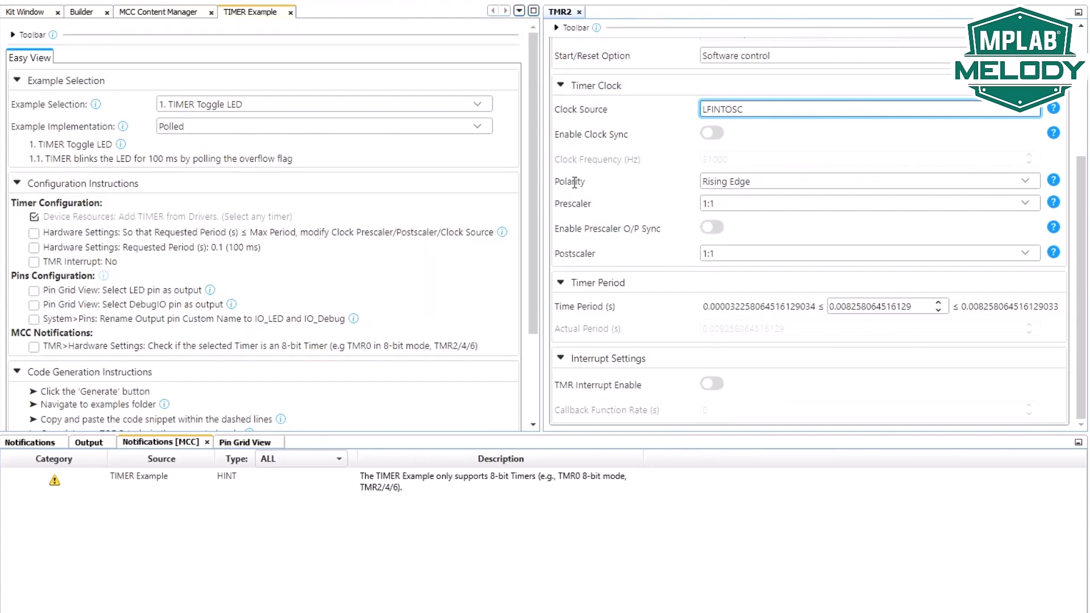
mouse_move(987, 308)
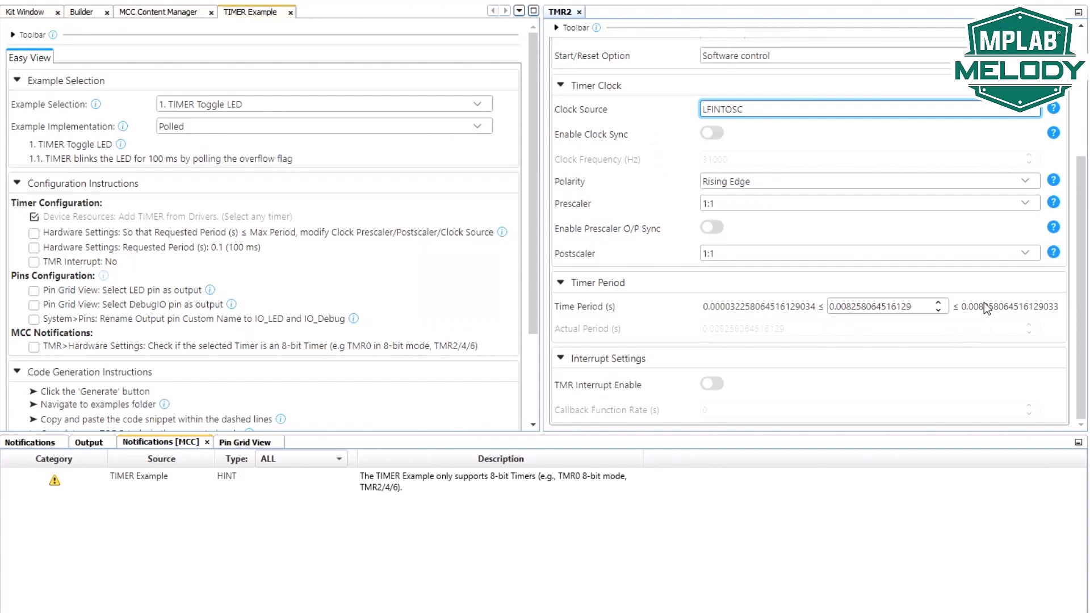
Step: Set the TMR2 prescaler to 1:16 and the time period to 0.1 s
click(863, 203)
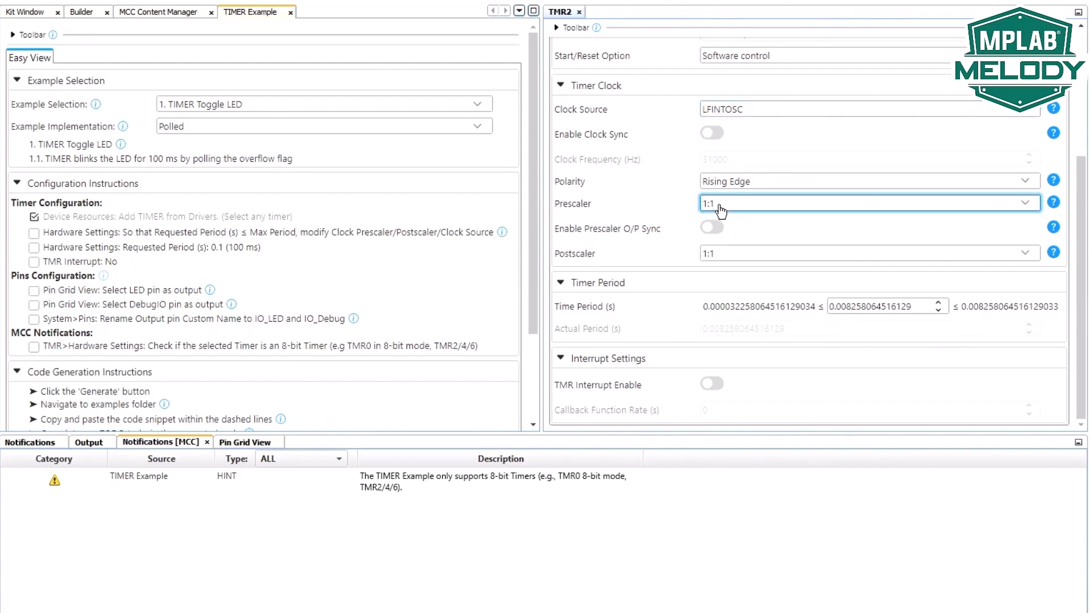
click(868, 203)
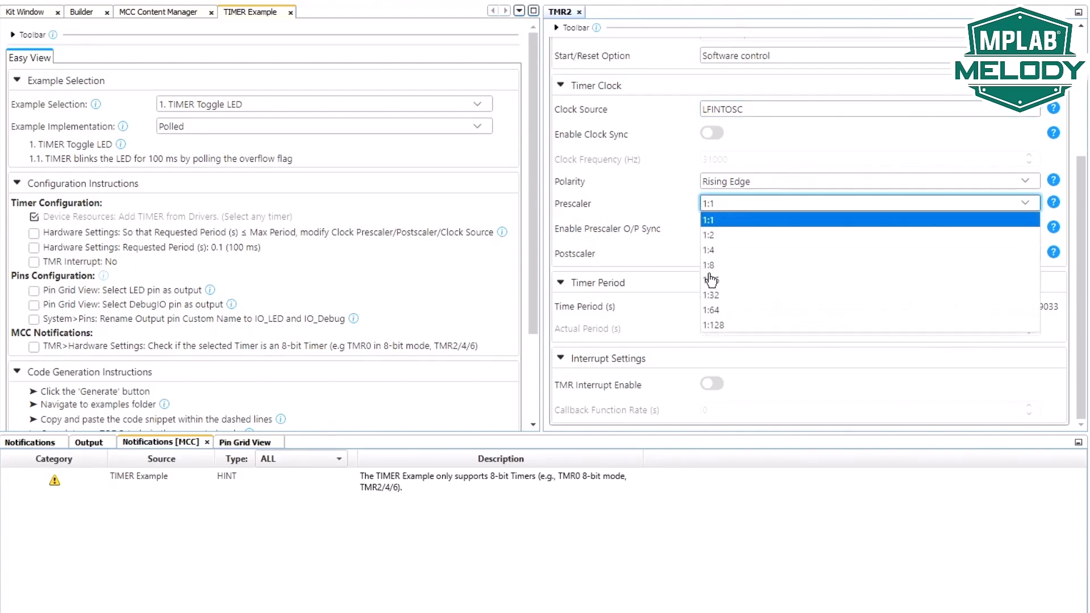
click(709, 265)
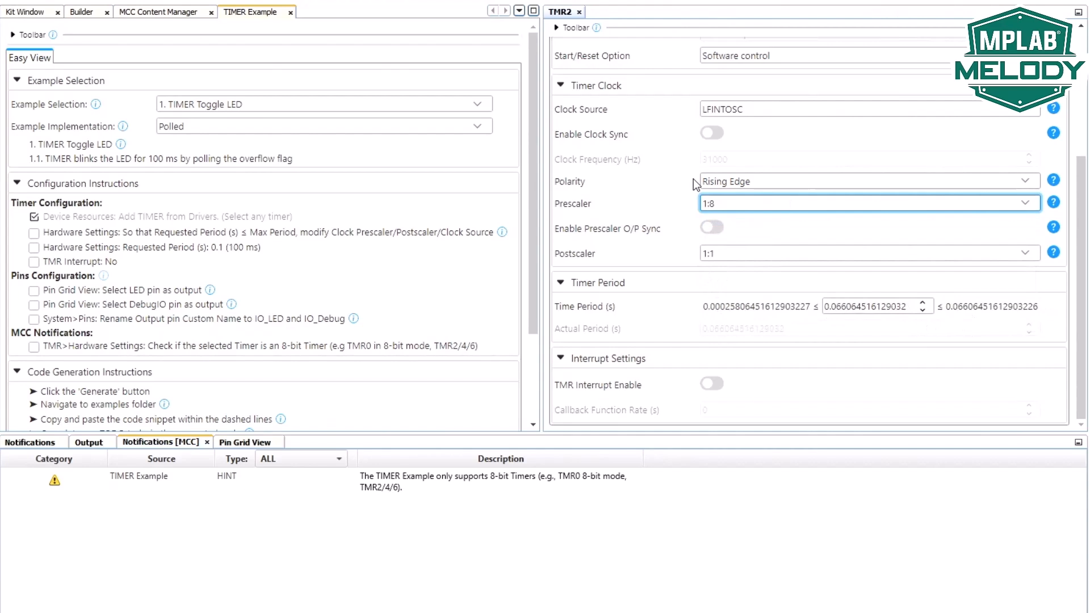
click(867, 203)
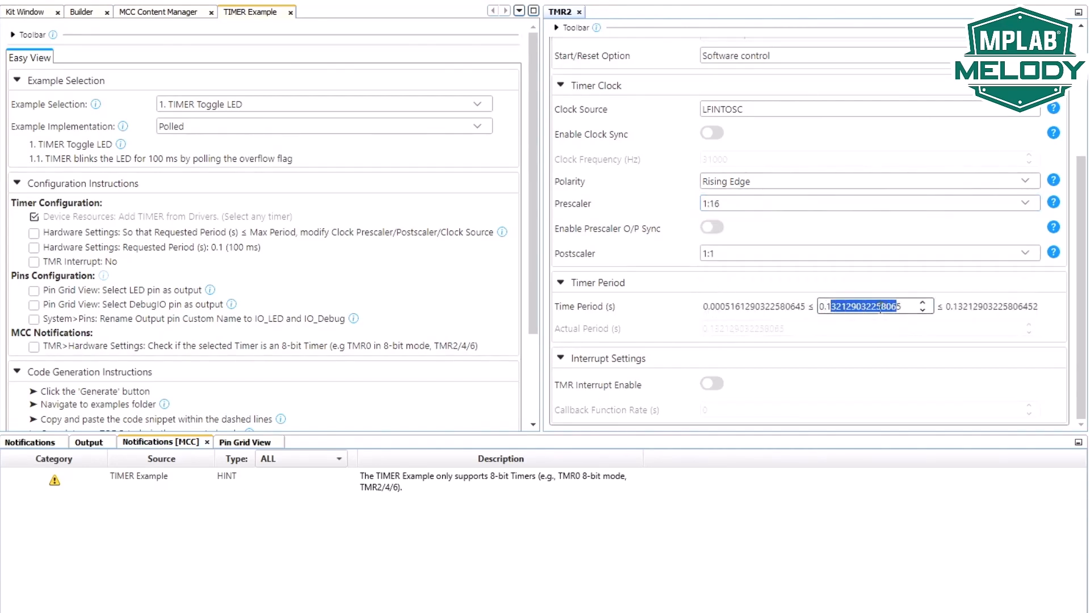
text(0.1)
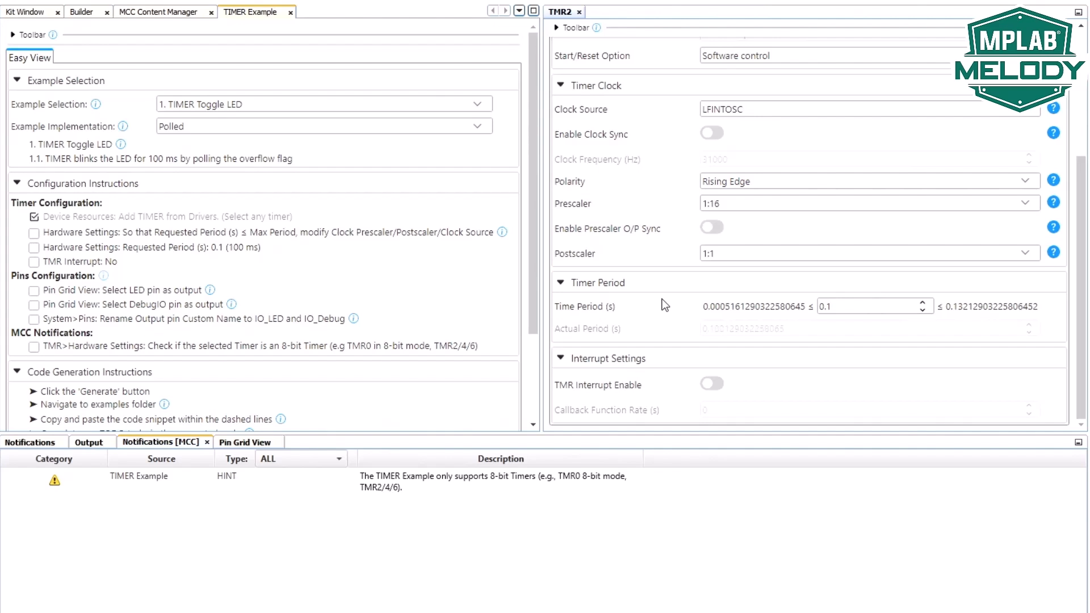
mouse_move(730, 320)
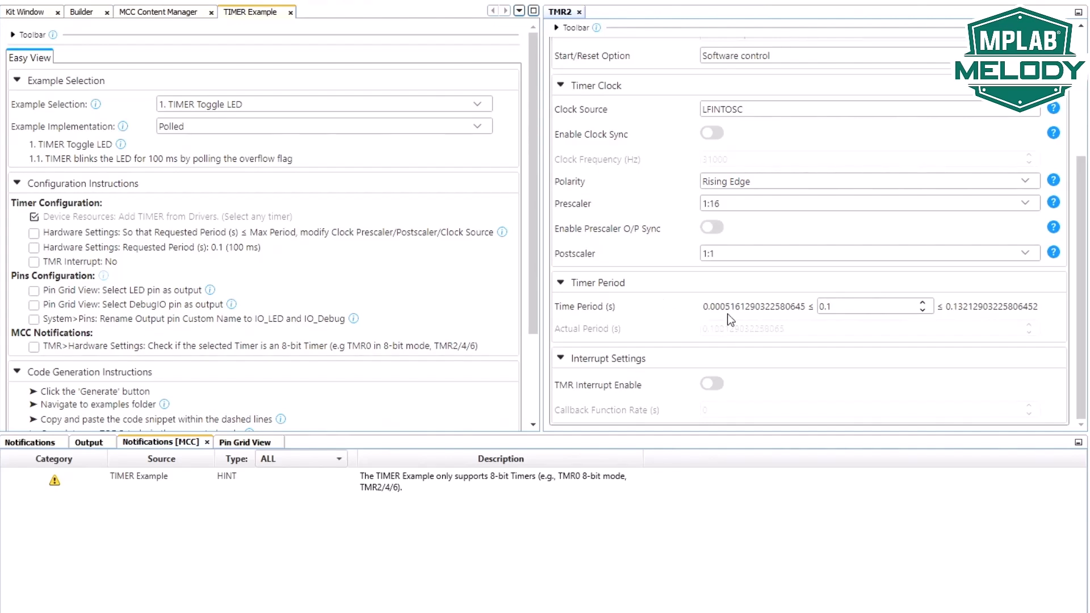
mouse_move(147, 341)
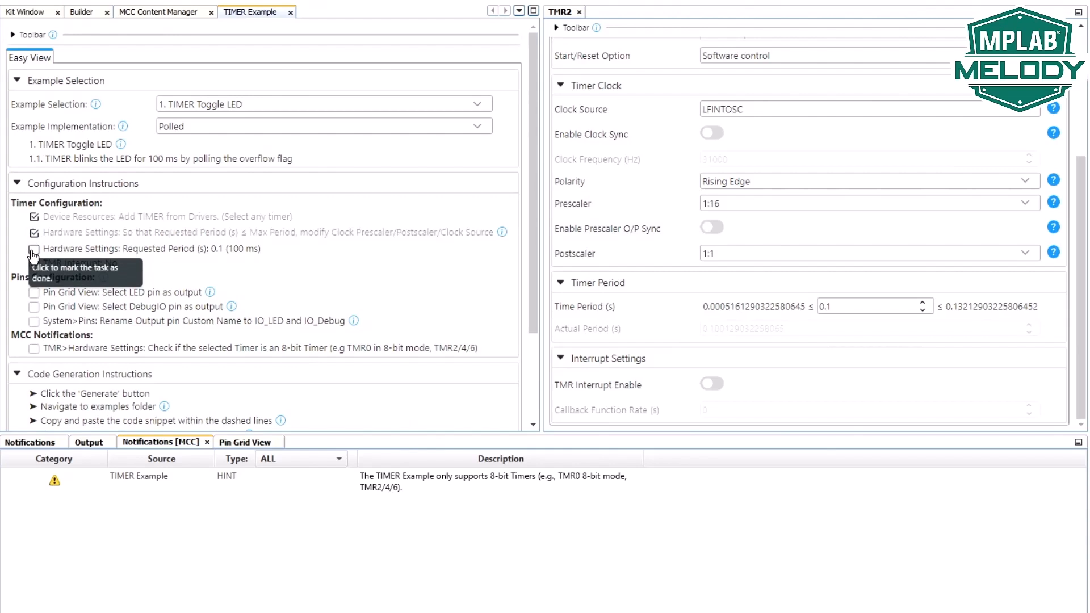
Step: Tick the Requested Period and TMR Interrupt steps, then show the Curiosity Nano kit page
click(34, 249)
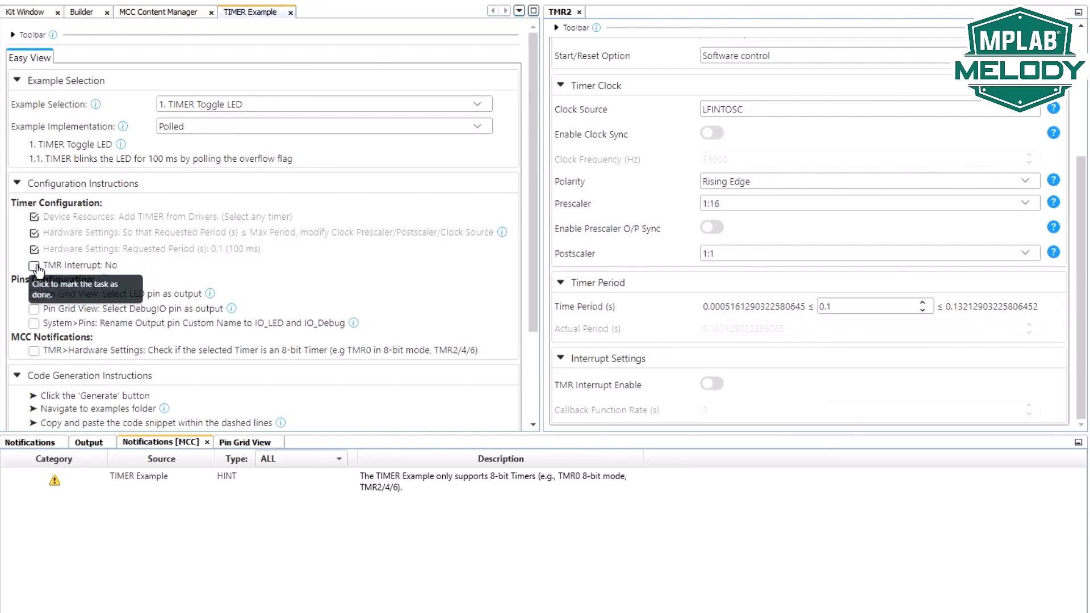
click(34, 264)
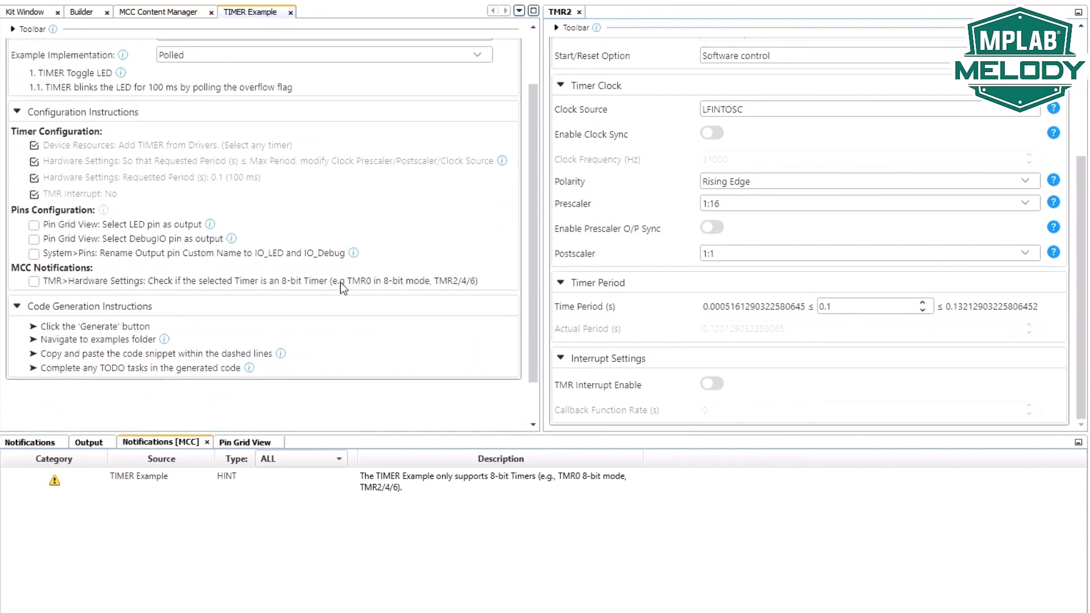
mouse_move(181, 259)
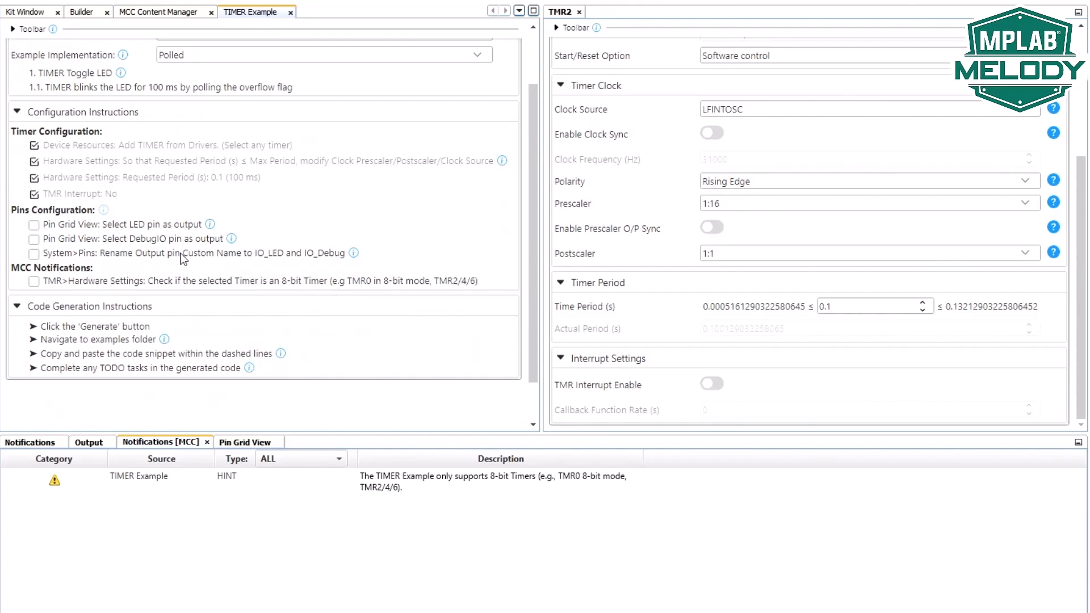
mouse_move(30, 19)
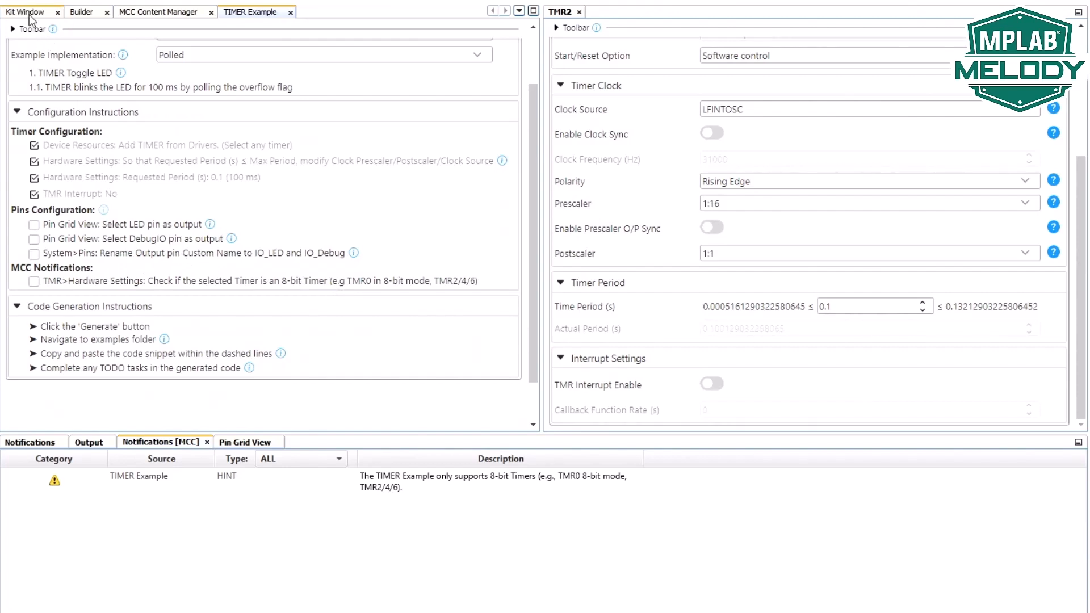
click(25, 11)
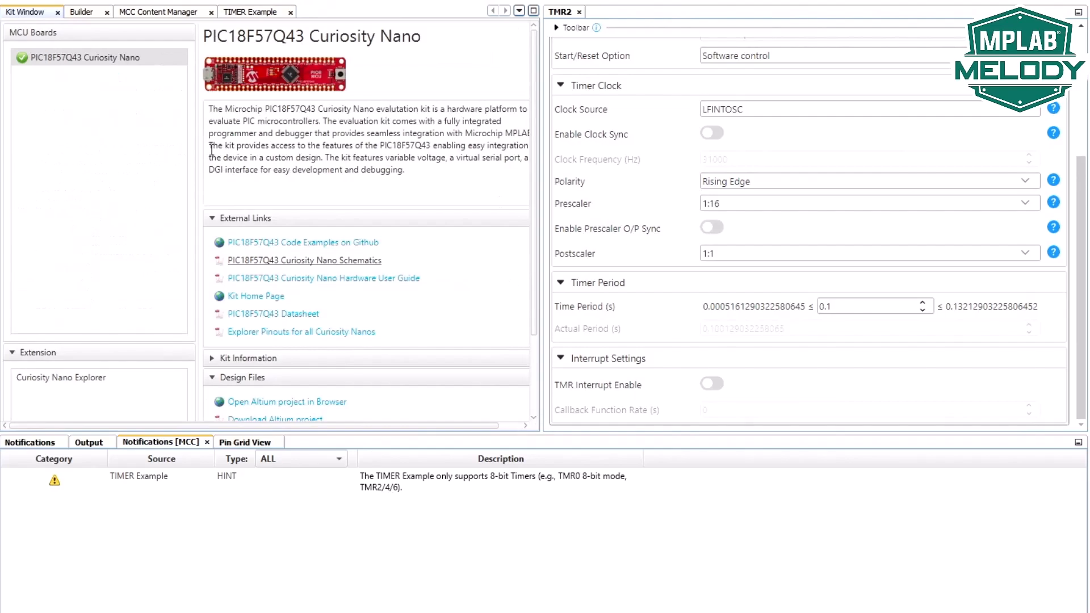
Step: View the Curiosity Nano schematic PDF listing LED0 on RF3 and SW0 on RB4
click(304, 260)
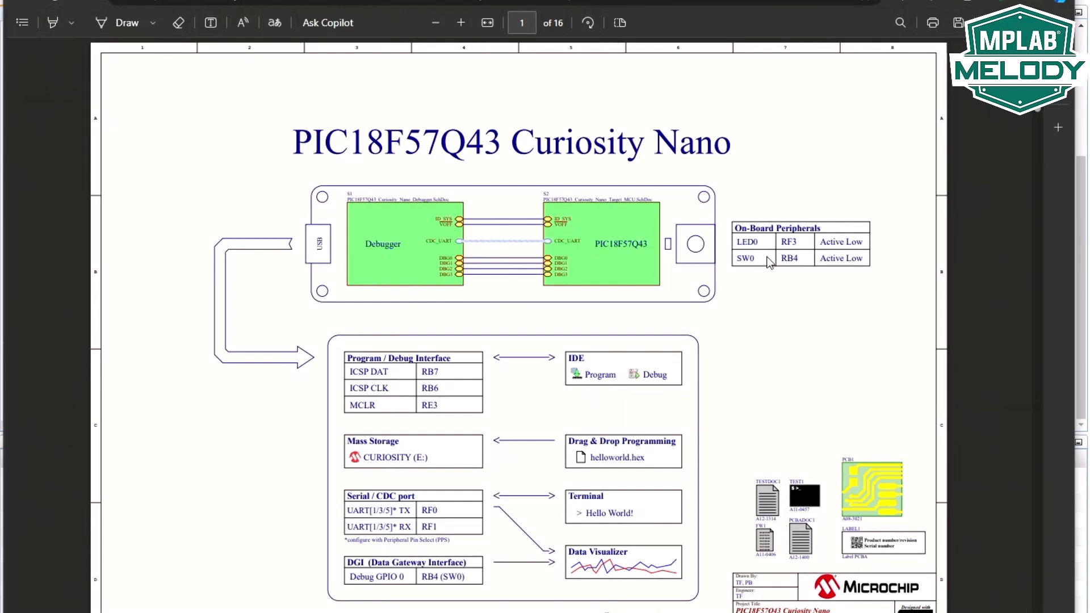
mouse_move(388, 583)
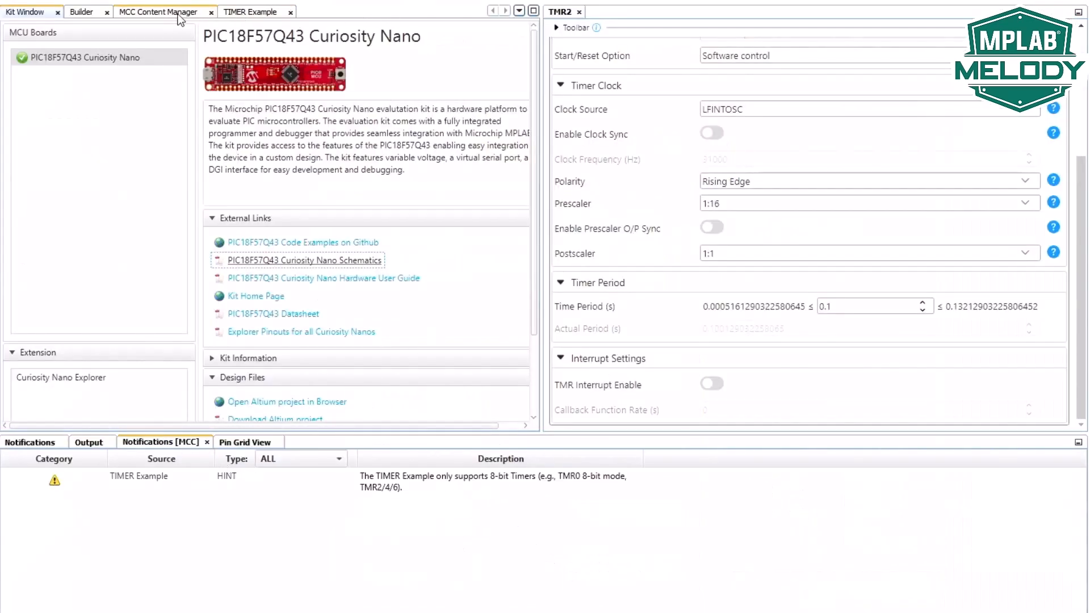
Step: In the pin grid, set RF3 and RB4 as GPIO outputs and tick the pin-selection checklist step
click(252, 12)
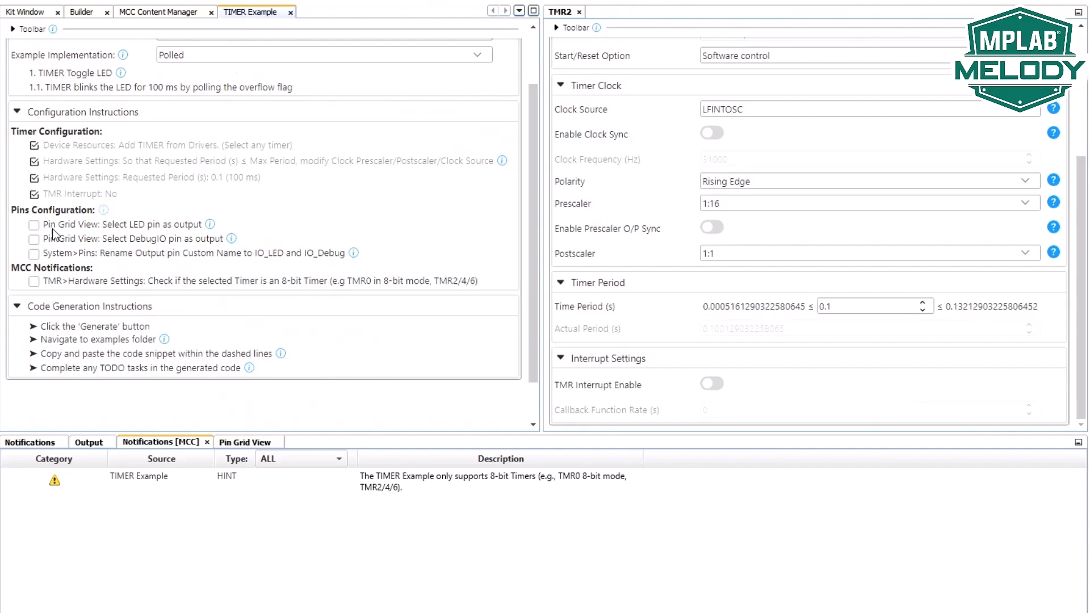
mouse_move(201, 465)
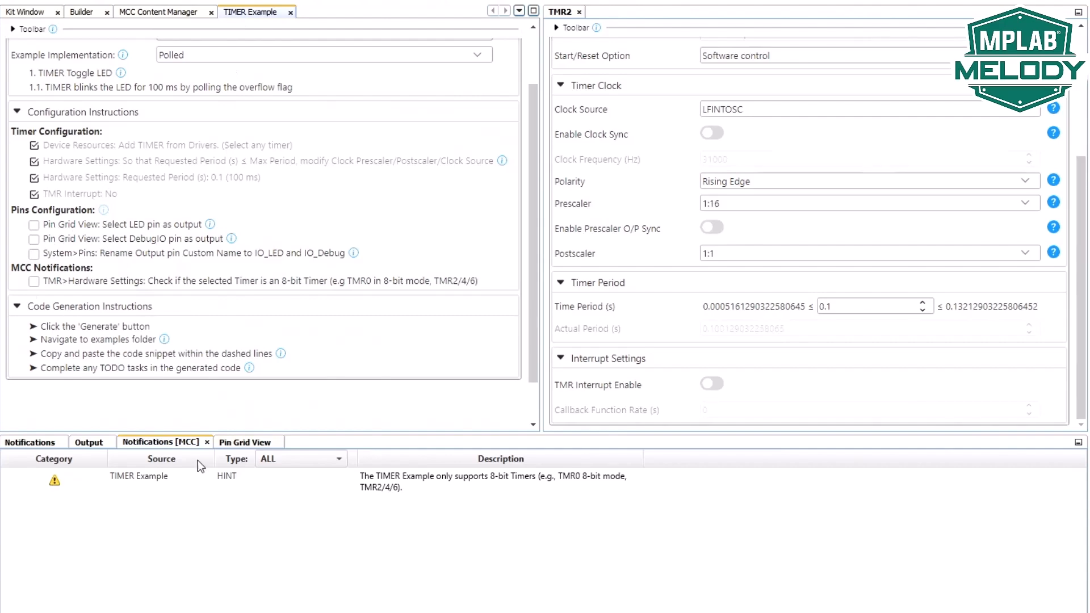
click(244, 442)
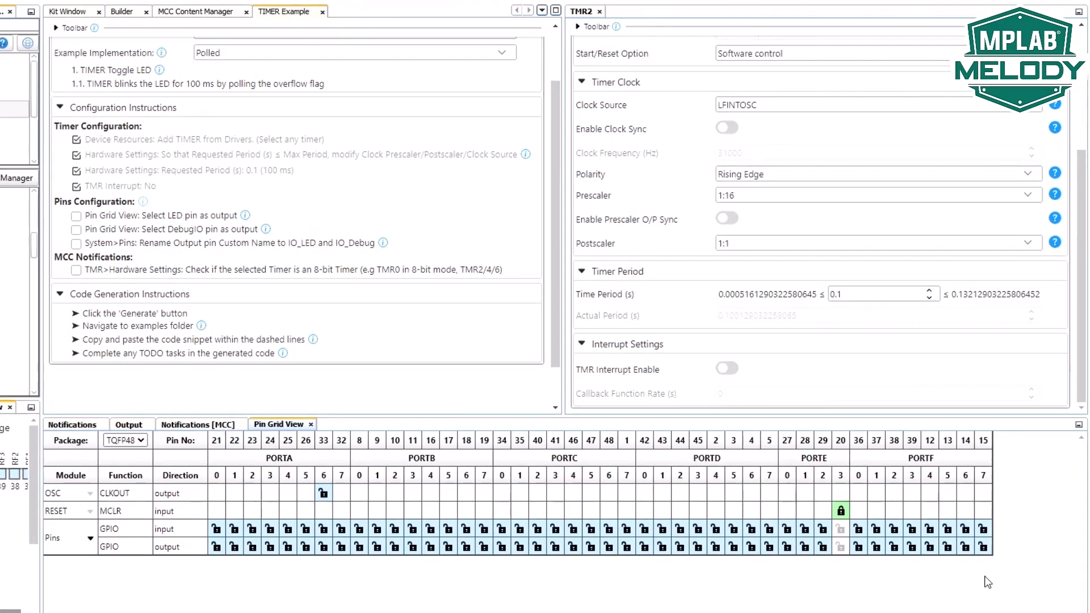
mouse_move(909, 550)
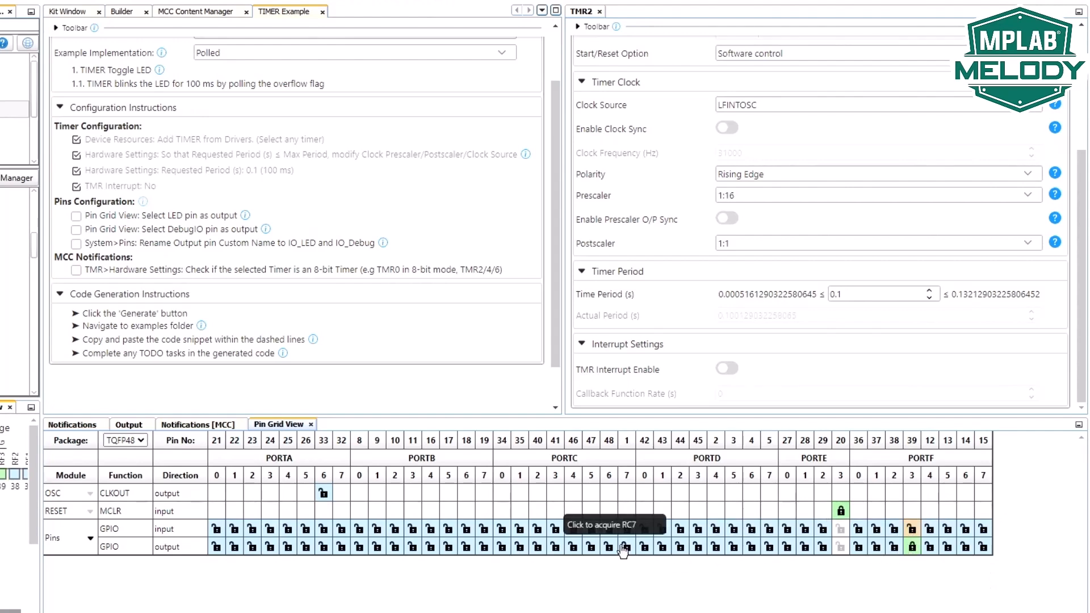
key(Alt+Tab)
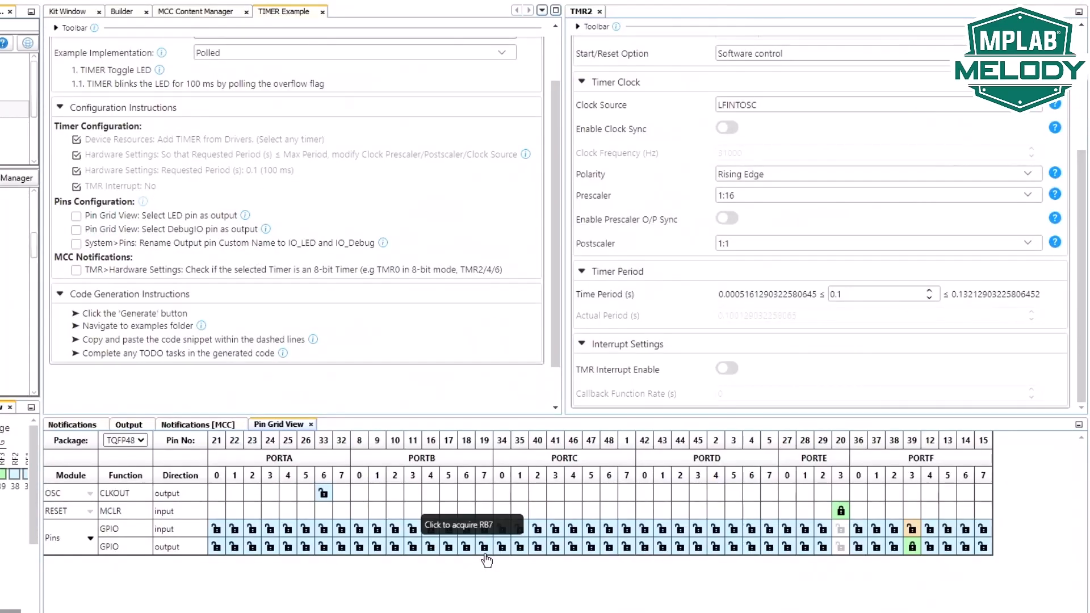
mouse_move(432, 549)
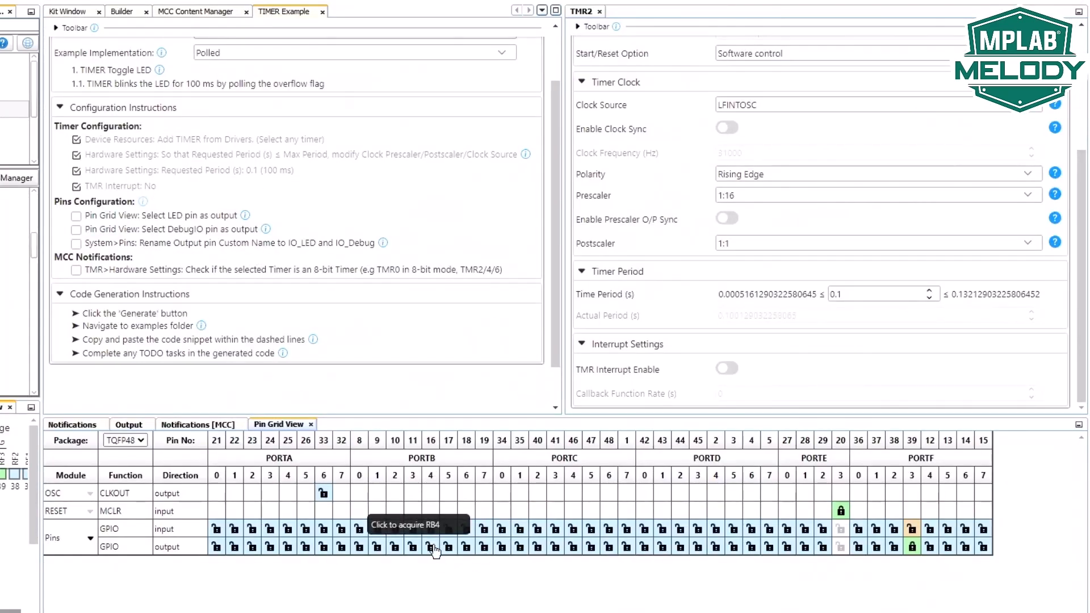
click(432, 547)
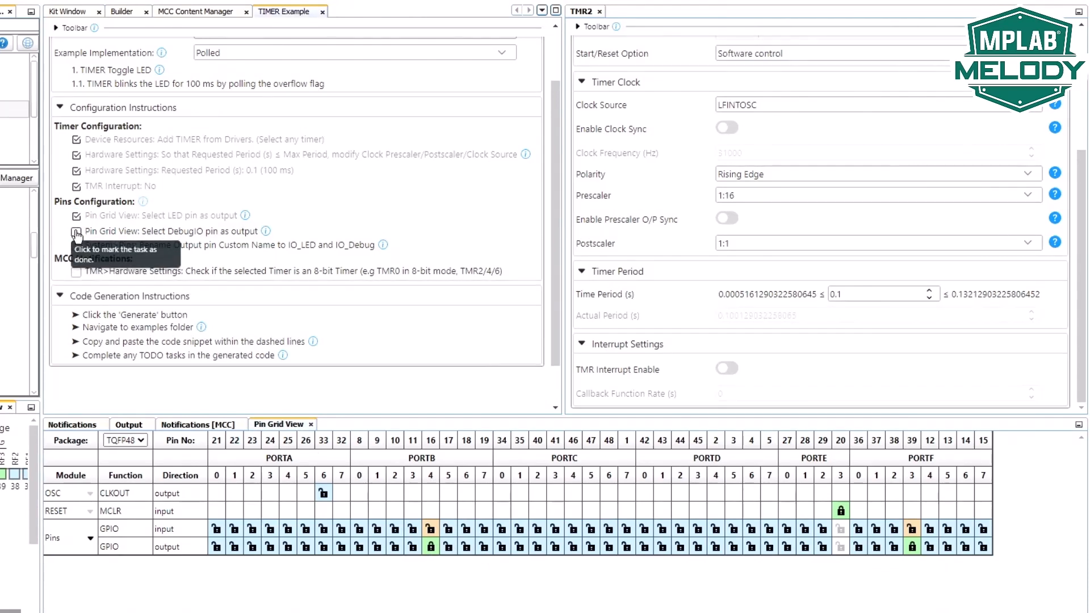
click(76, 231)
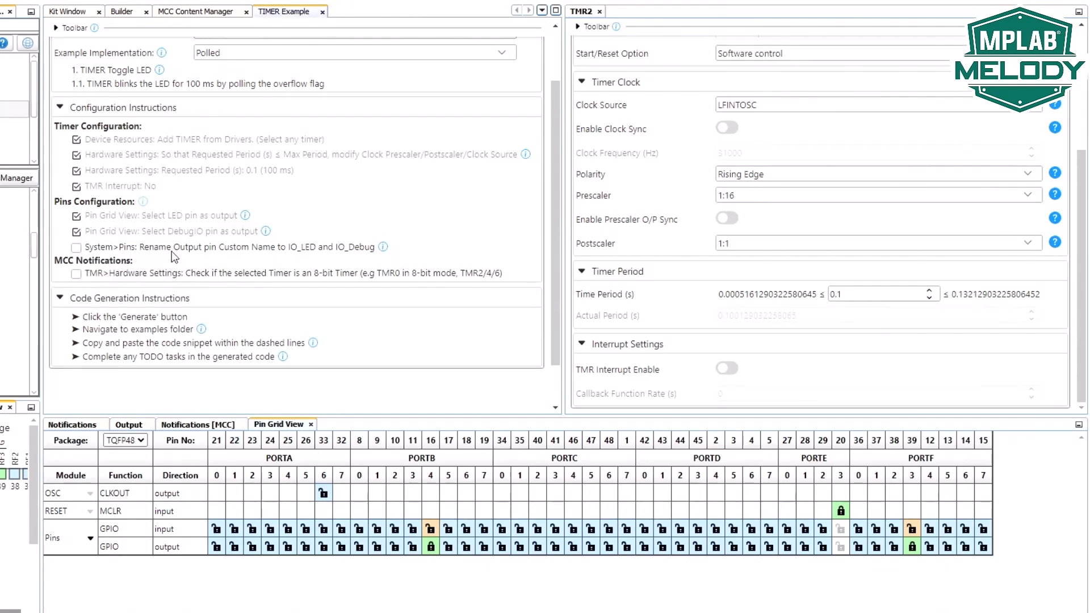
mouse_move(297, 258)
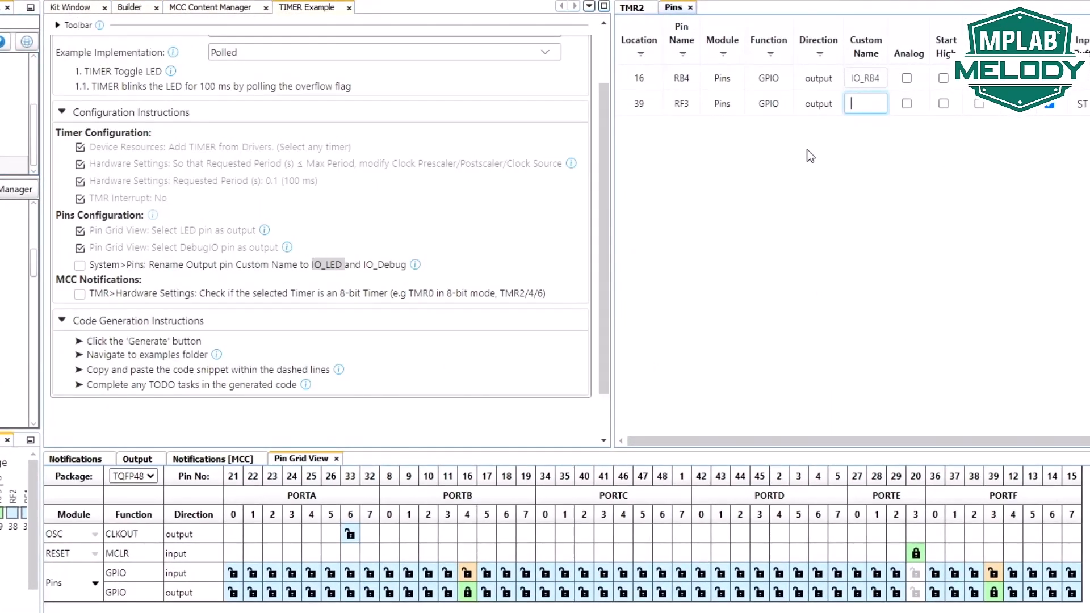
Step: Name the RF3 output IO_LED and the RB4 output IO_Debug, ticking the rename step
text(IO_LED)
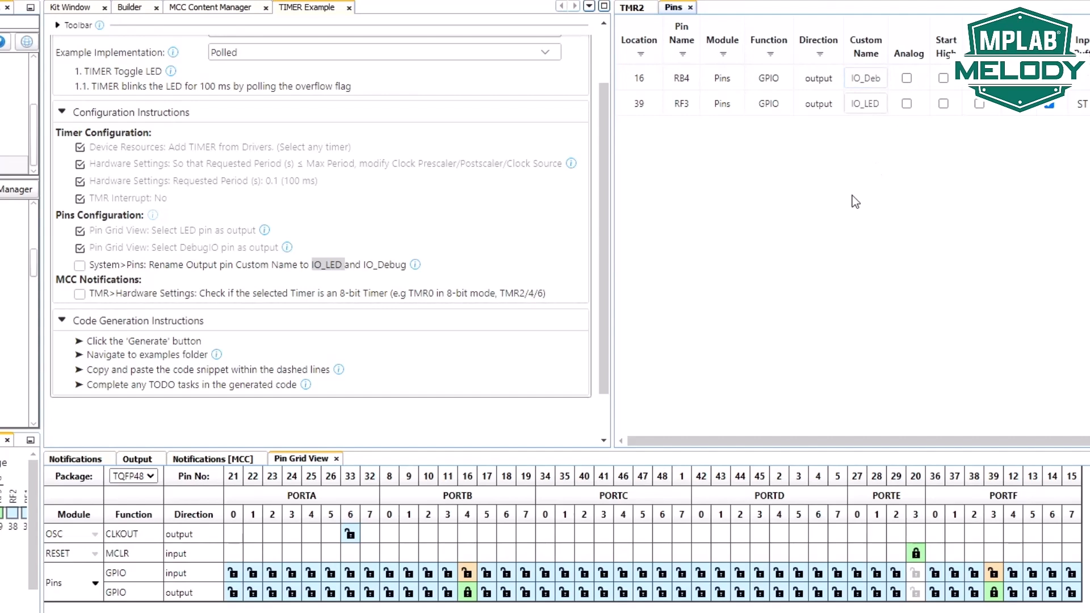
click(79, 265)
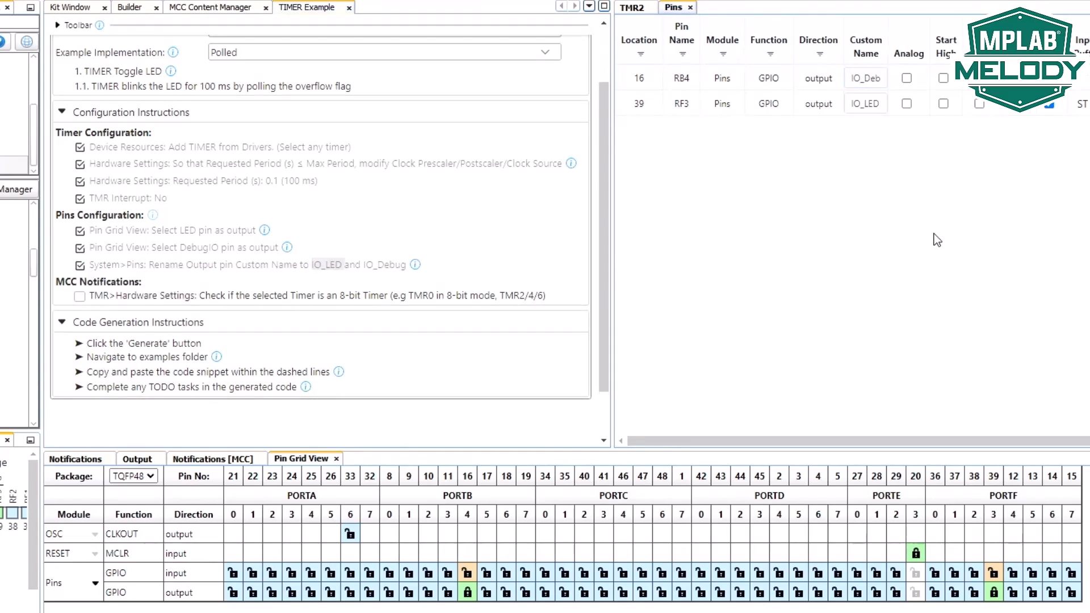
mouse_move(399, 308)
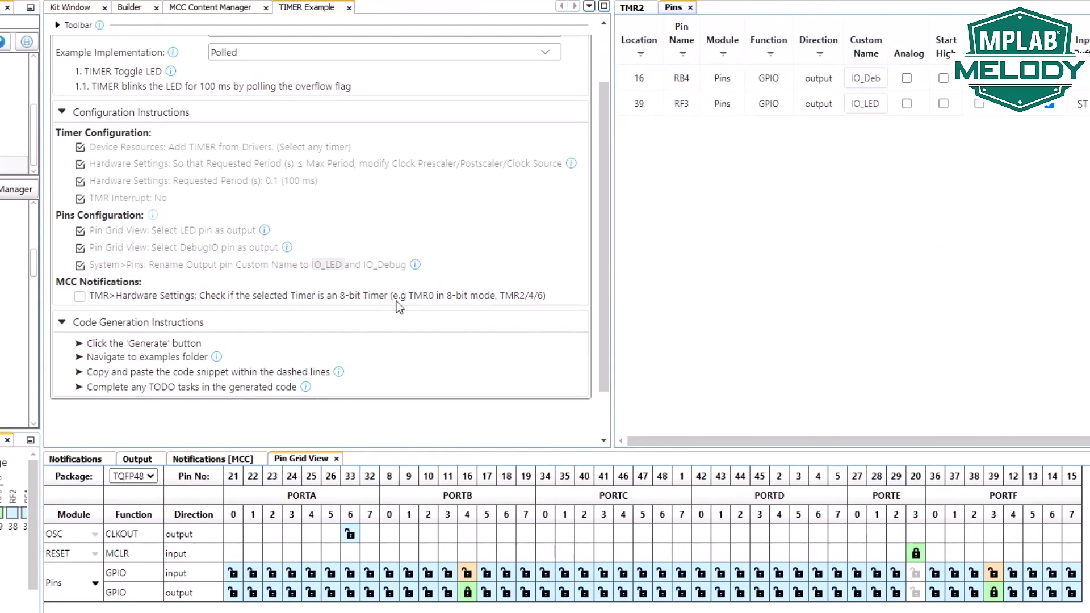
mouse_move(174, 284)
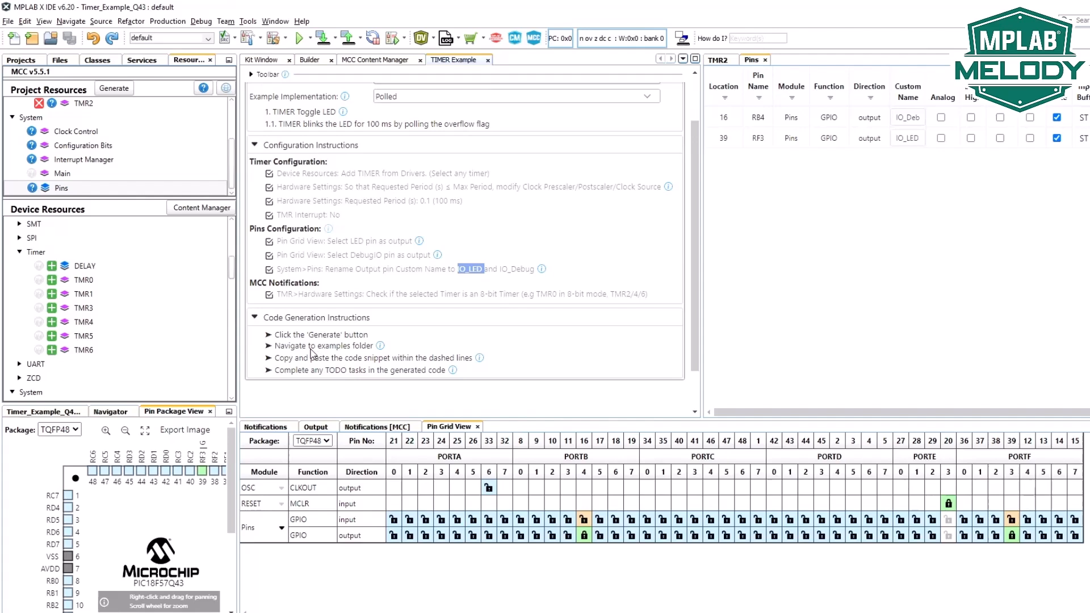
mouse_move(382, 347)
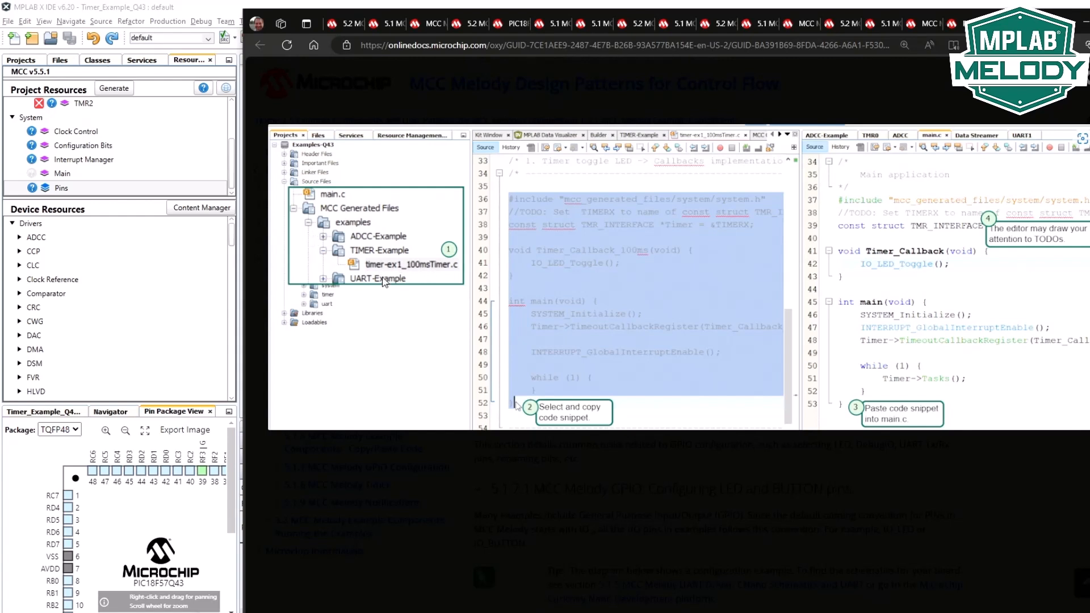
mouse_move(554, 367)
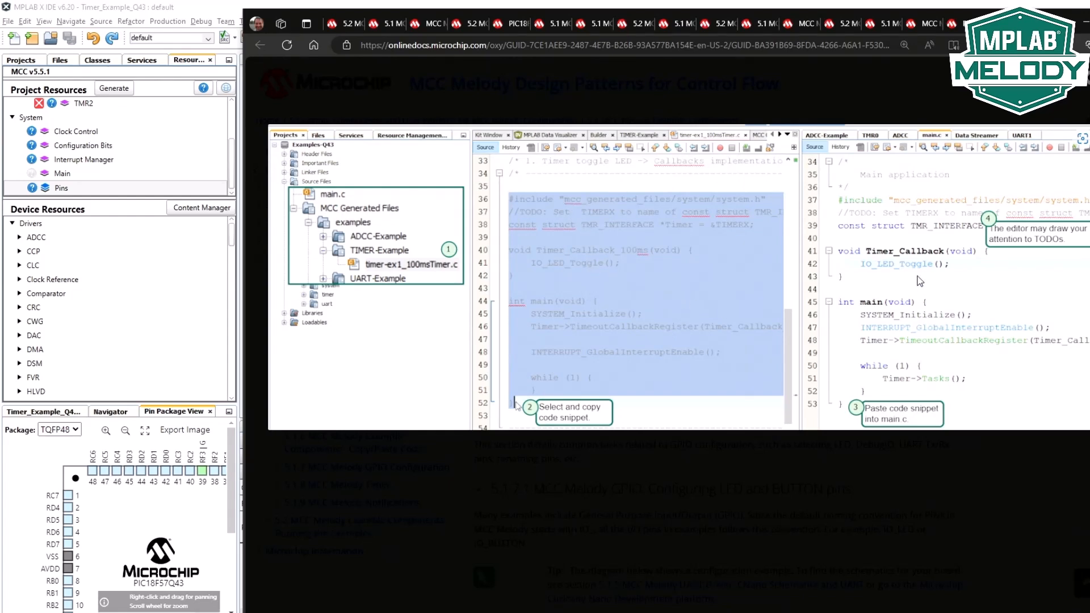
mouse_move(928, 89)
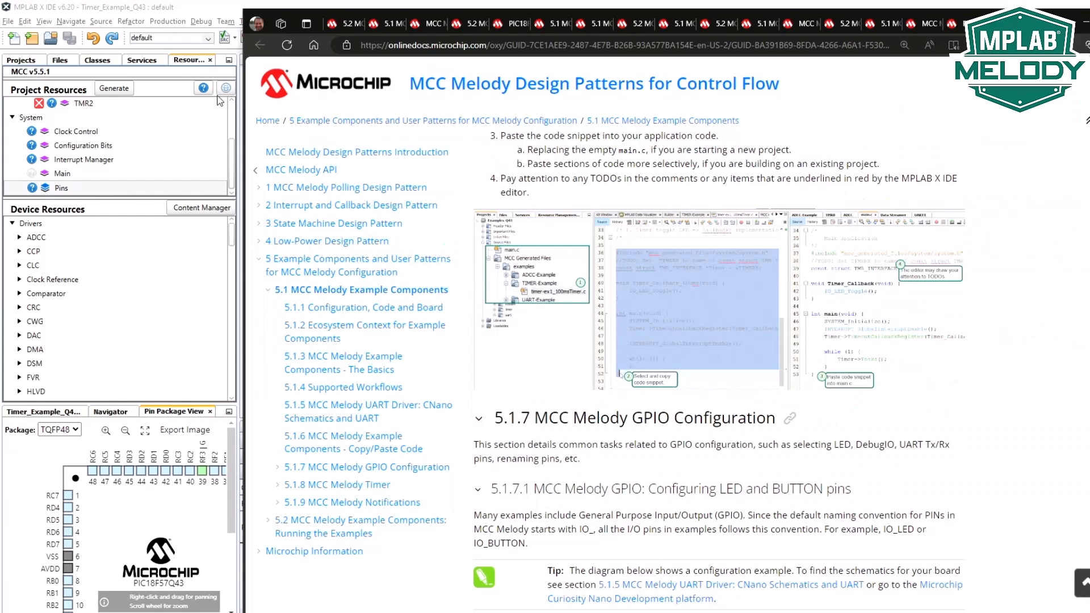
Step: Generate the MCC code and view timer_example.c under MCC Generated Files with its polled snippet
click(167, 133)
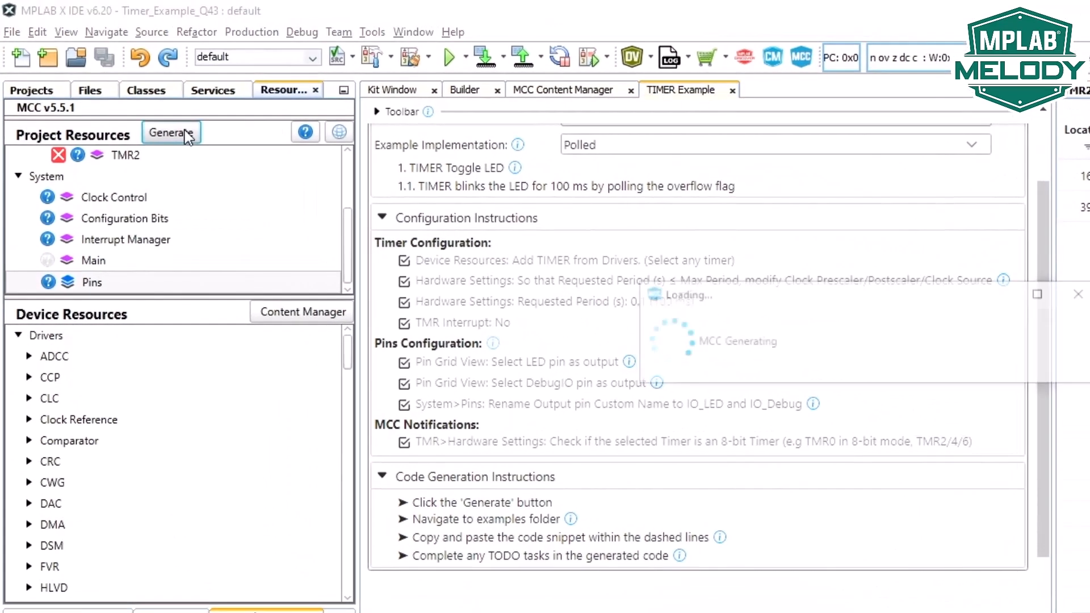
click(30, 90)
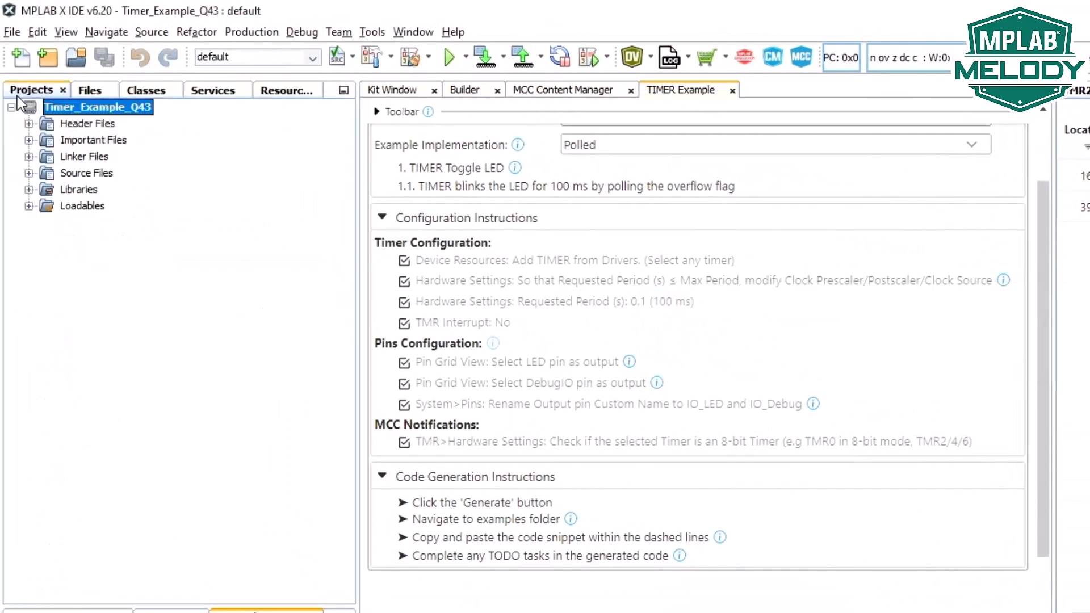
click(27, 172)
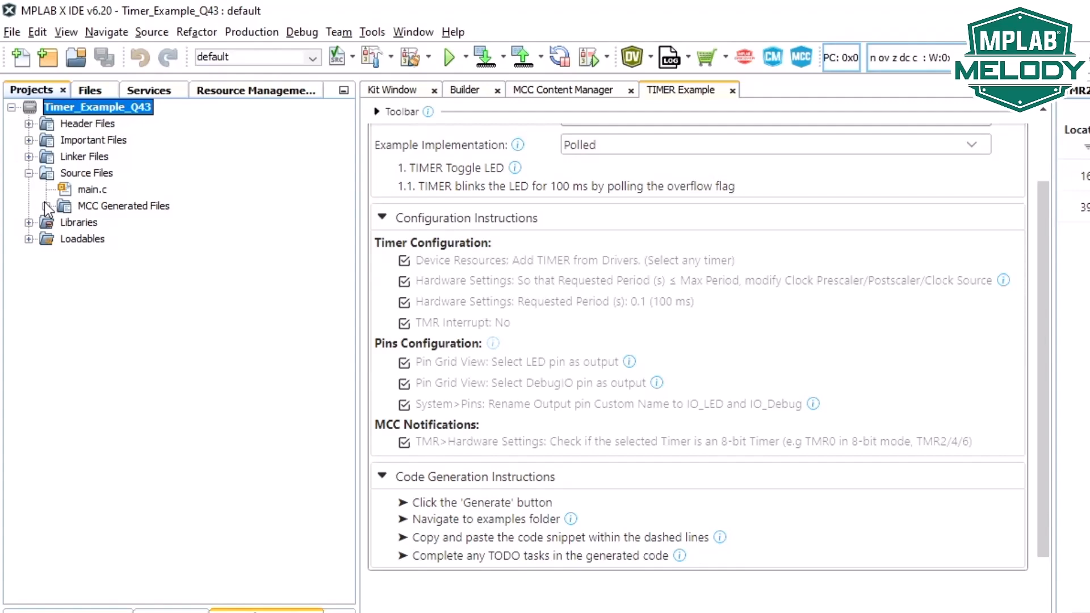
click(45, 206)
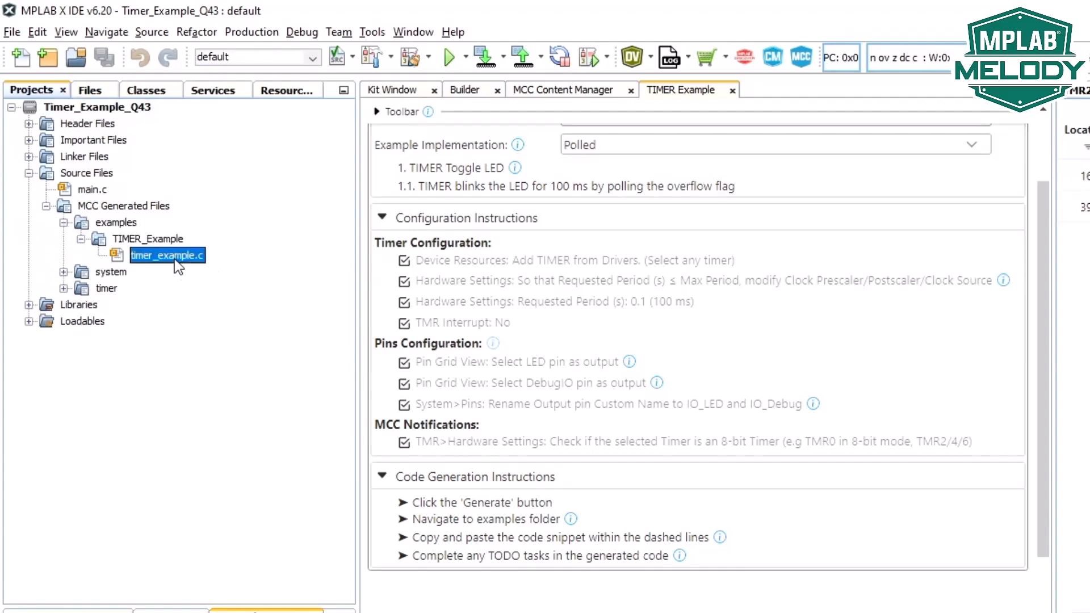
double_click(166, 256)
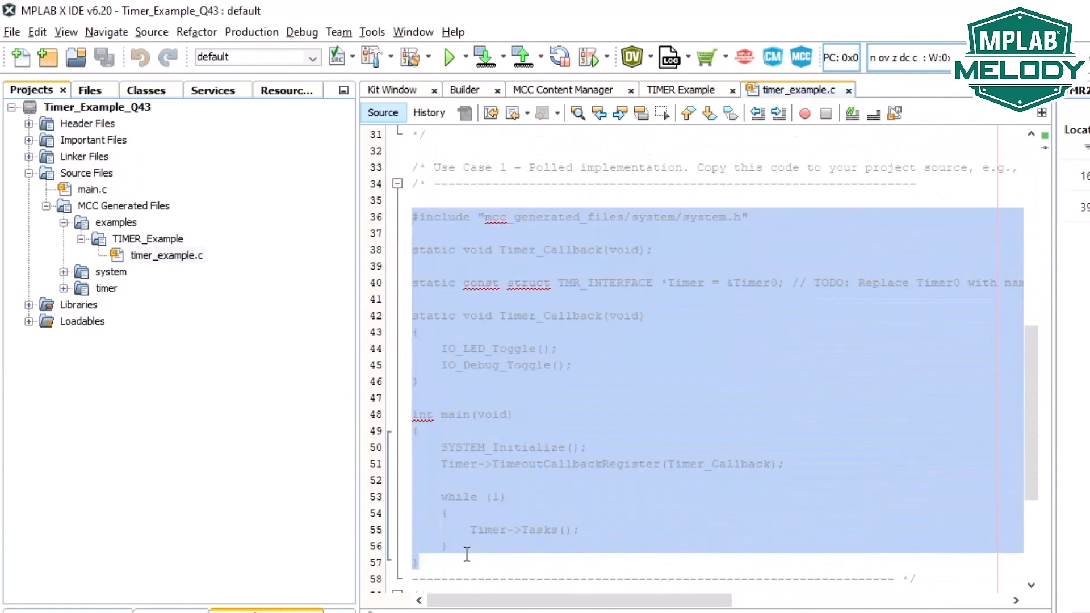
mouse_move(119, 159)
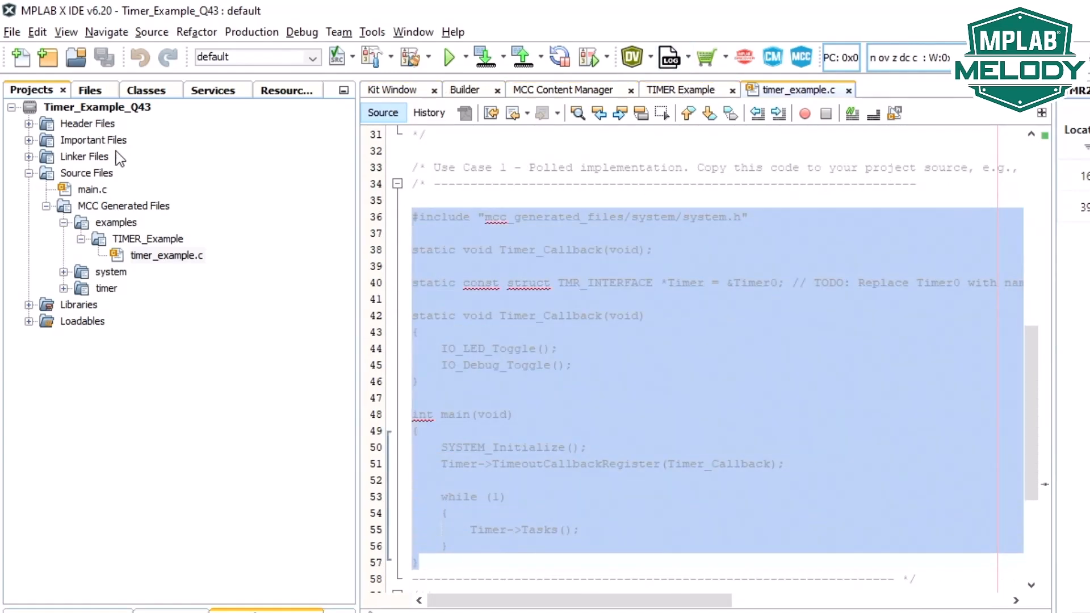
click(891, 90)
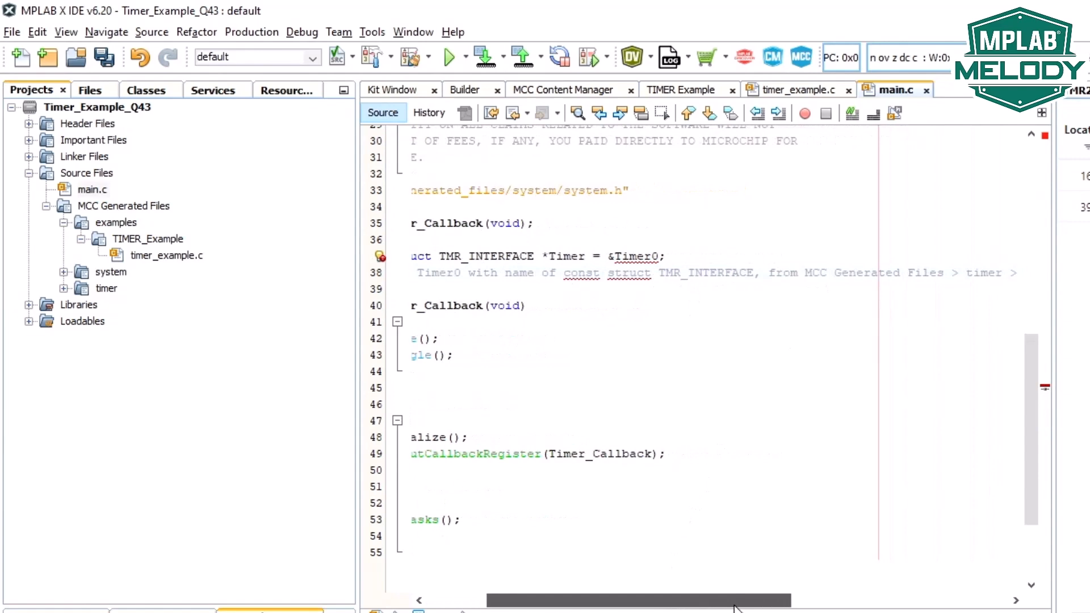
Step: Find the Timer2 interface name in tmr2.c and select &Timer0 in main.c for replacement
scroll(right, 3)
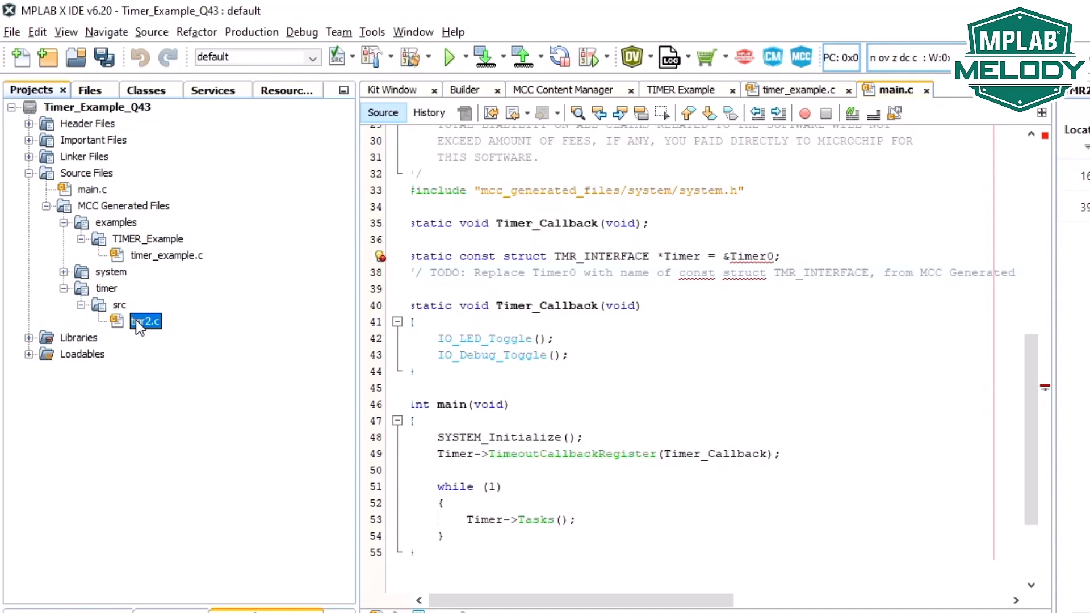
double_click(144, 321)
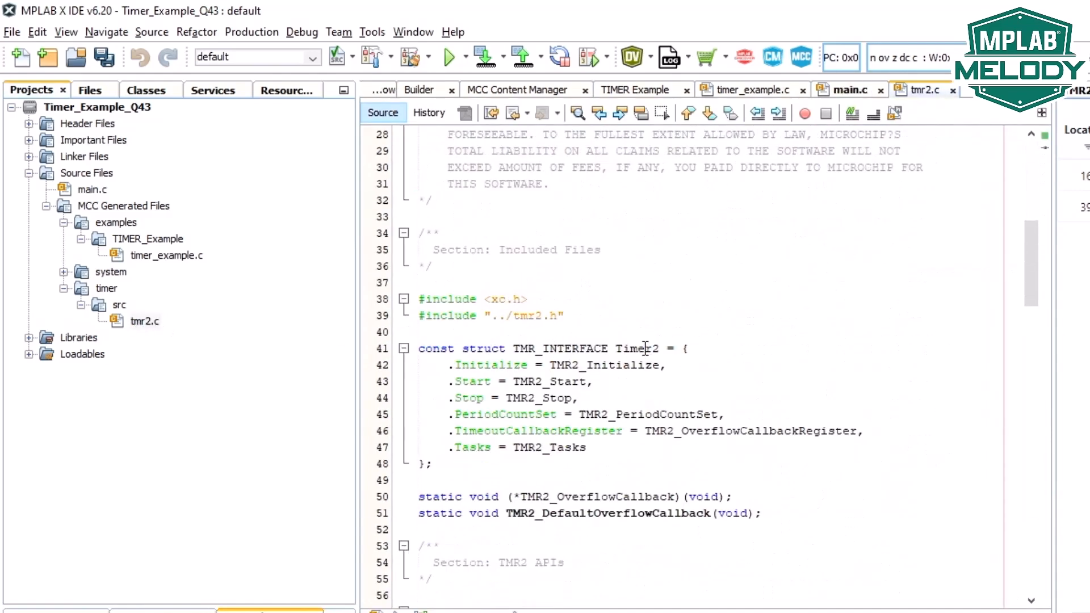
double_click(636, 348)
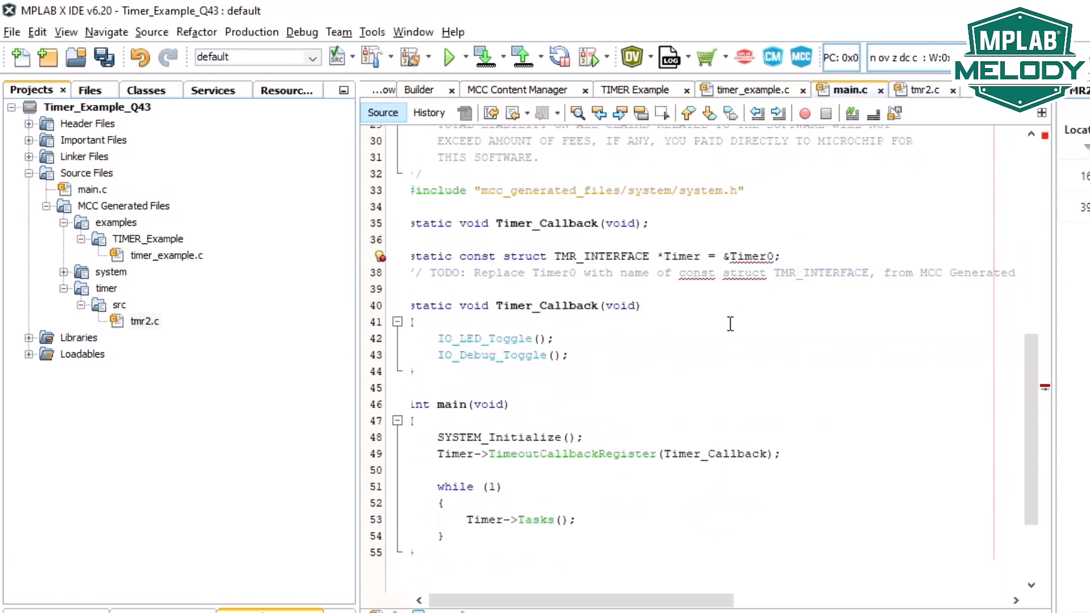
double_click(752, 255)
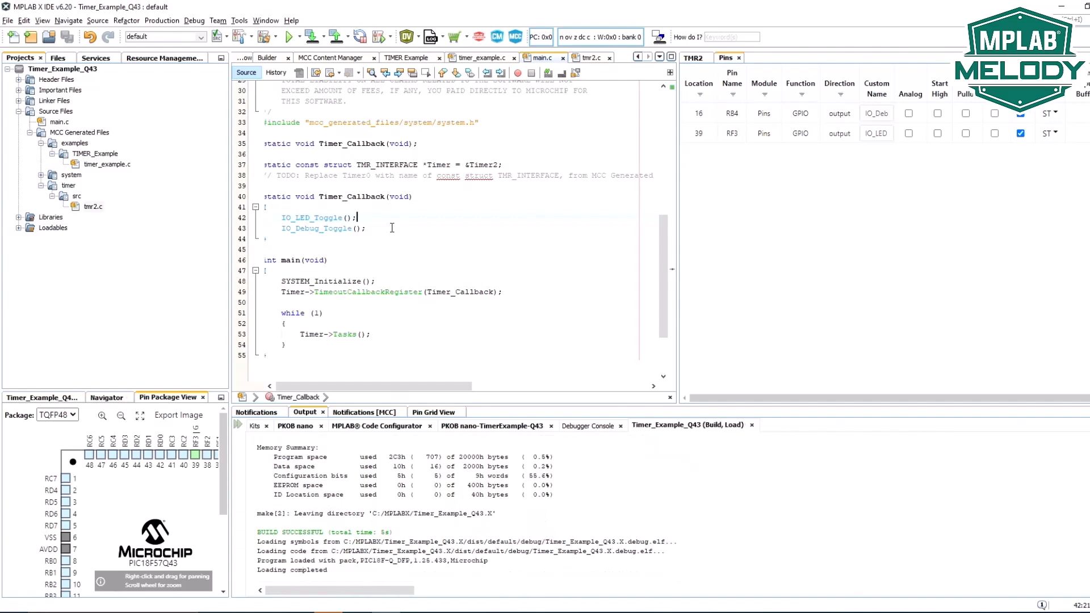
Step: With main.c referencing &Timer2, build and program the Curiosity Nano board
click(314, 36)
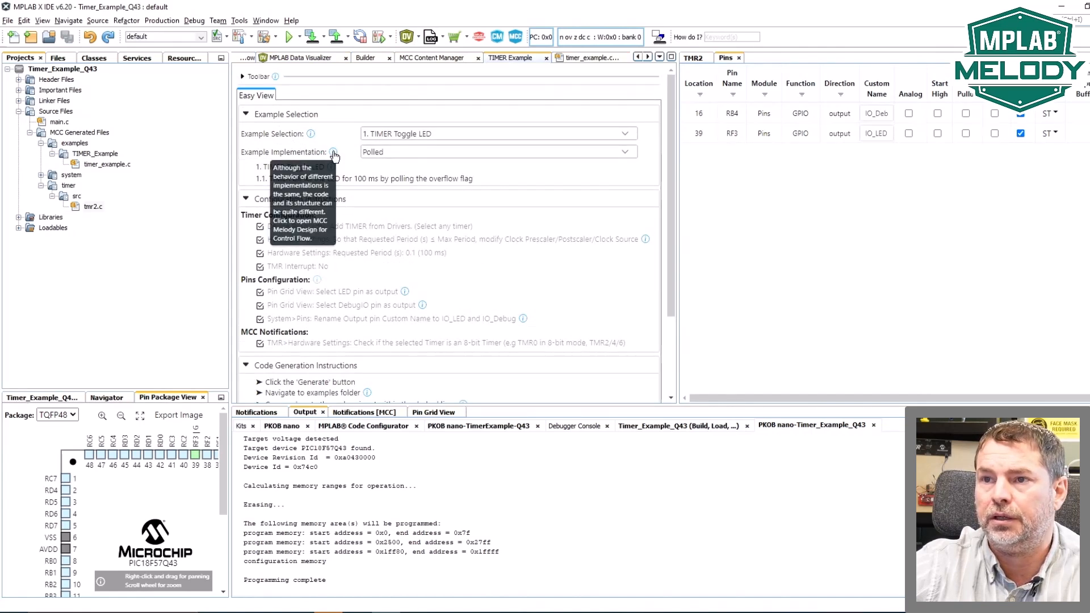
mouse_move(291, 171)
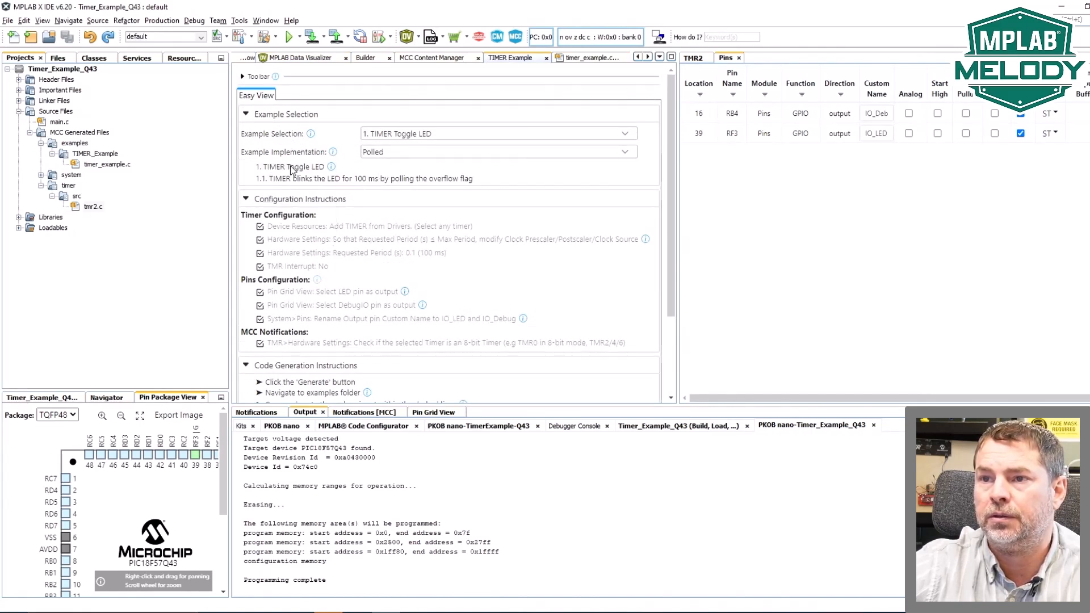
mouse_move(332, 167)
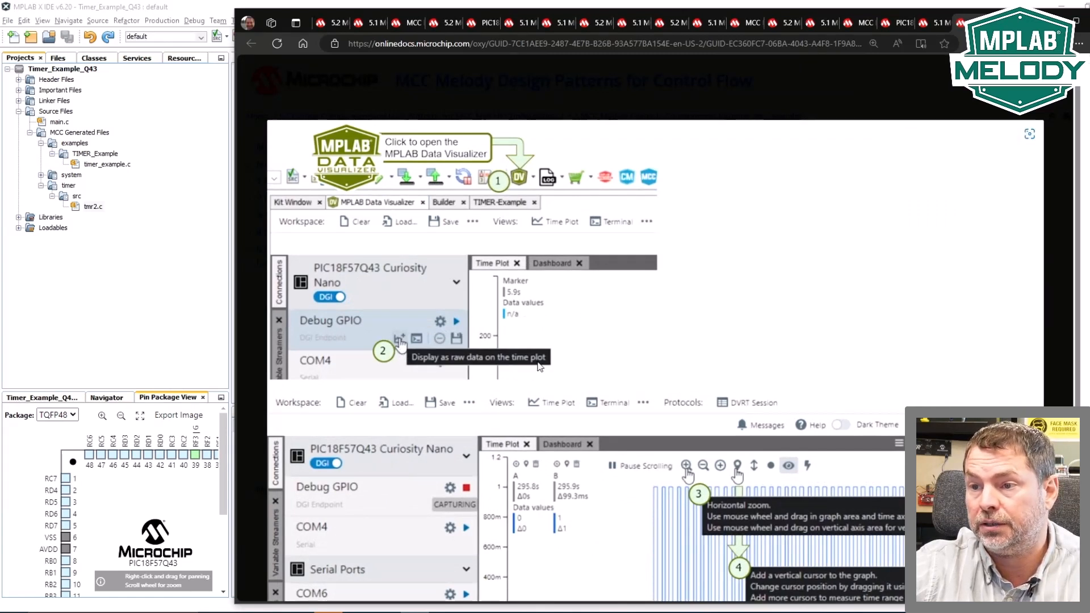
Step: Scroll the design patterns docs page to the MPLAB Data Visualizer time-plot steps
scroll(down, 3)
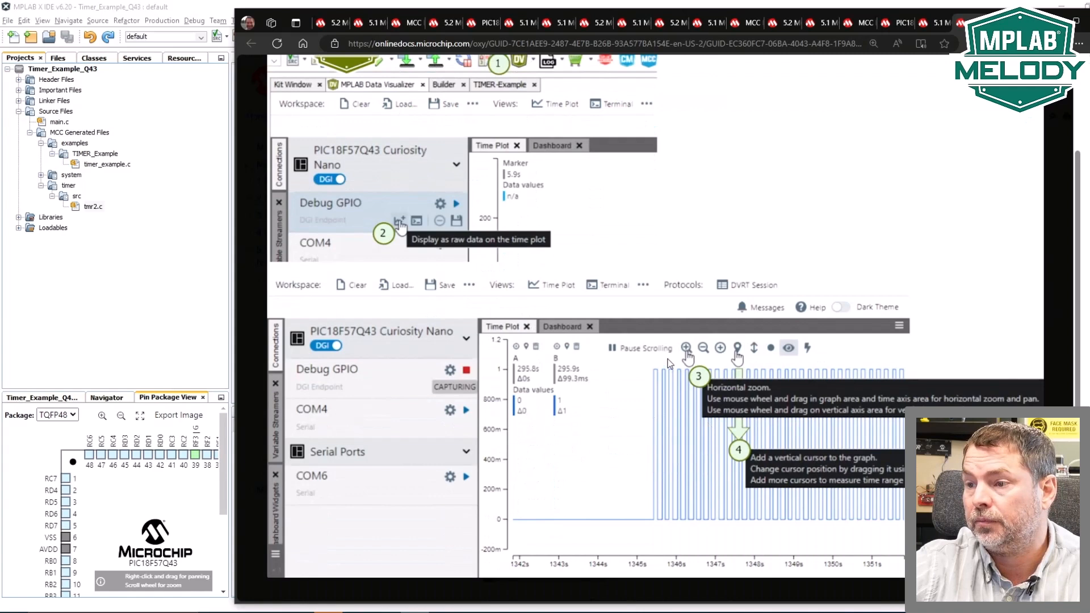
mouse_move(782, 452)
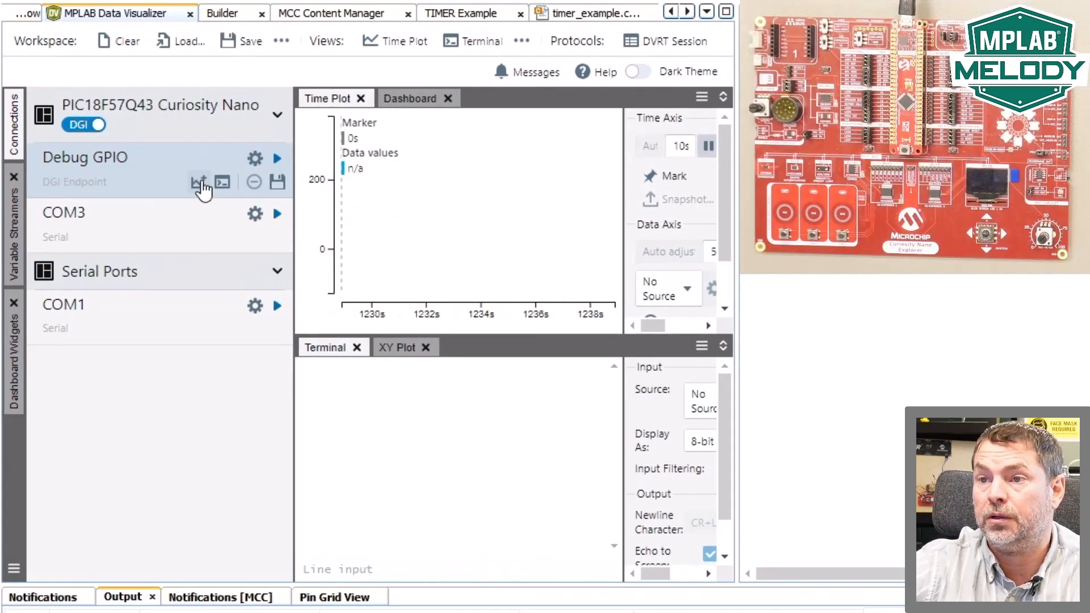
Step: Capture Debug GPIO as raw data, close the Terminal and pause the plot to measure ~208 ms (4.8 Hz)
click(277, 158)
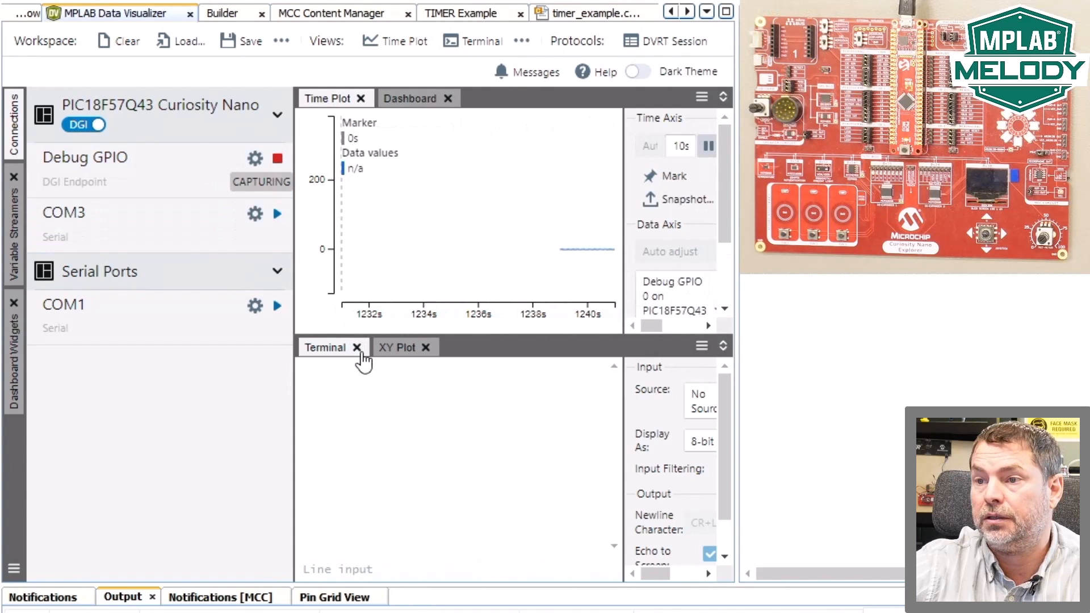
click(357, 348)
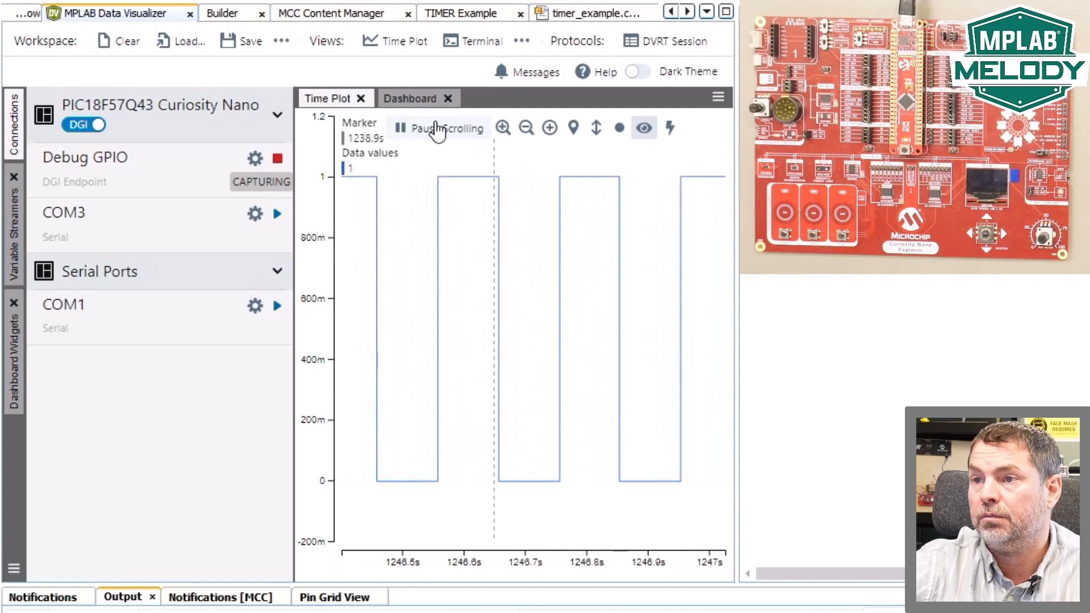
click(410, 129)
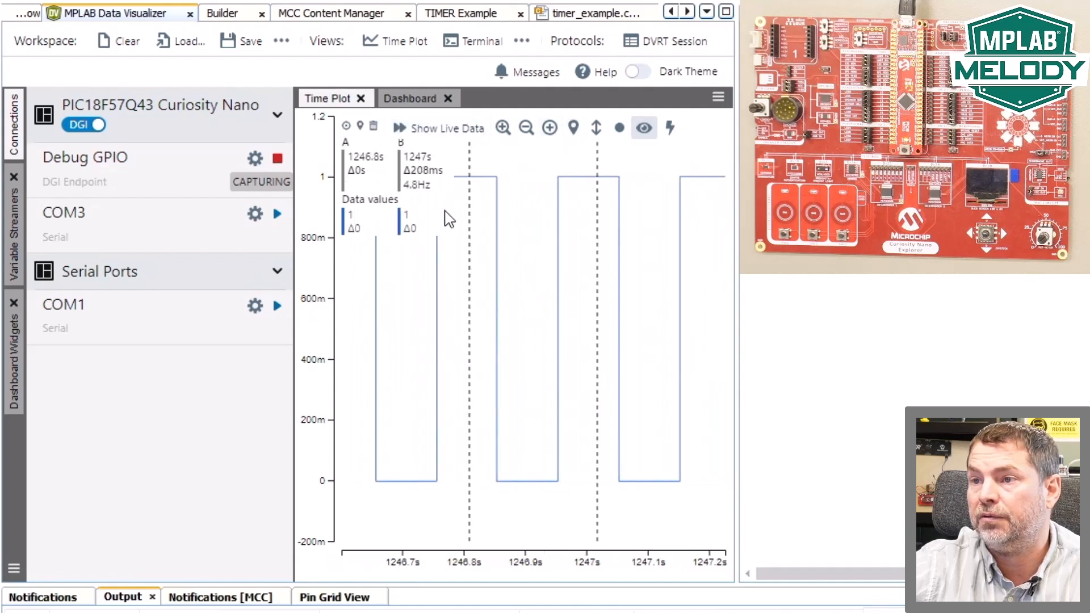